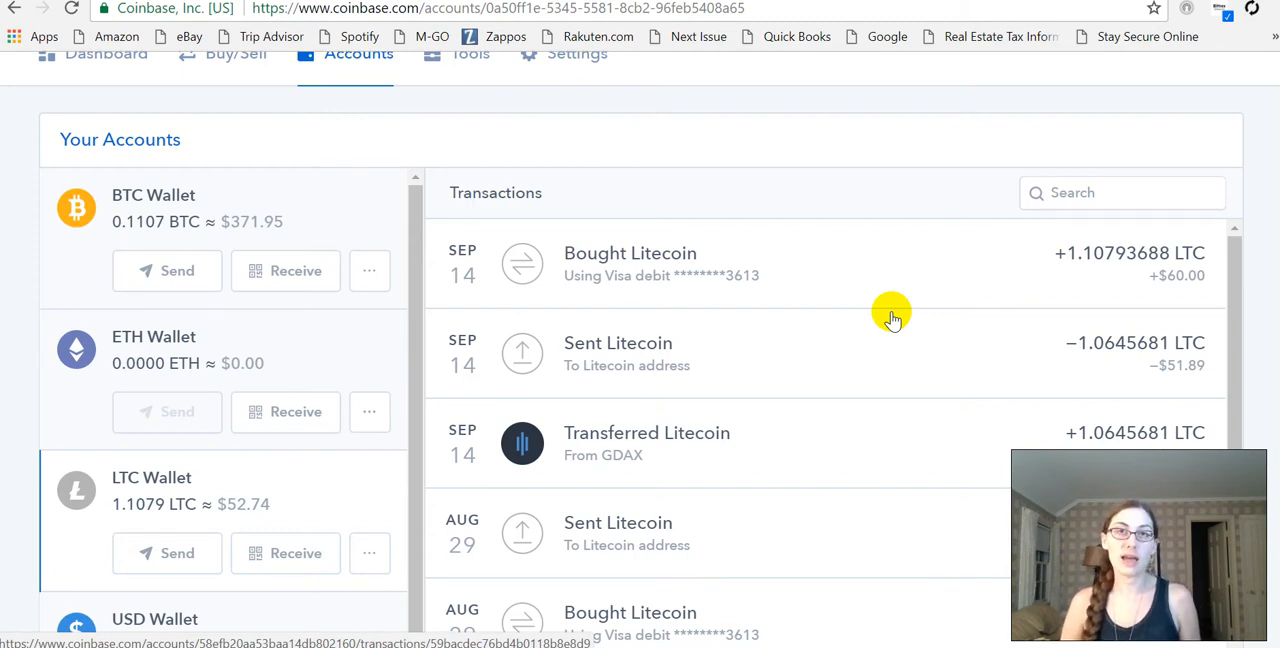
{"action": "mouse_move", "coordinate": [553, 231]}
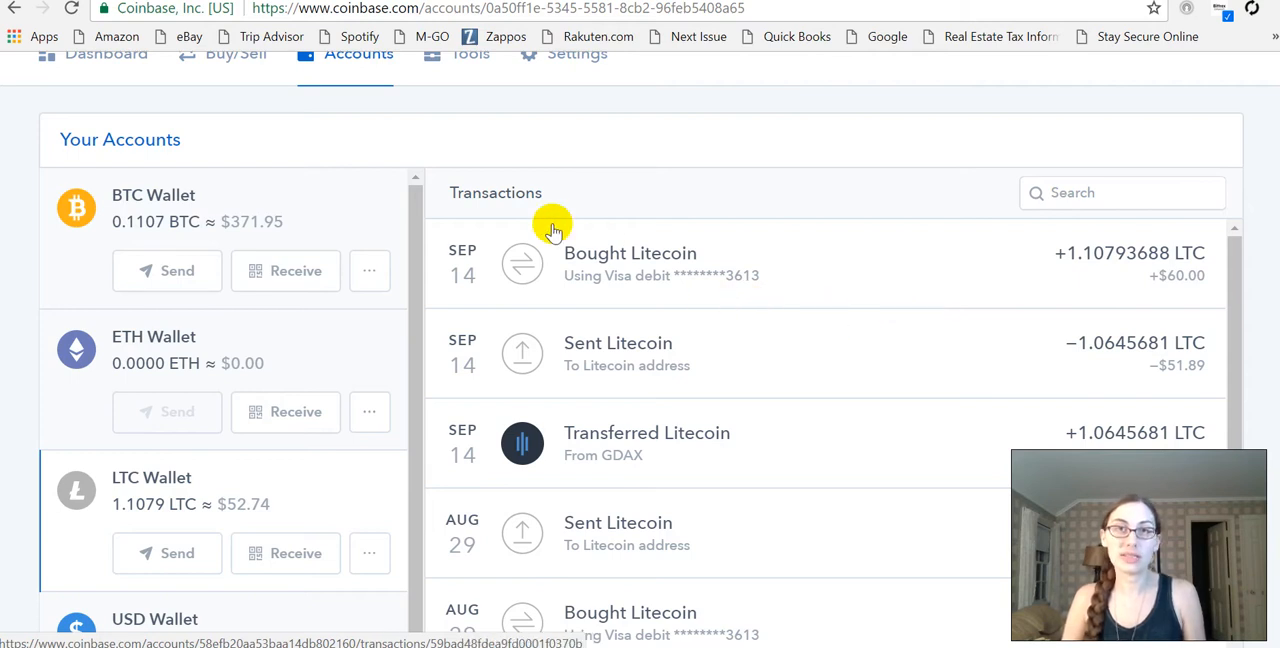
{"action": "mouse_move", "coordinate": [323, 513]}
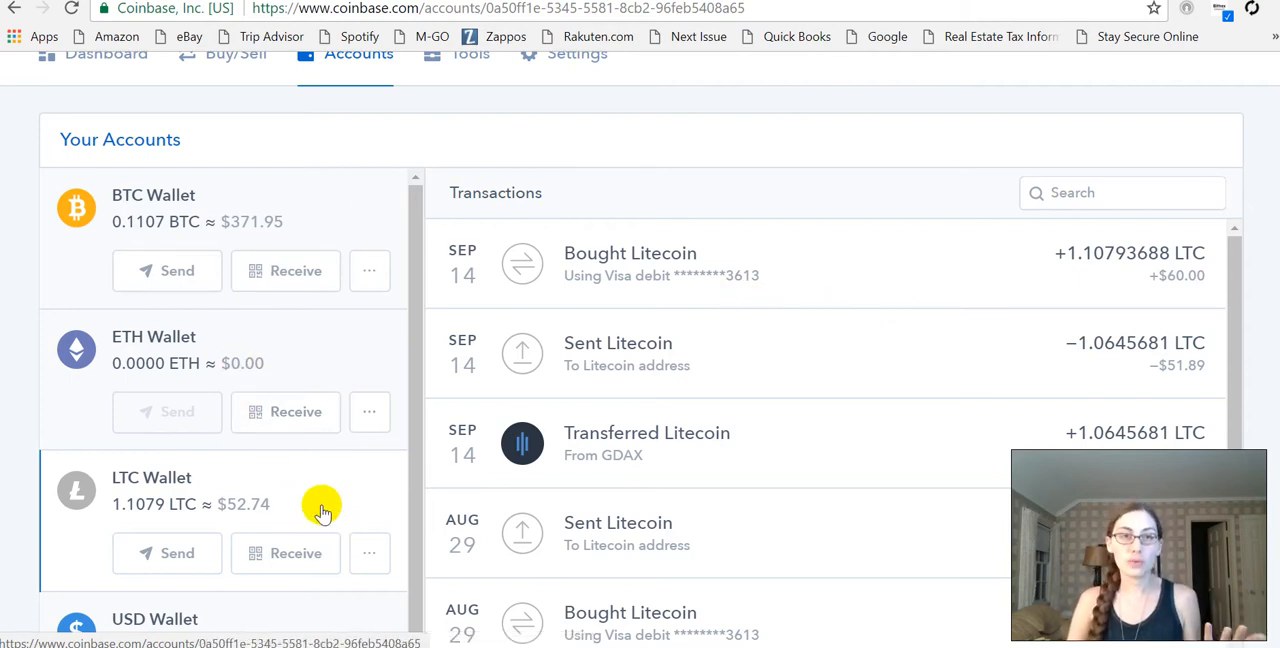
{"action": "mouse_move", "coordinate": [190, 495]}
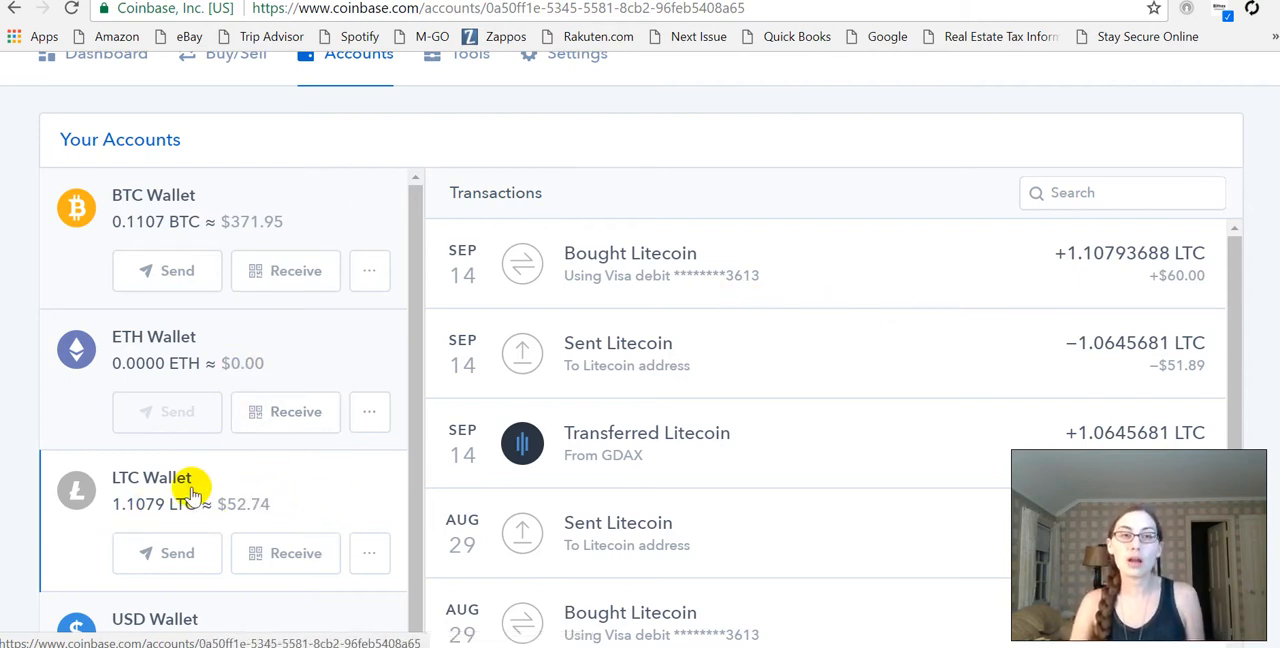
{"action": "mouse_move", "coordinate": [310, 490]}
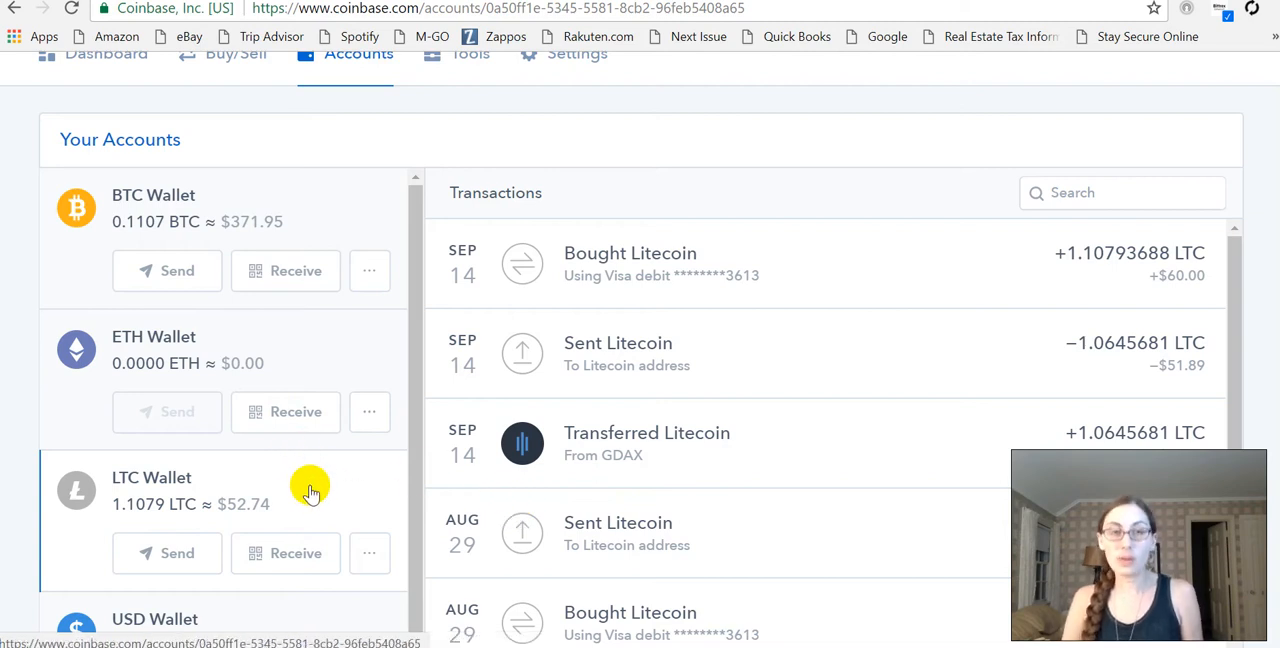
{"action": "mouse_move", "coordinate": [308, 500]}
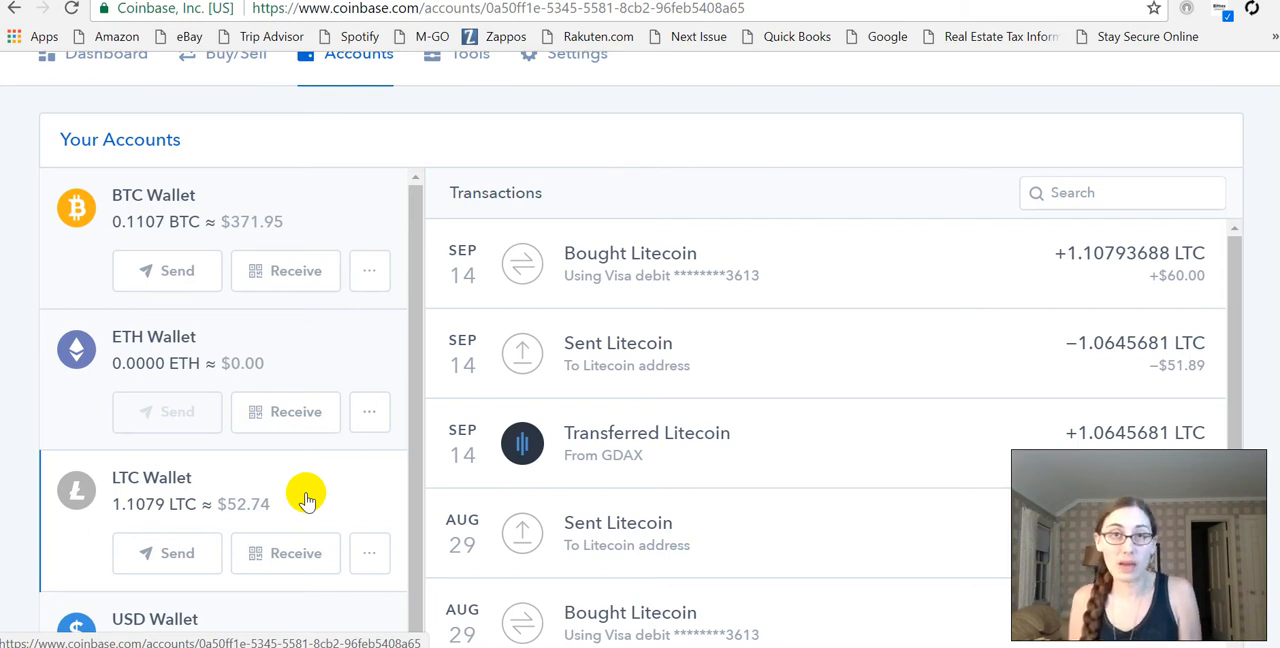
{"action": "mouse_move", "coordinate": [307, 500]}
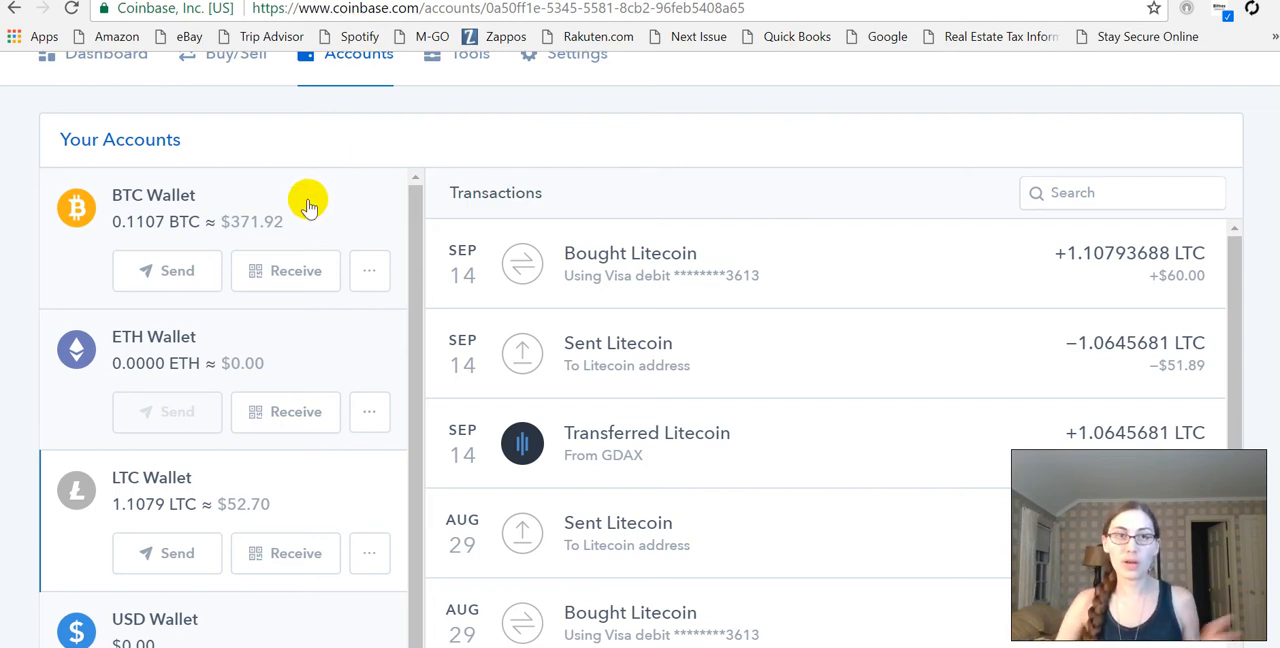
{"action": "mouse_move", "coordinate": [177, 553]}
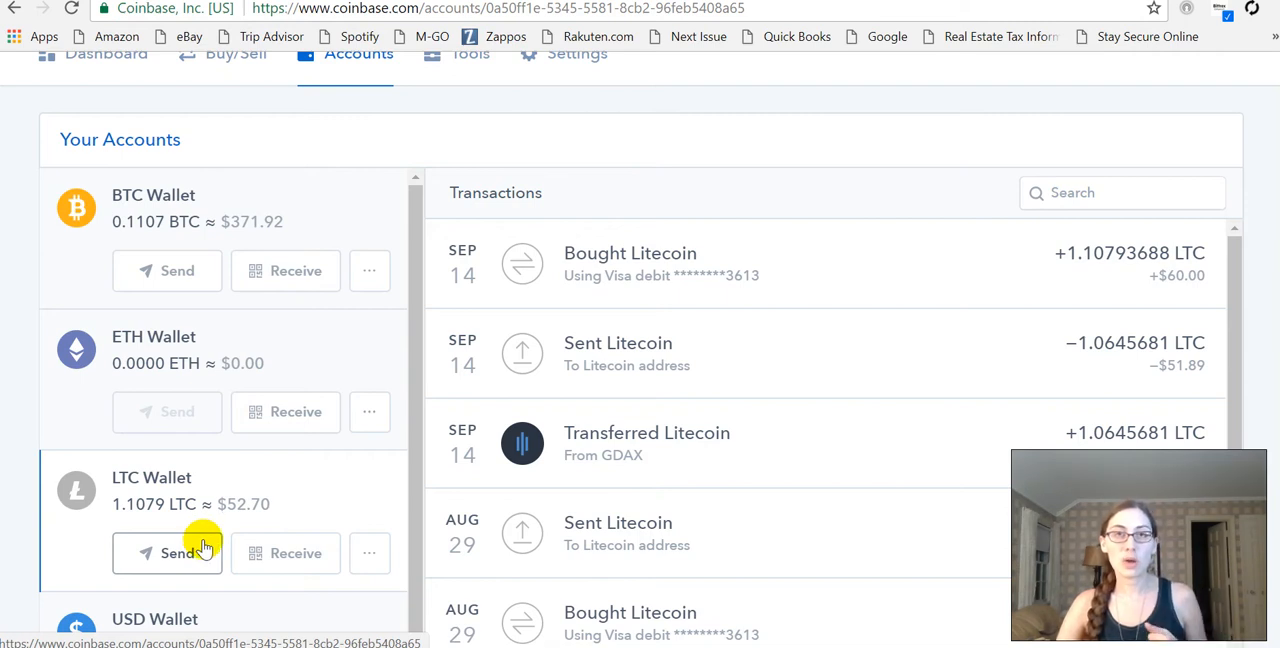
{"action": "mouse_move", "coordinate": [293, 283]}
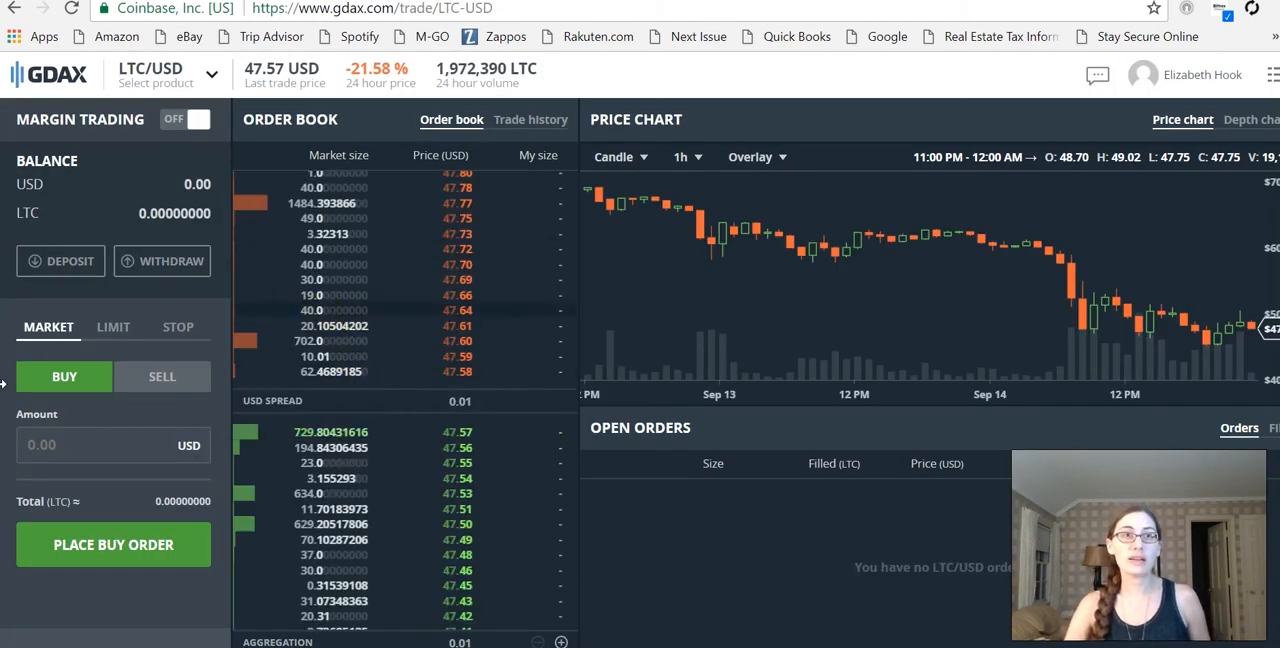
{"action": "mouse_move", "coordinate": [113, 327]}
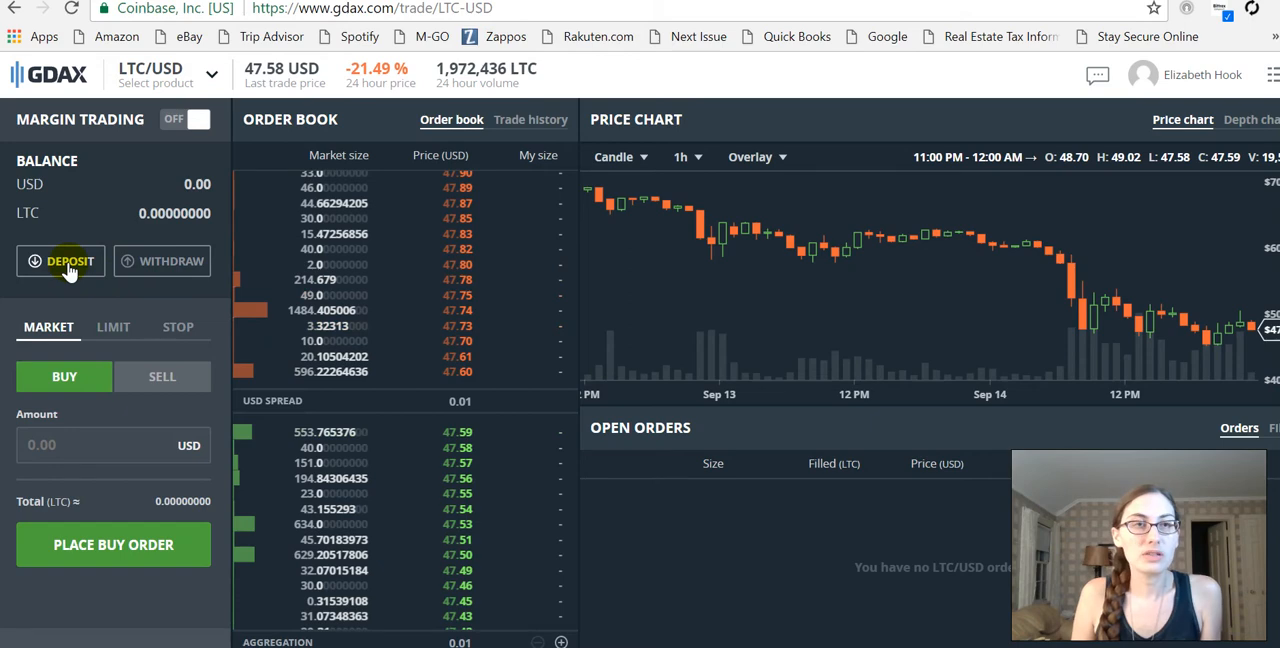
- Deposit 1.10793688 LTC from the Coinbase LTC wallet into GDAX and dismiss the confirmation
{"action": "left_click", "coordinate": [60, 261]}
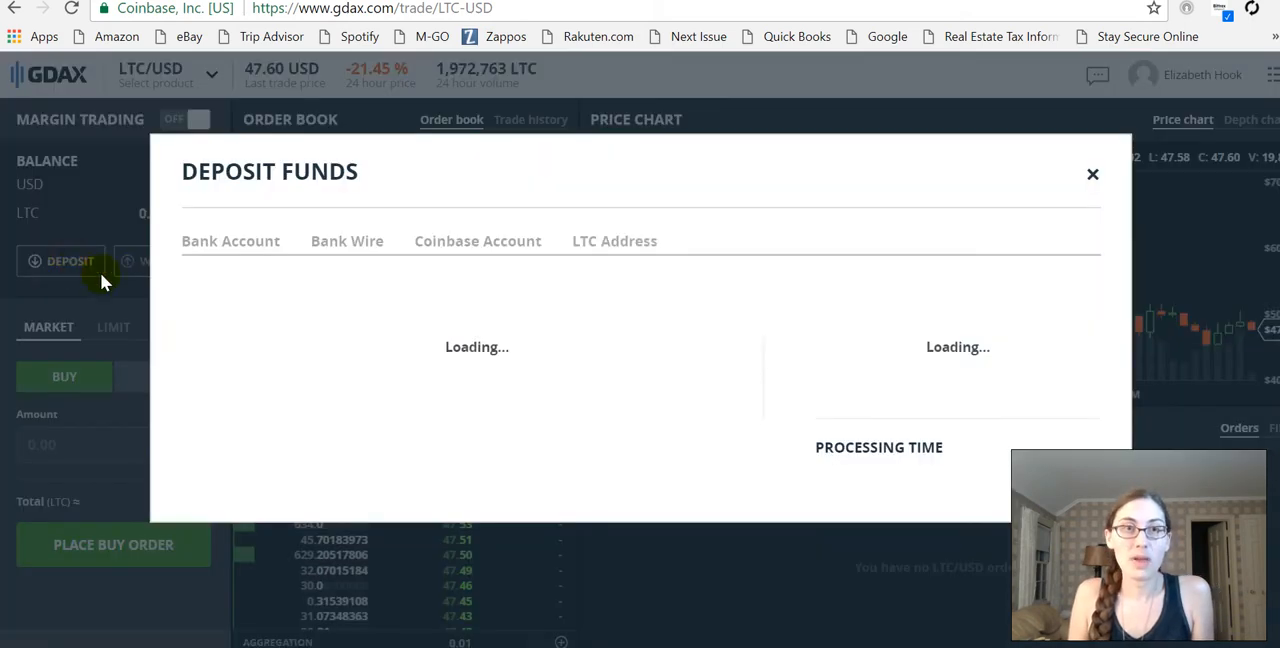
{"action": "left_click", "coordinate": [477, 241]}
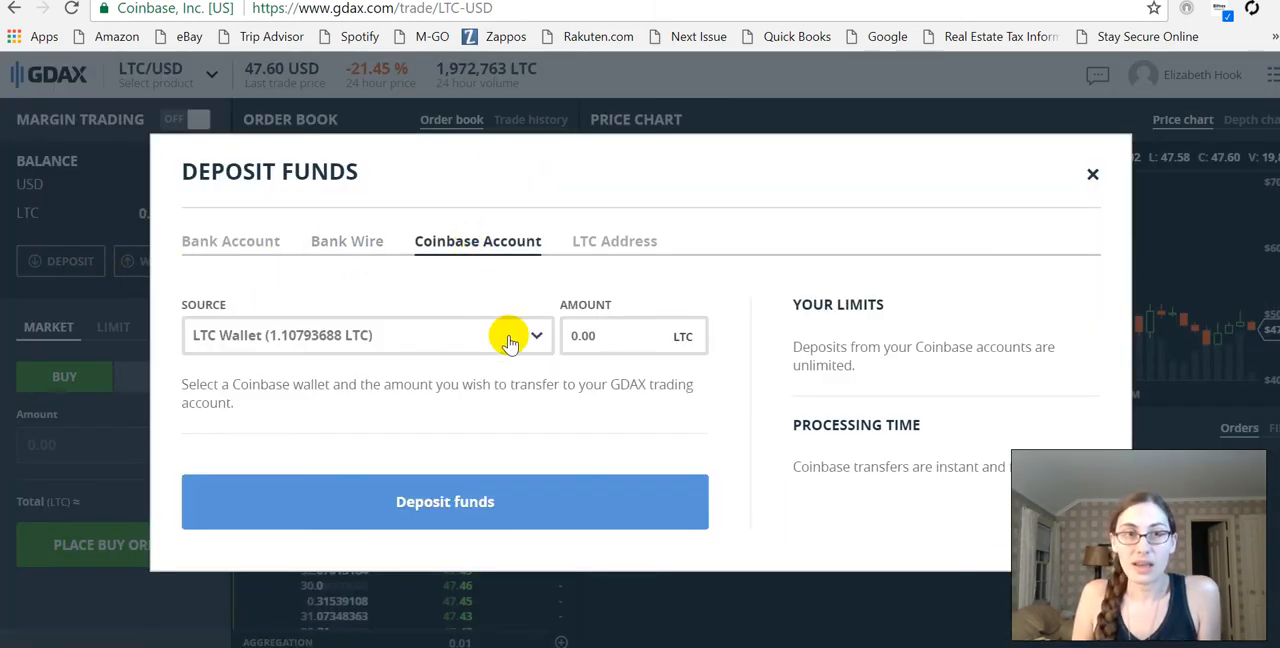
{"action": "mouse_move", "coordinate": [270, 340]}
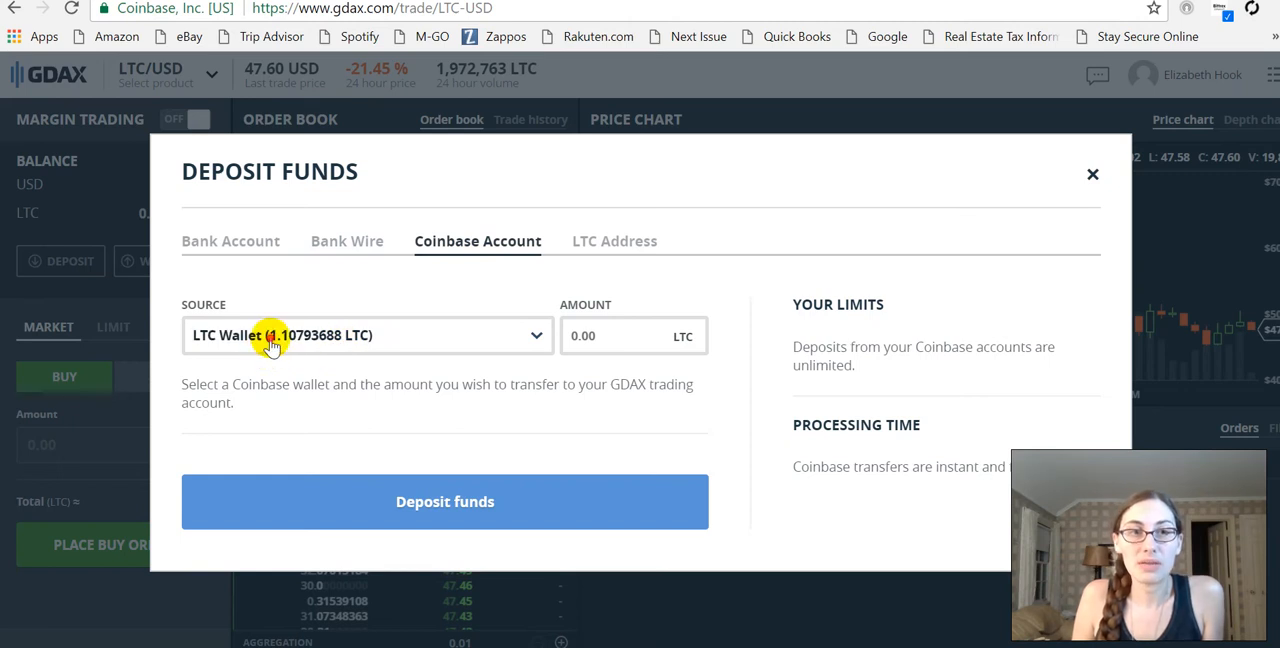
{"action": "left_click", "coordinate": [367, 335]}
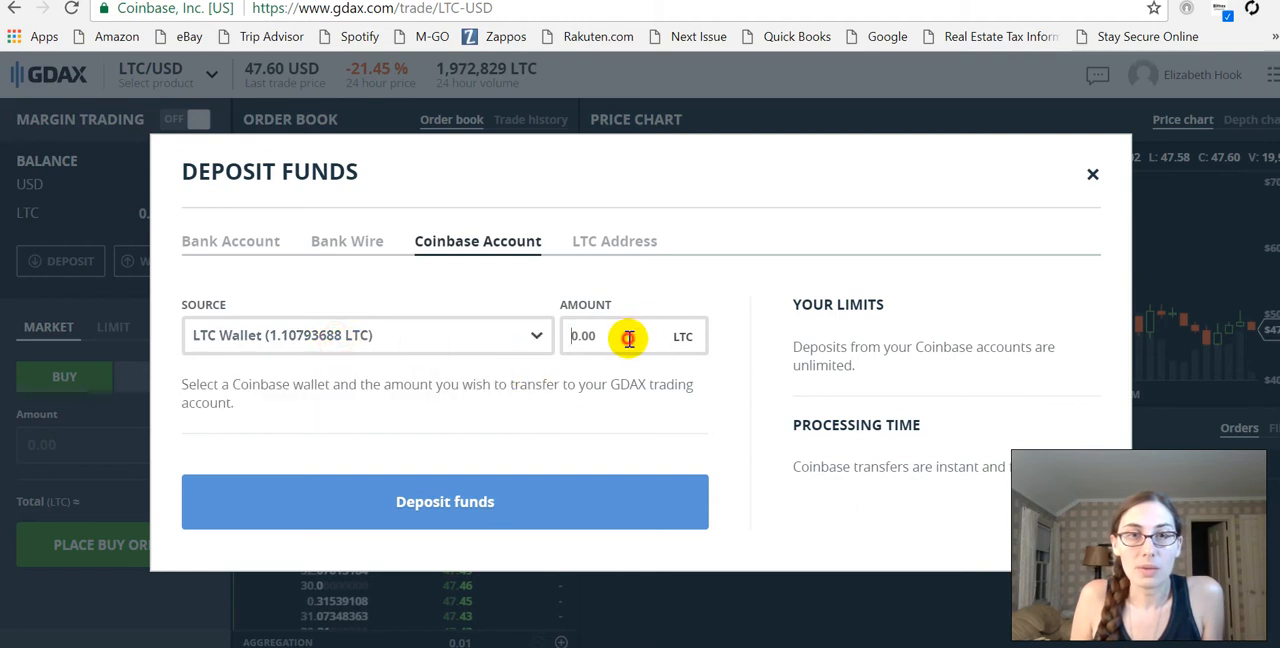
{"action": "type", "text": "1.1079"}
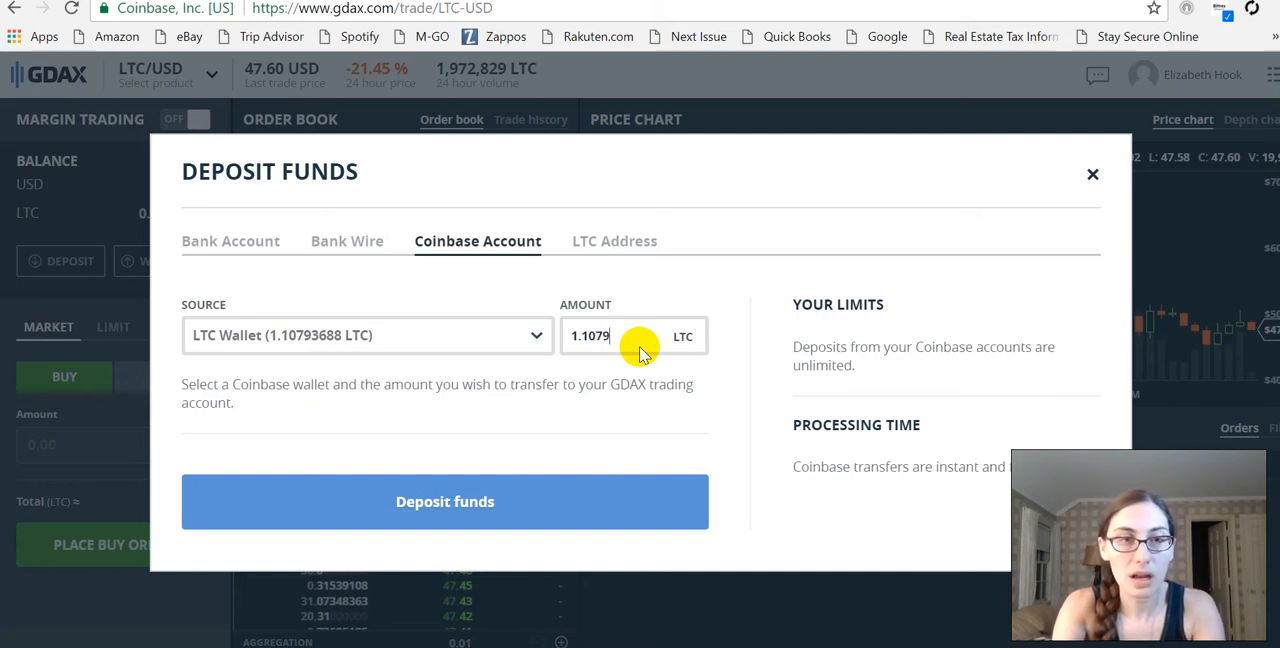
{"action": "type", "text": "3"}
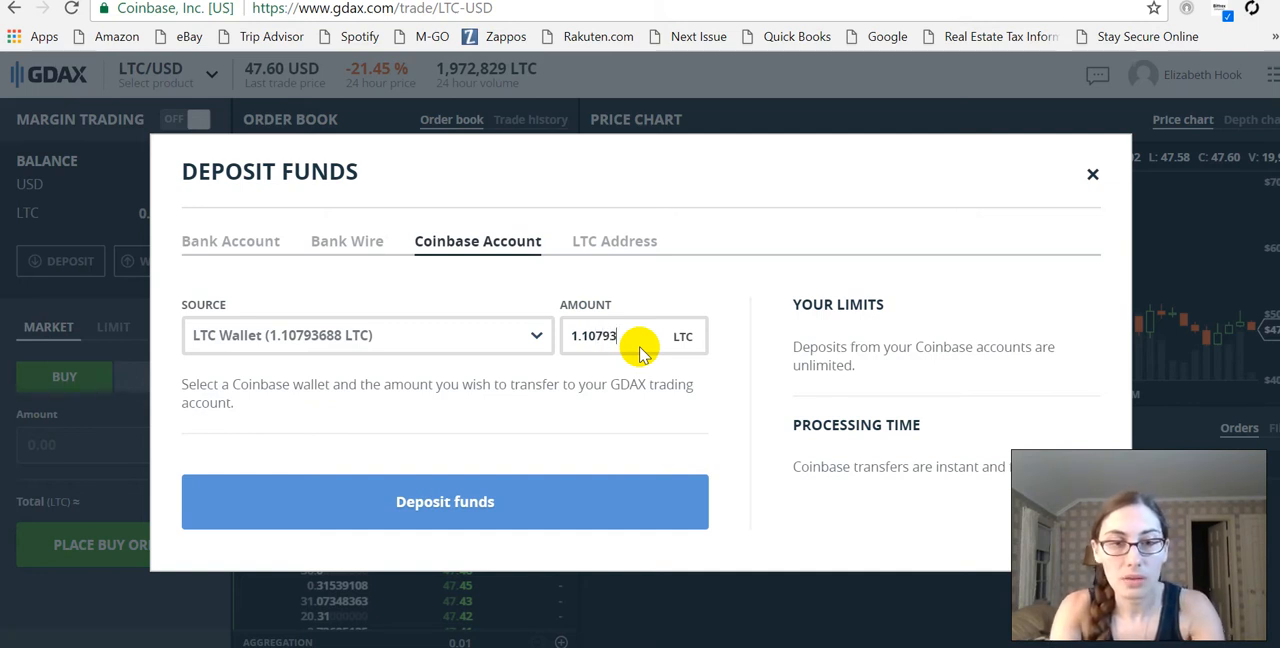
{"action": "type", "text": "688"}
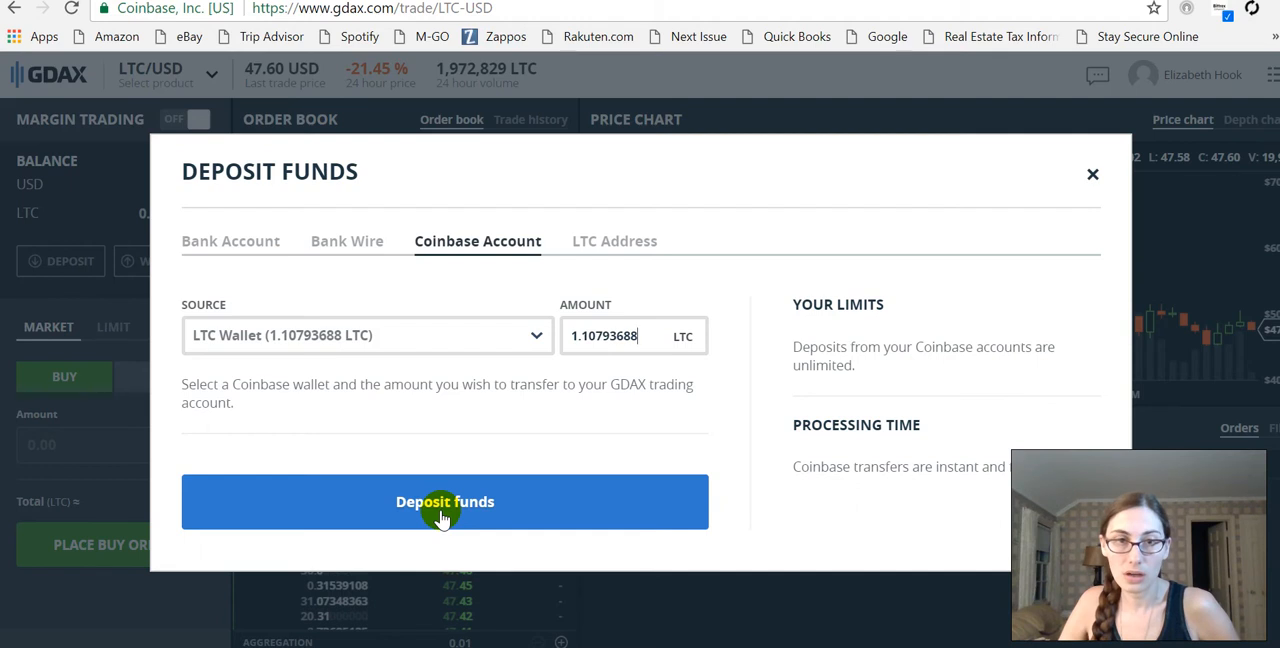
{"action": "left_click", "coordinate": [444, 501]}
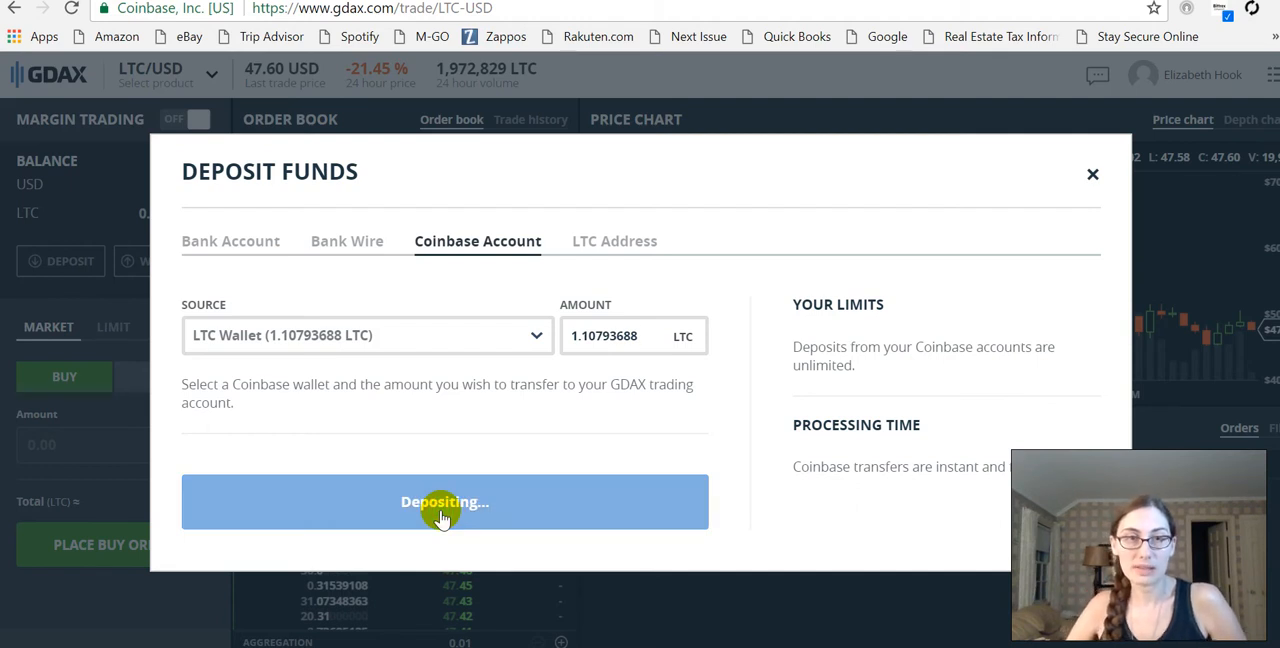
{"action": "left_click", "coordinate": [444, 501]}
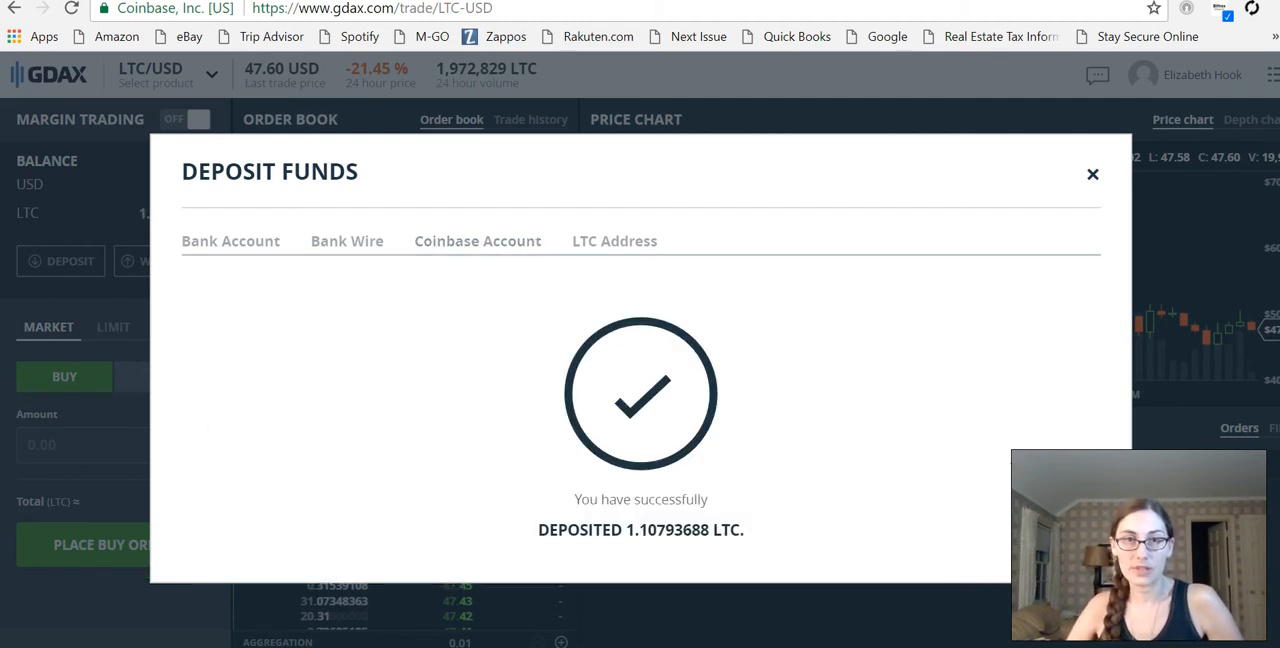
{"action": "left_click", "coordinate": [1092, 174]}
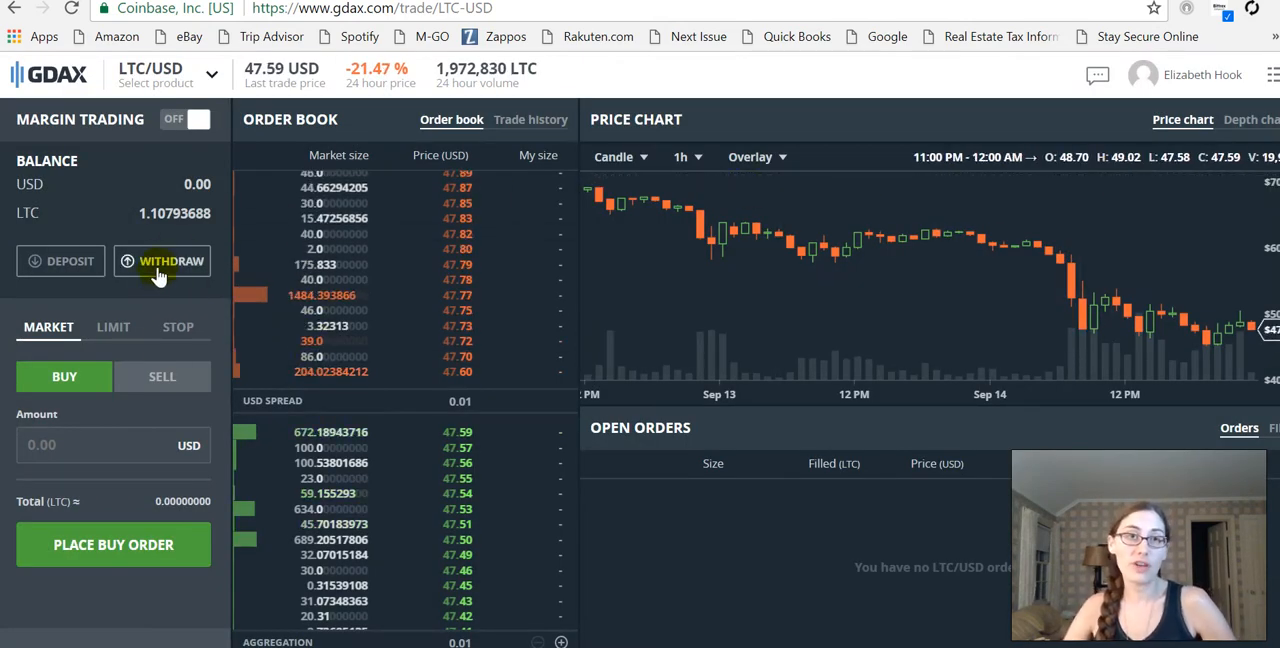
- Open an LTC address withdrawal and fill in the maximum 1.10793688 LTC
{"action": "left_click", "coordinate": [162, 261]}
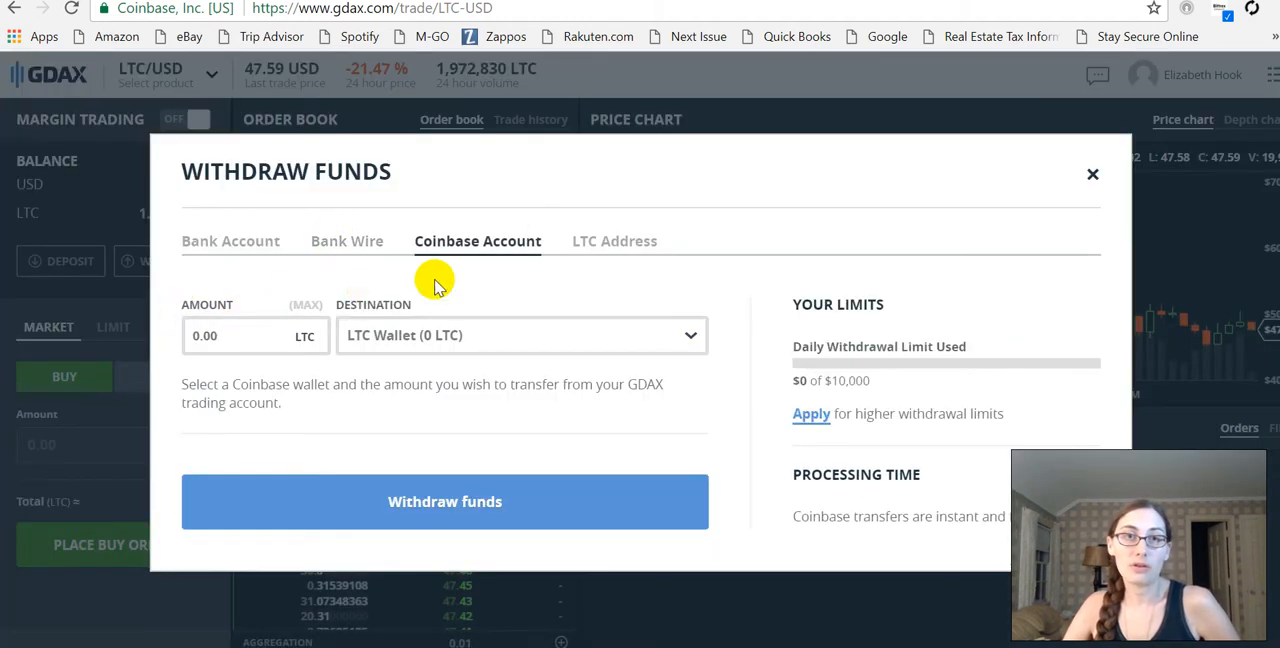
{"action": "mouse_move", "coordinate": [600, 248]}
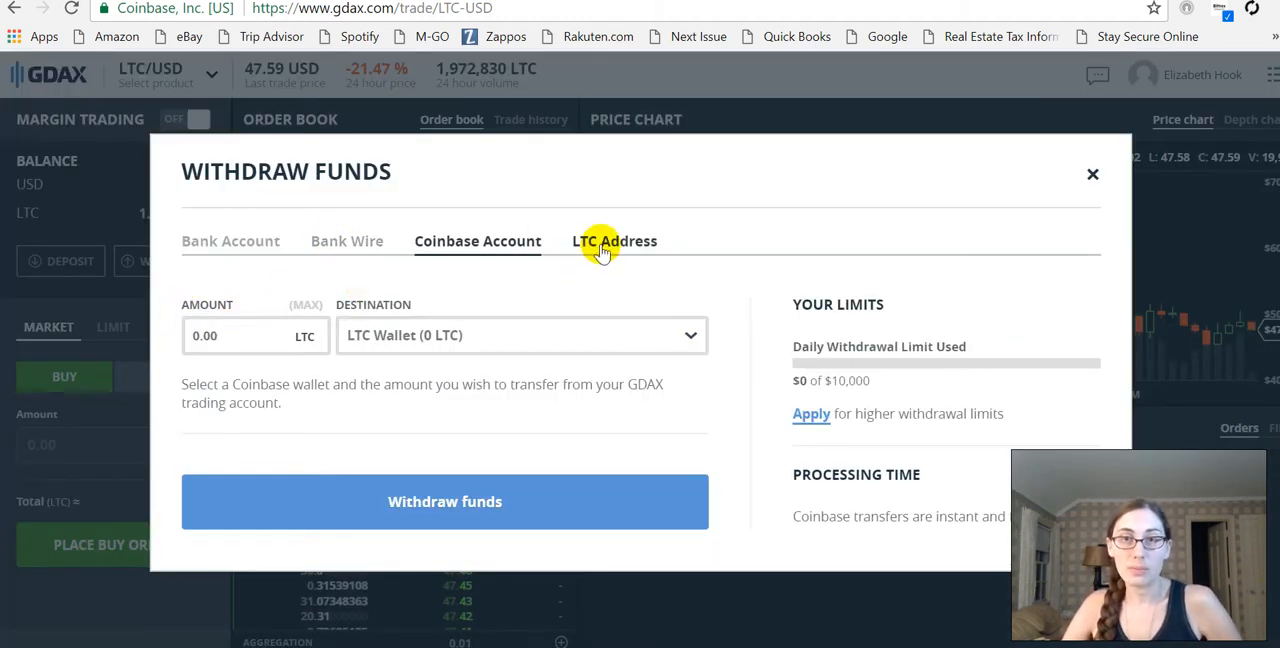
{"action": "mouse_move", "coordinate": [603, 320]}
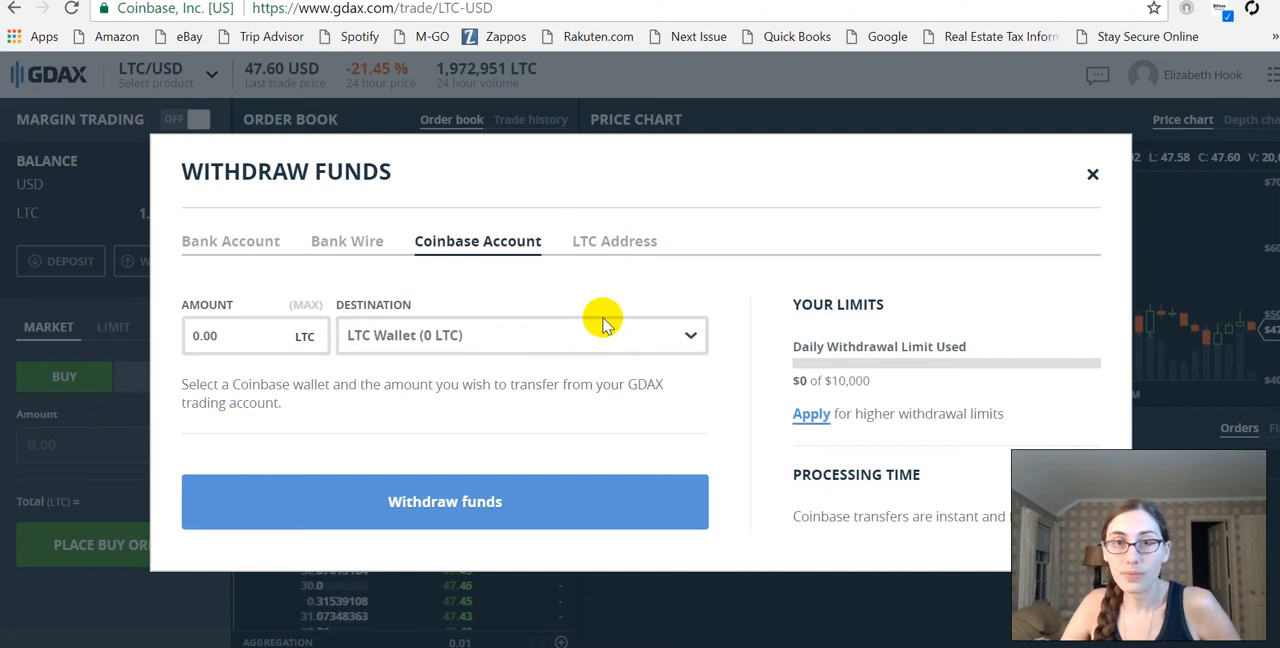
{"action": "mouse_move", "coordinate": [568, 305]}
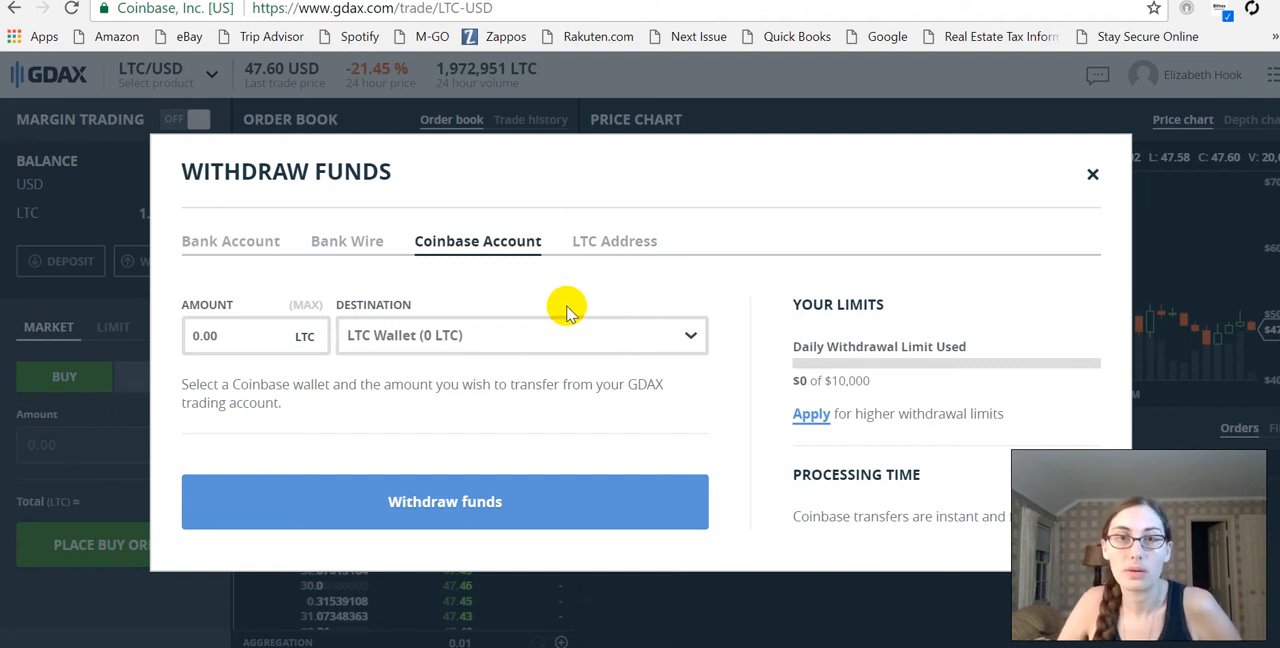
{"action": "left_click", "coordinate": [614, 241]}
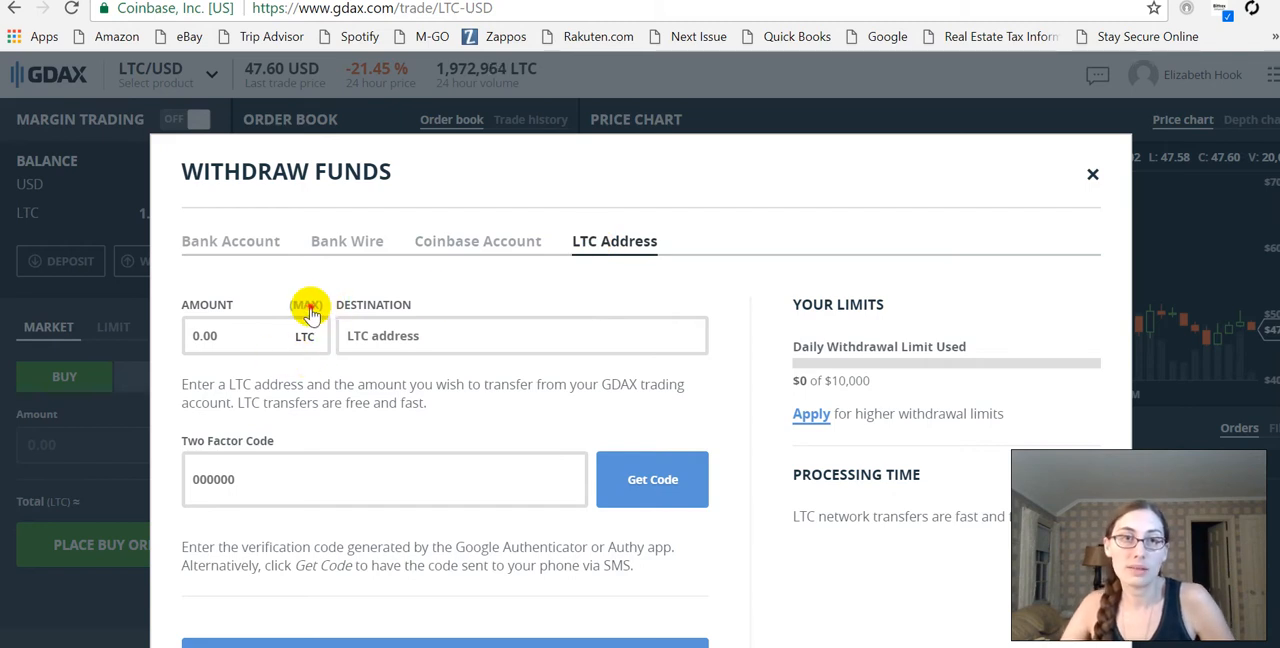
{"action": "left_click", "coordinate": [306, 305]}
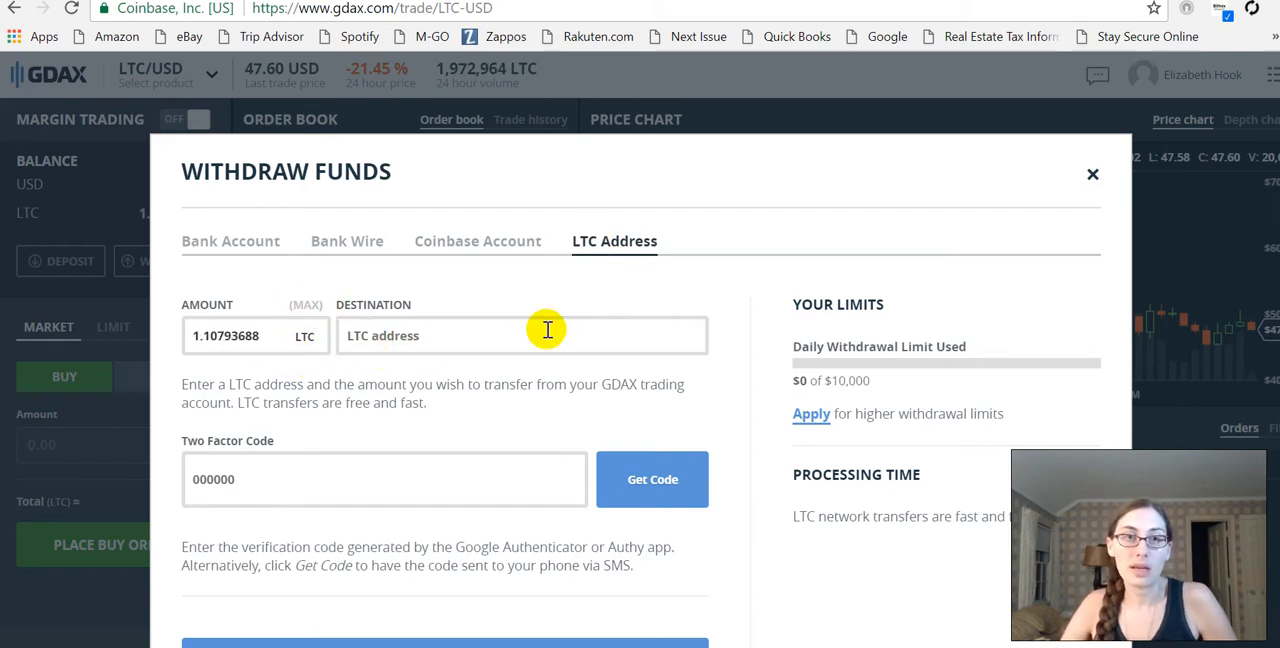
{"action": "mouse_move", "coordinate": [585, 525]}
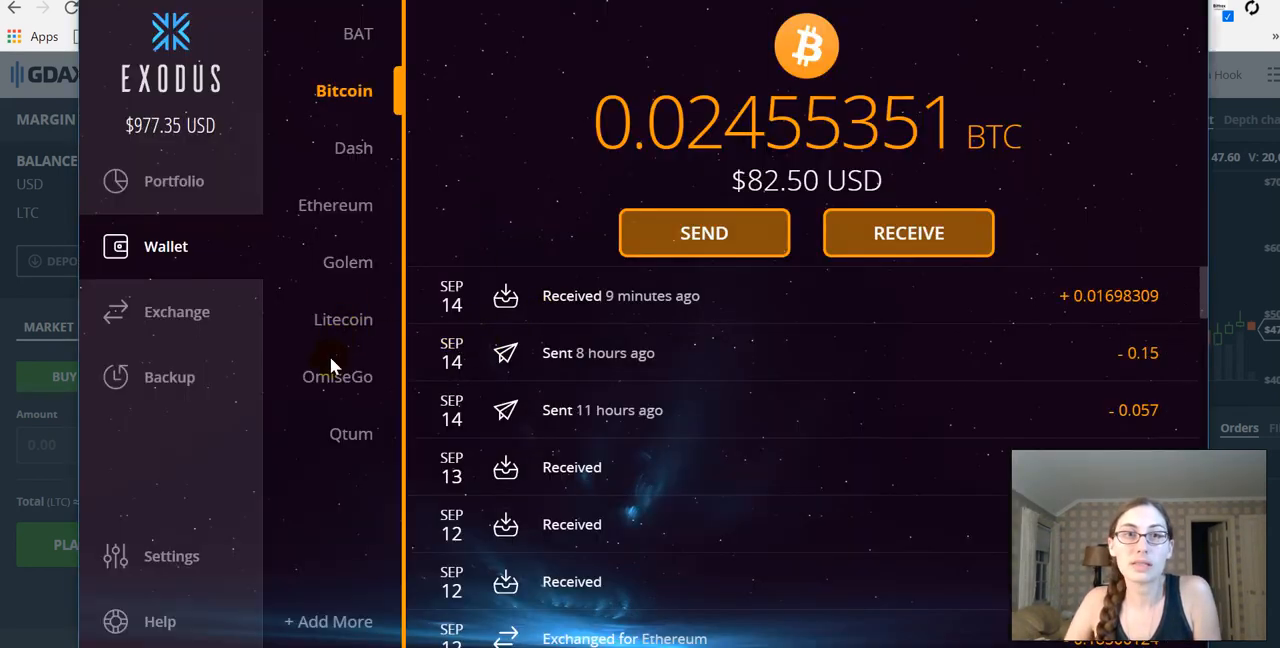
{"action": "left_click", "coordinate": [343, 319]}
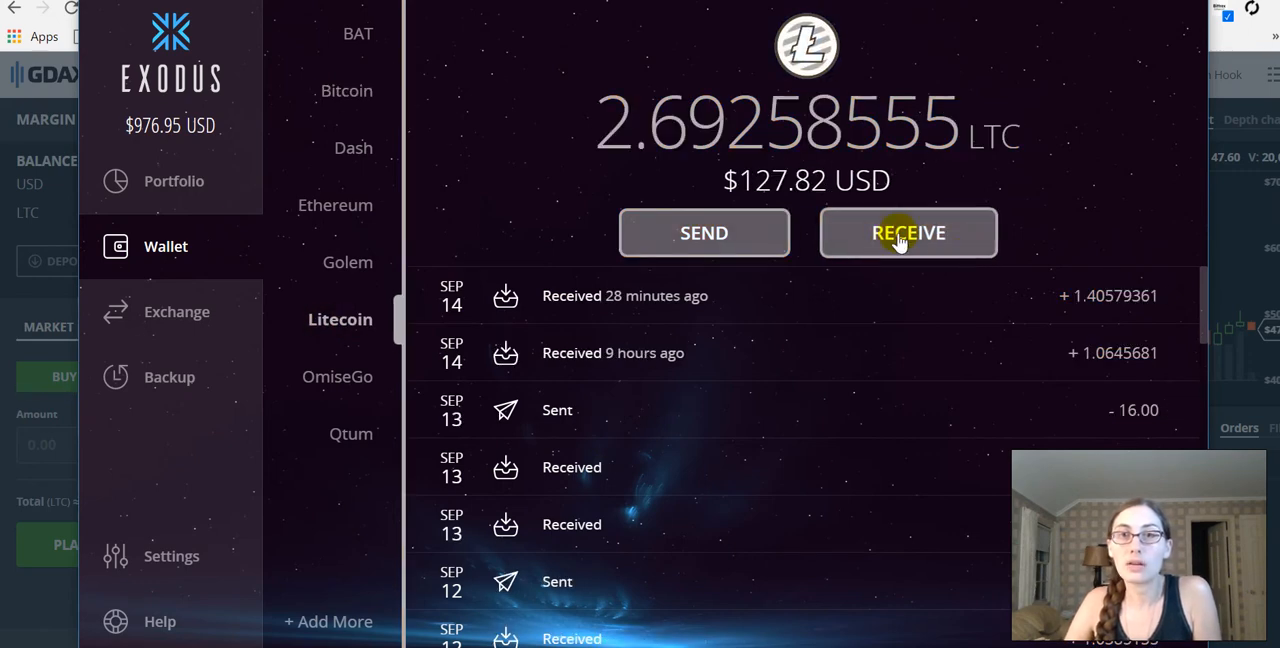
{"action": "left_click", "coordinate": [908, 232]}
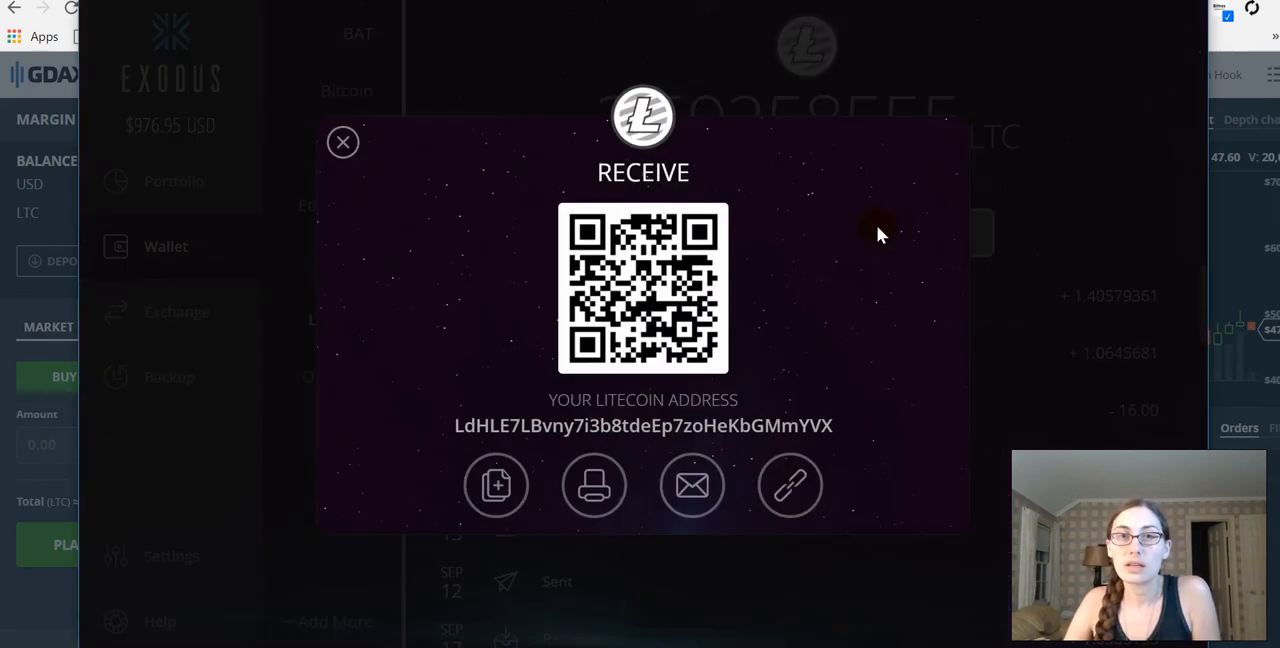
{"action": "mouse_move", "coordinate": [450, 430]}
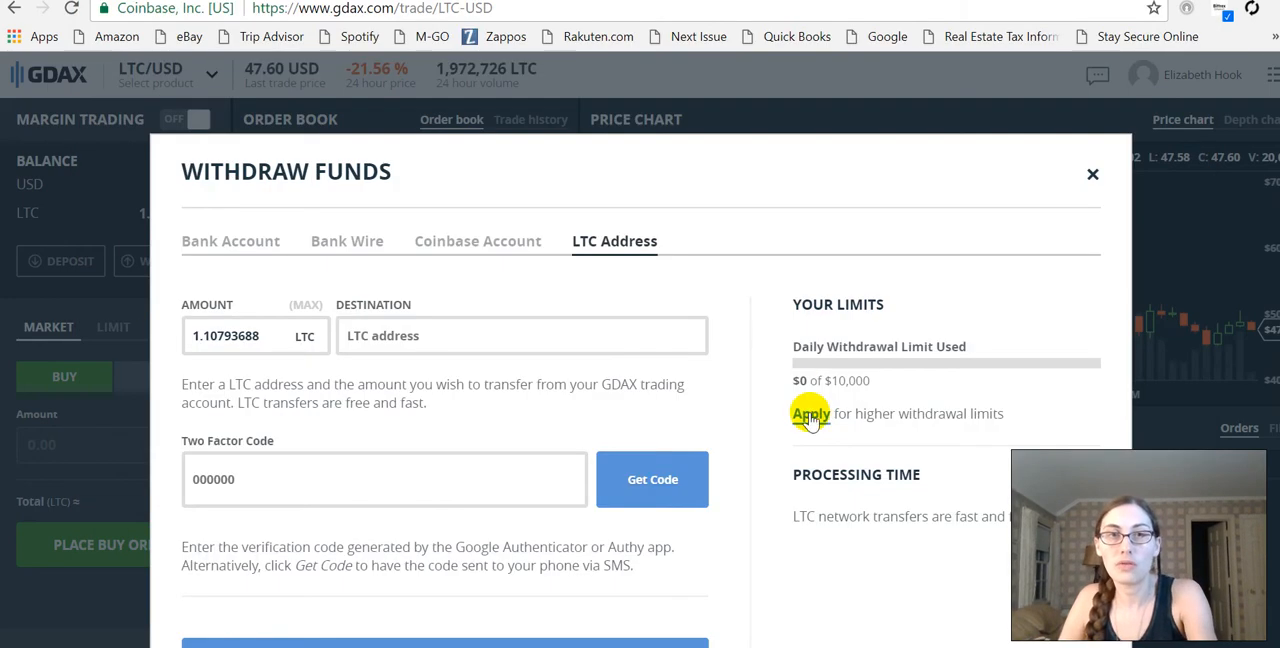
{"action": "mouse_move", "coordinate": [472, 335]}
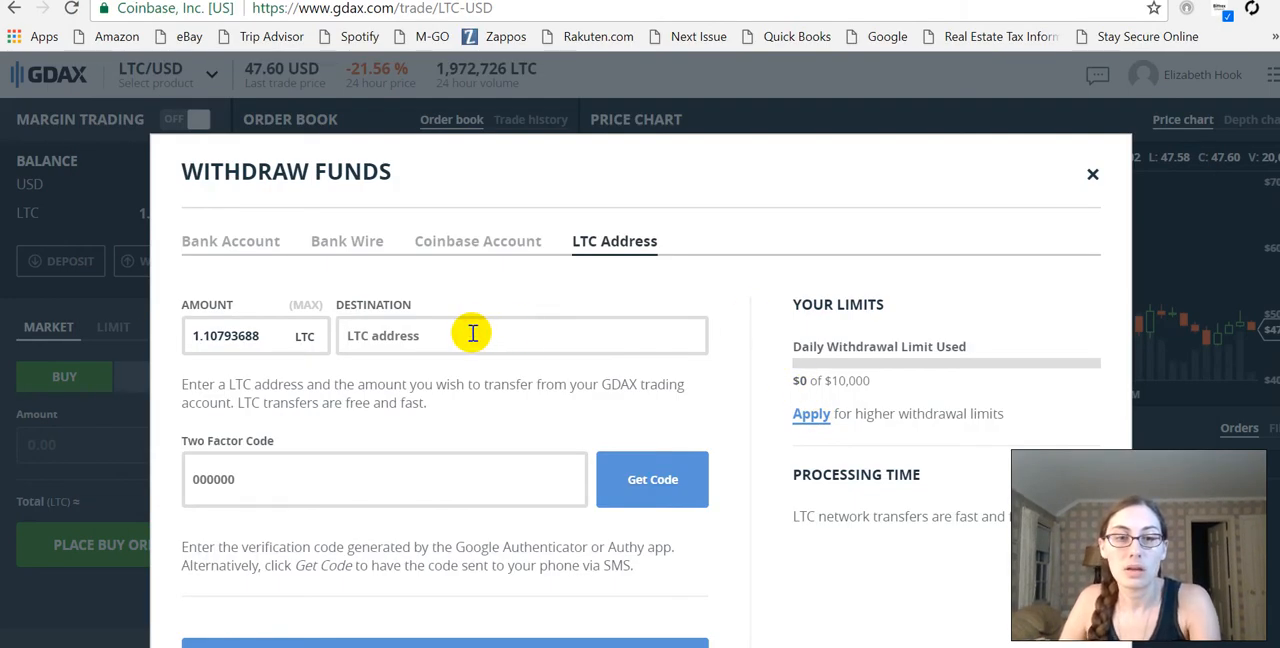
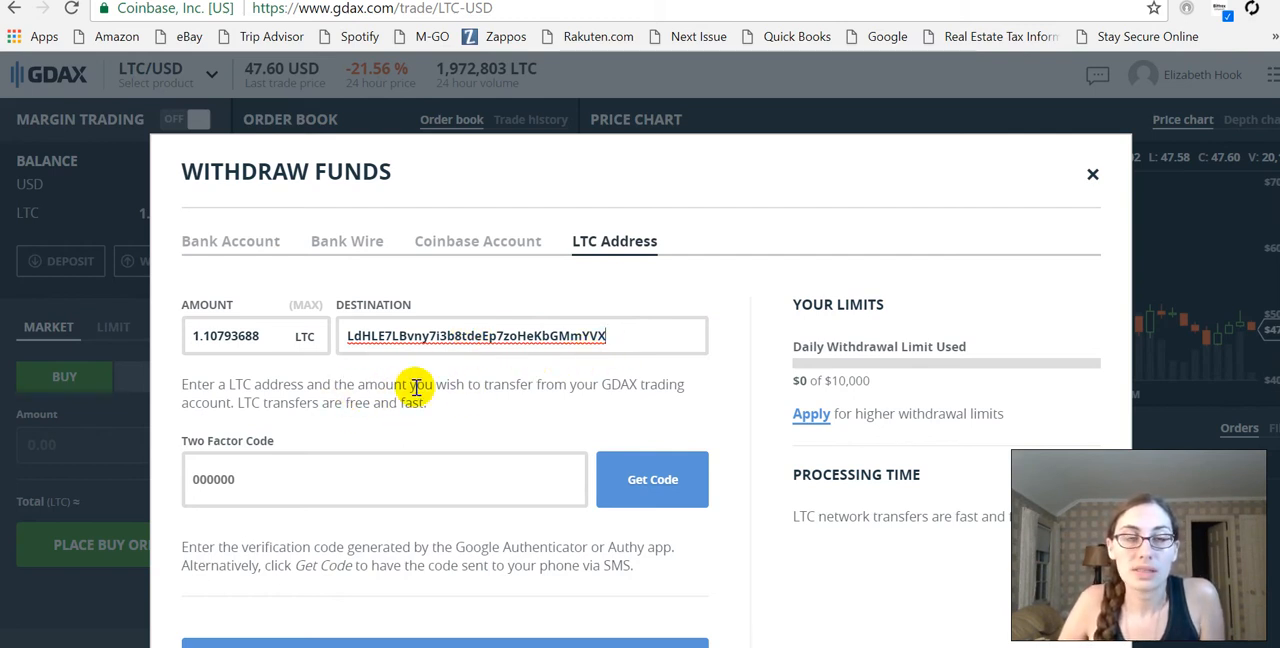
{"action": "mouse_move", "coordinate": [565, 405]}
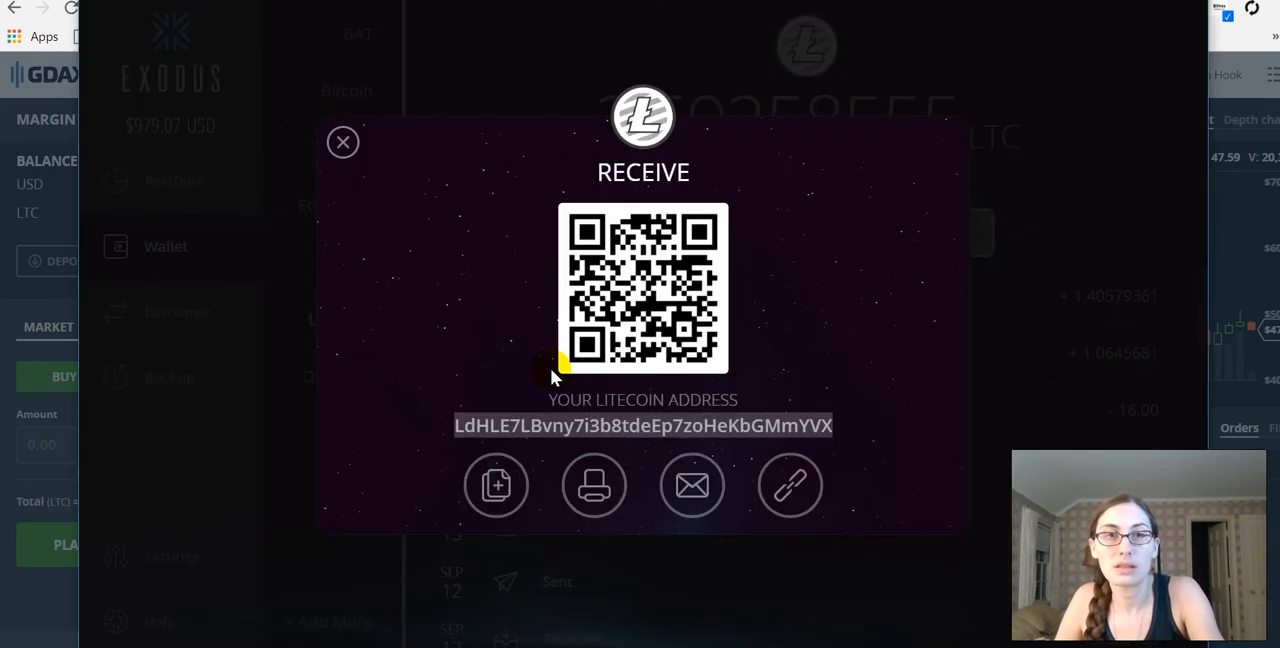
{"action": "key", "text": "alt+tab"}
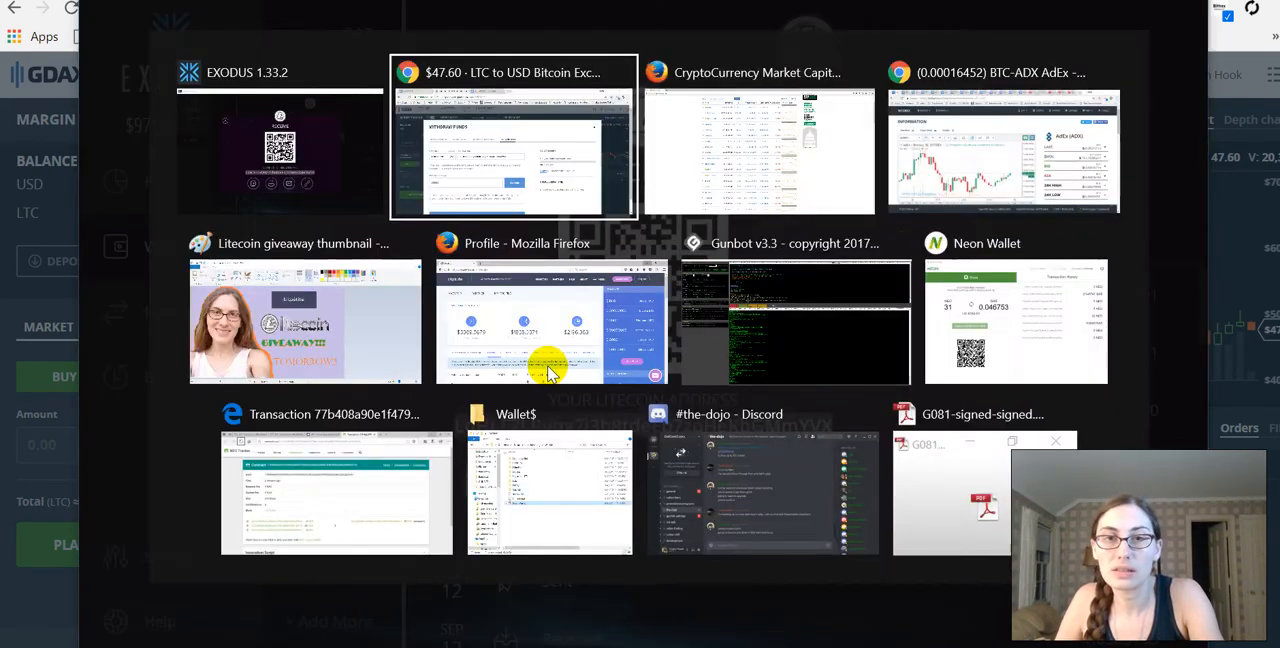
{"action": "left_click", "coordinate": [513, 137]}
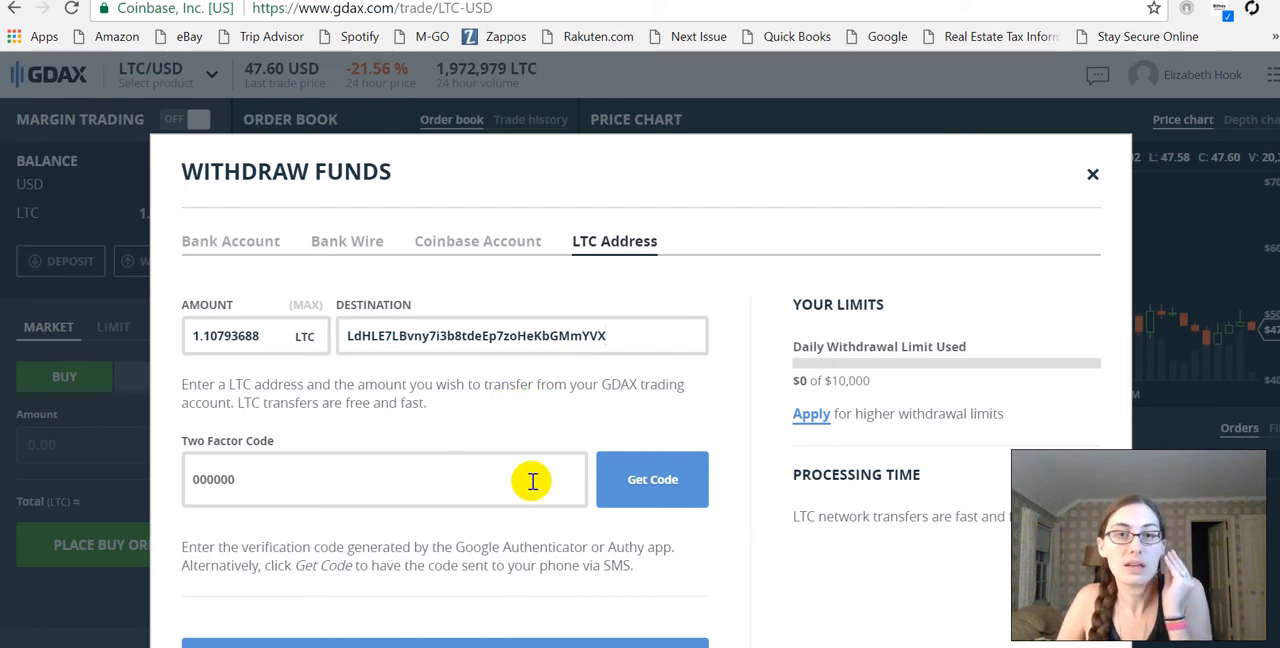
{"action": "left_click", "coordinate": [652, 479]}
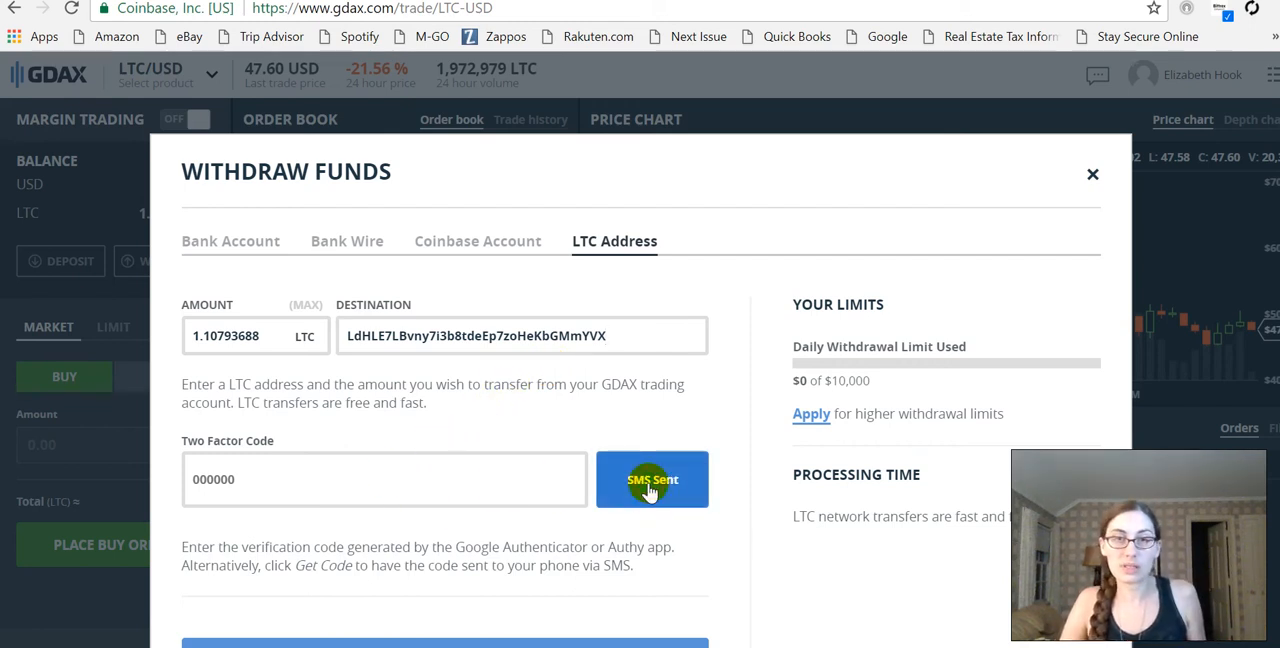
{"action": "left_click", "coordinate": [652, 479]}
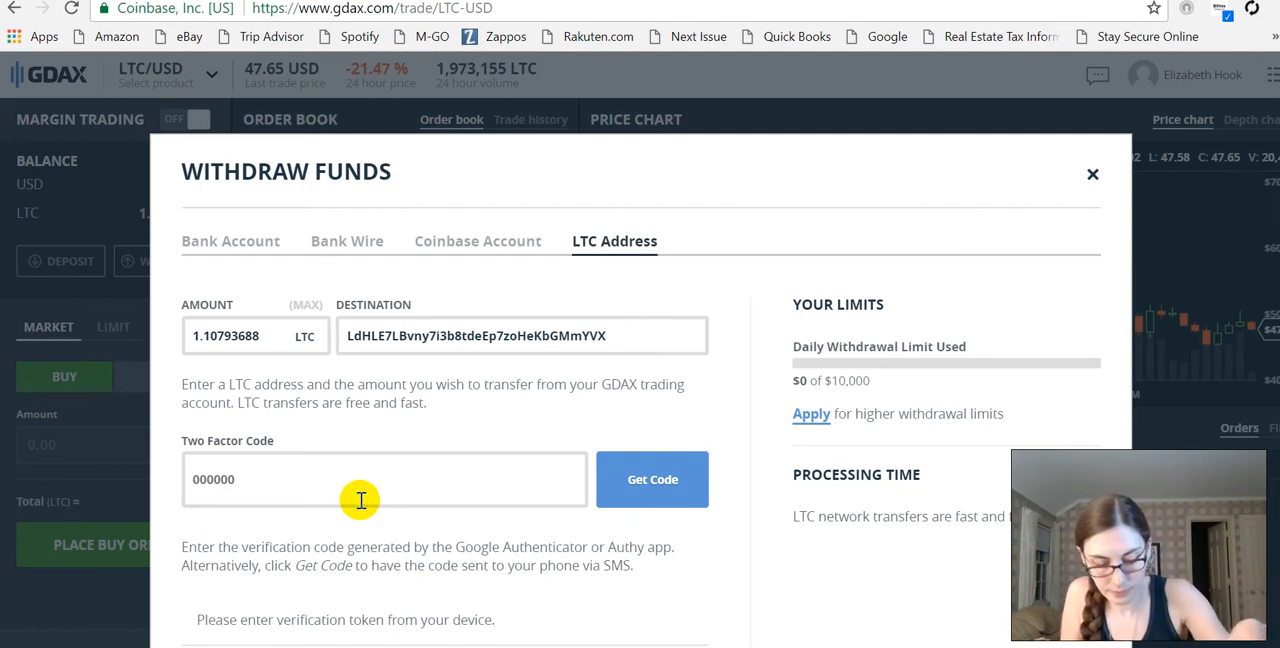
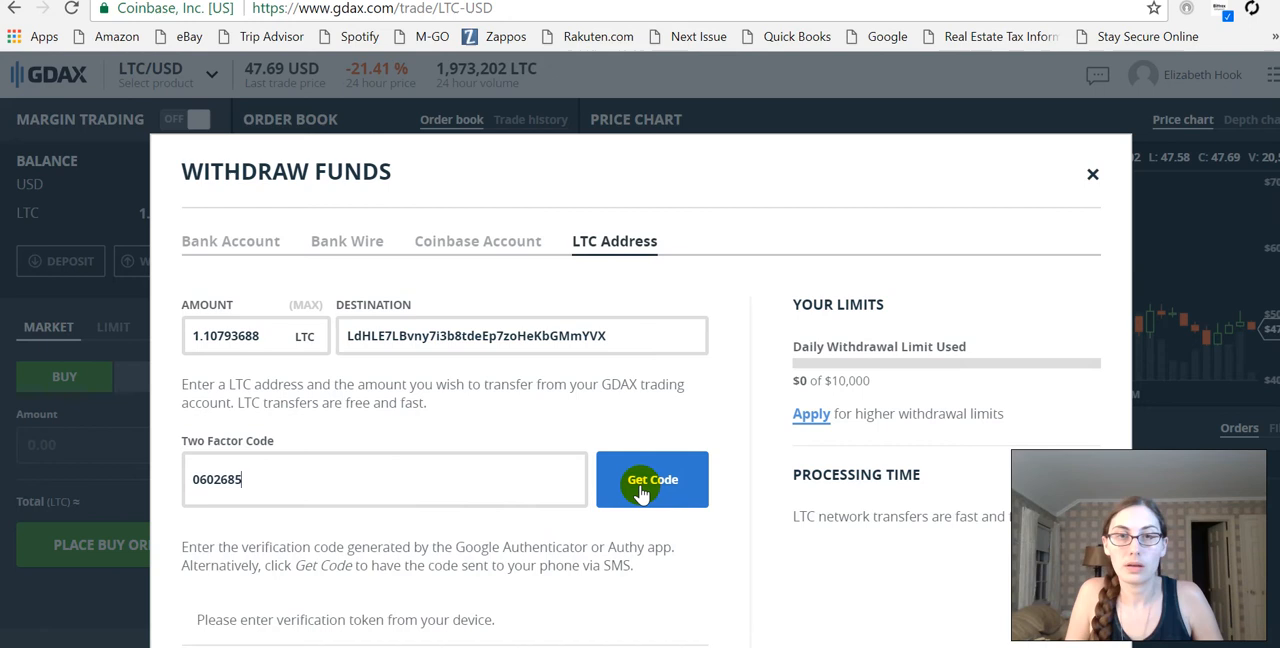
{"action": "left_click", "coordinate": [652, 479]}
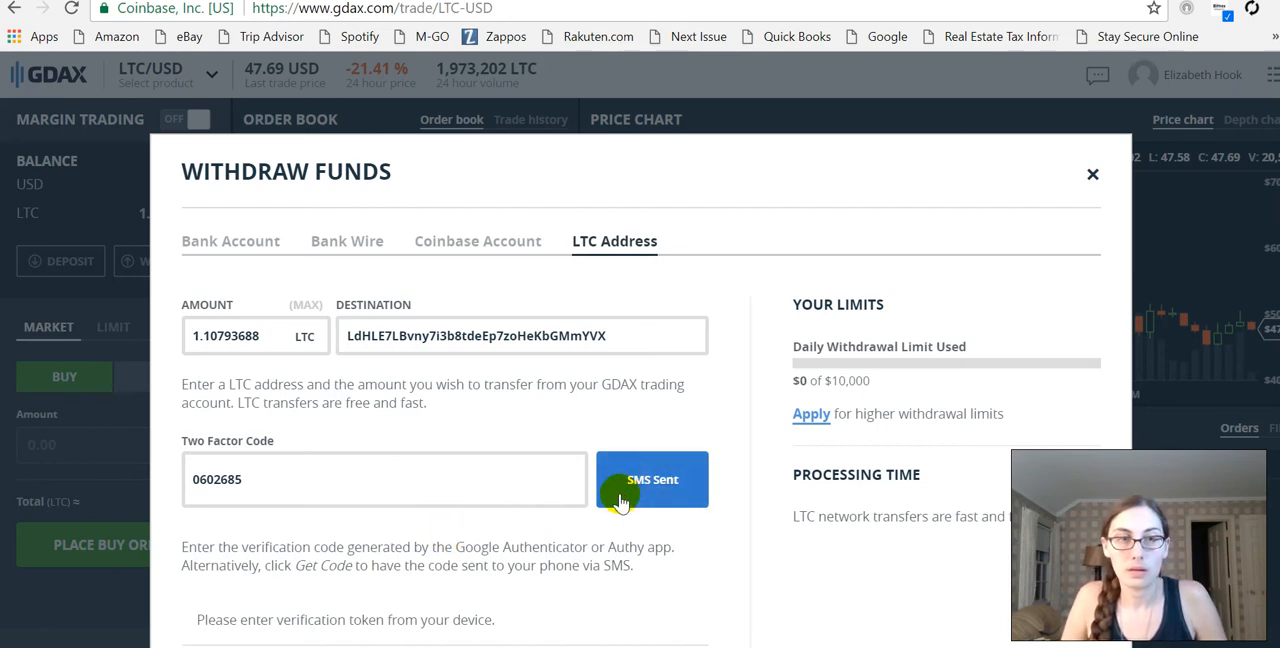
{"action": "mouse_move", "coordinate": [536, 482]}
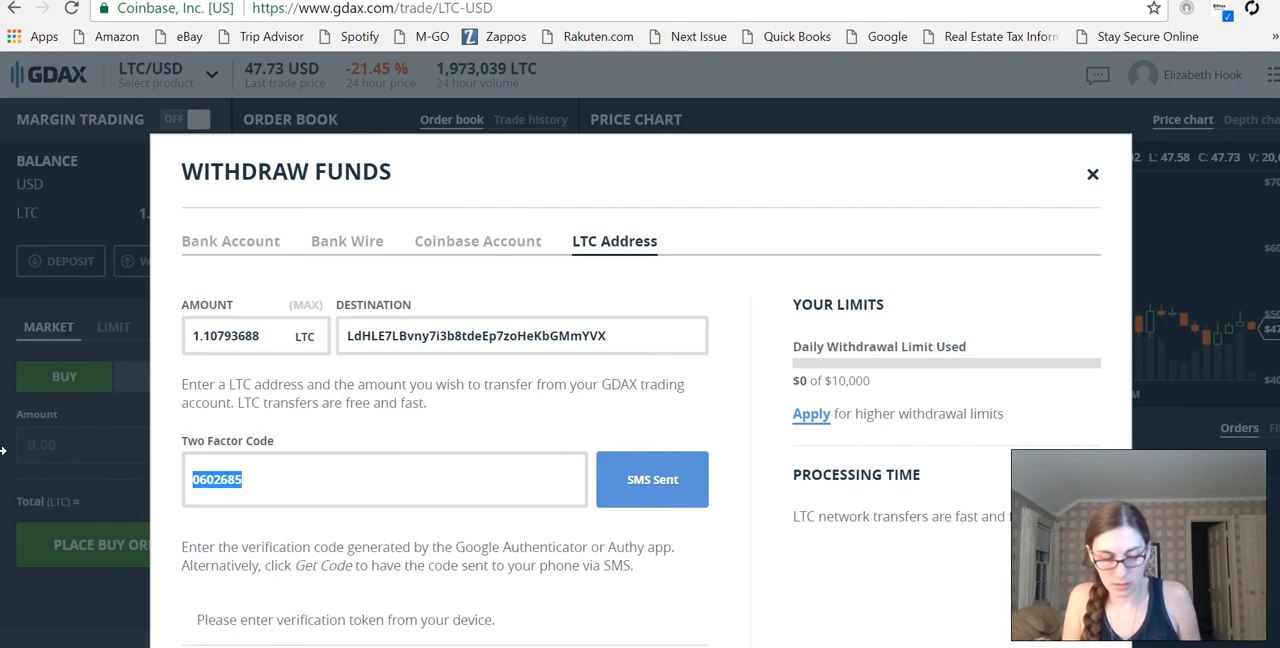
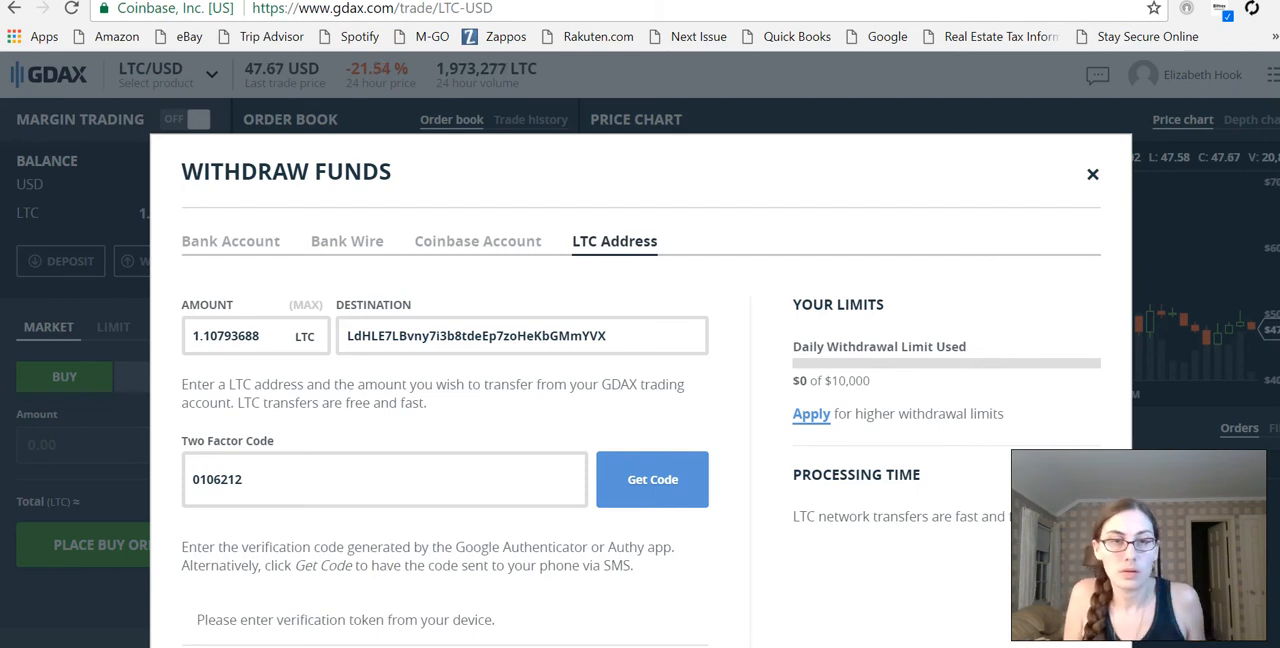
{"action": "scroll", "scroll_direction": "down", "scroll_amount": 3}
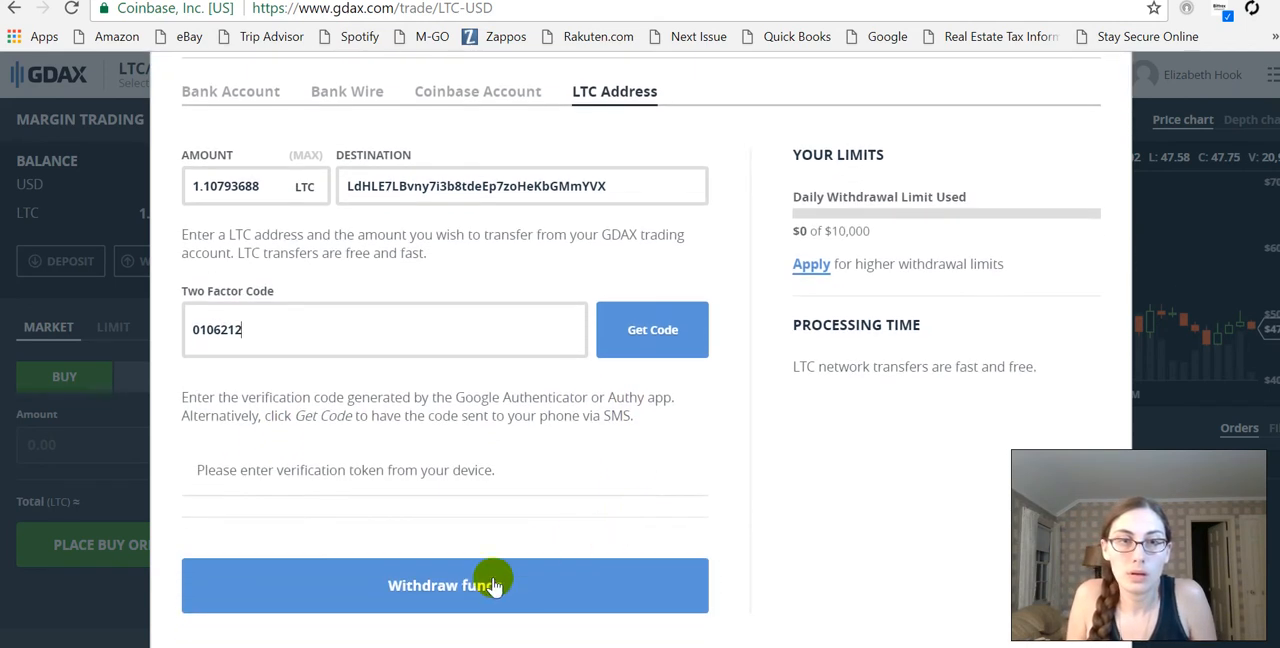
{"action": "left_click", "coordinate": [444, 585]}
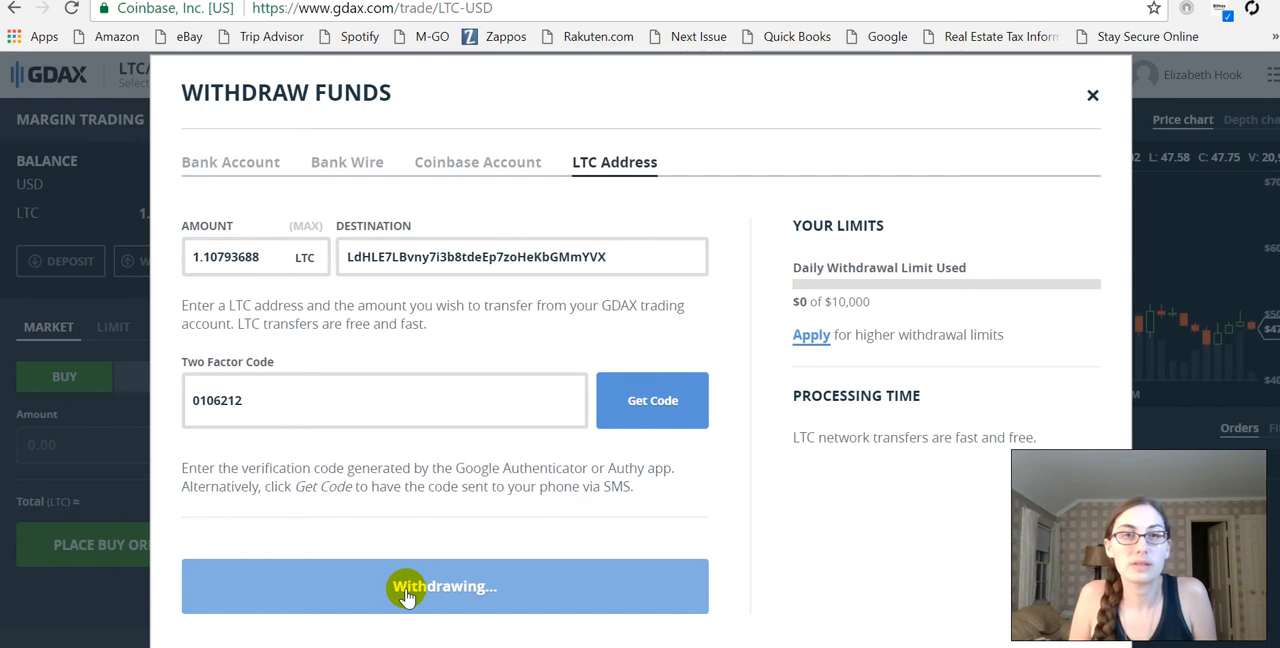
{"action": "left_click", "coordinate": [444, 586]}
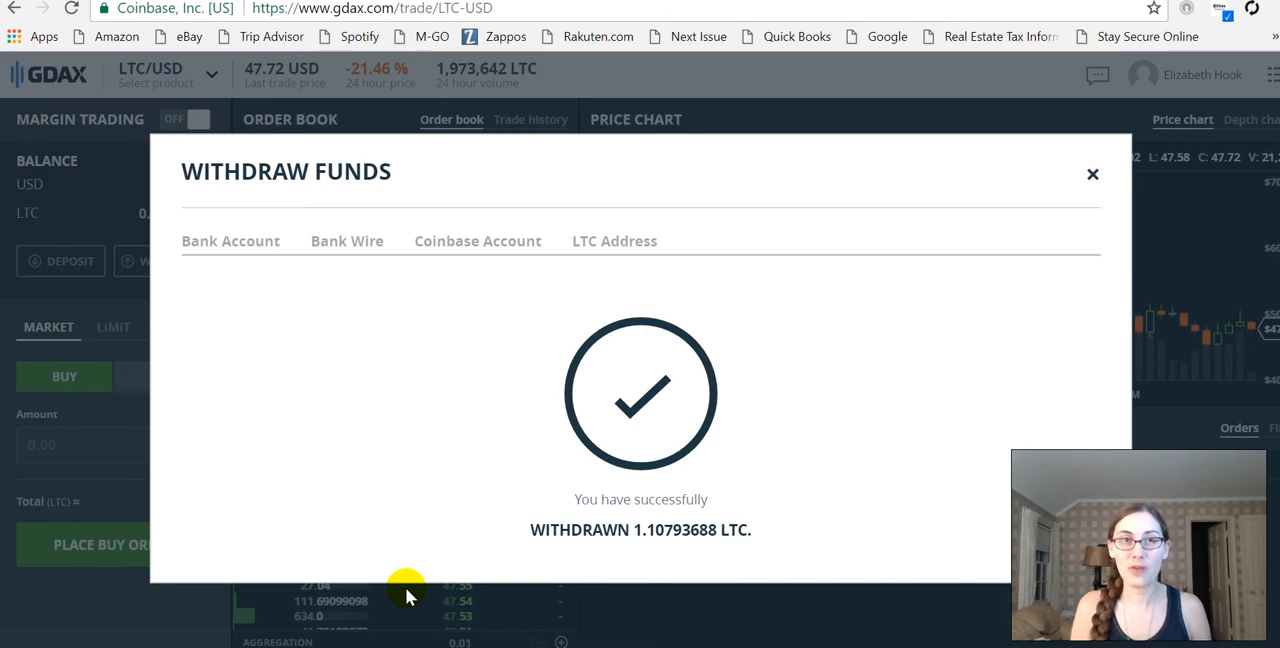
{"action": "mouse_move", "coordinate": [1093, 240]}
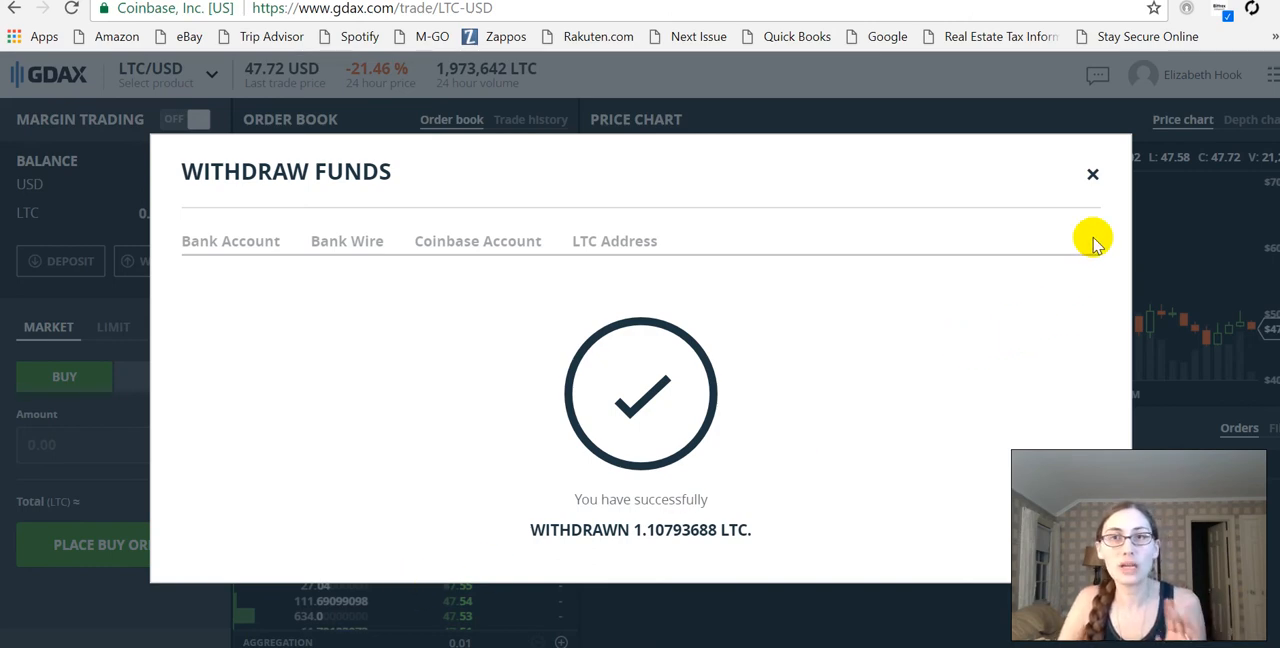
- Dismiss the withdrawal success dialog, returning to the trading page with zero balances
{"action": "left_click", "coordinate": [1092, 174]}
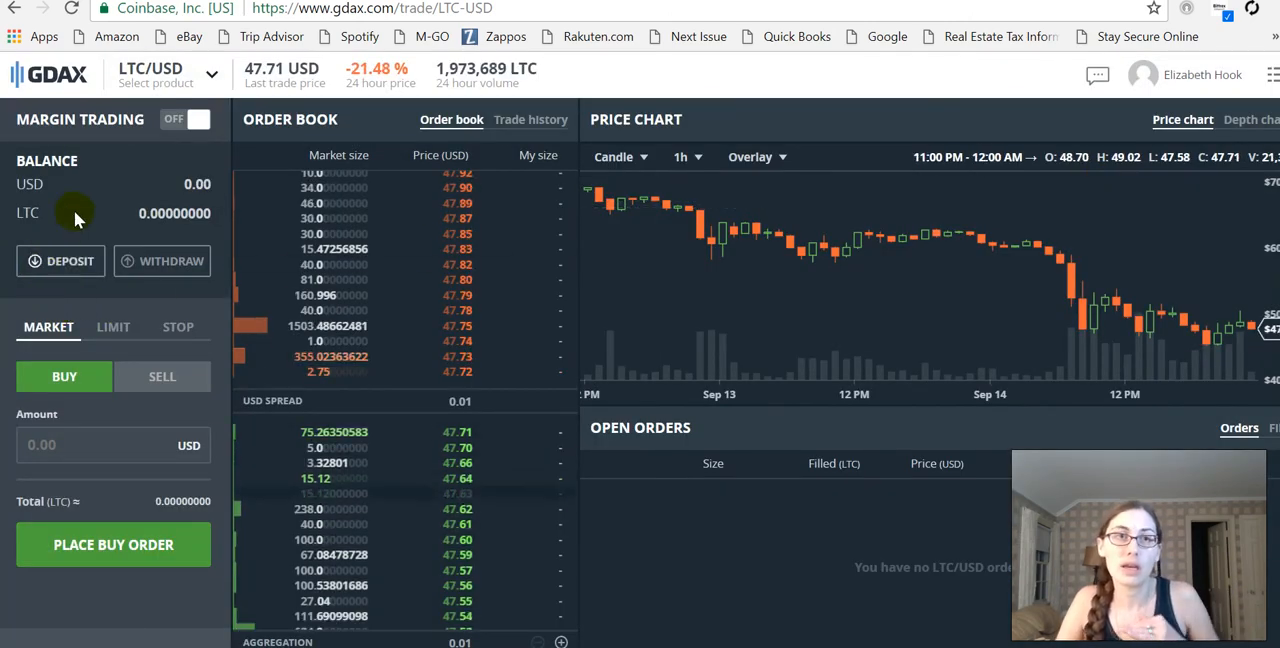
{"action": "left_click", "coordinate": [165, 71]}
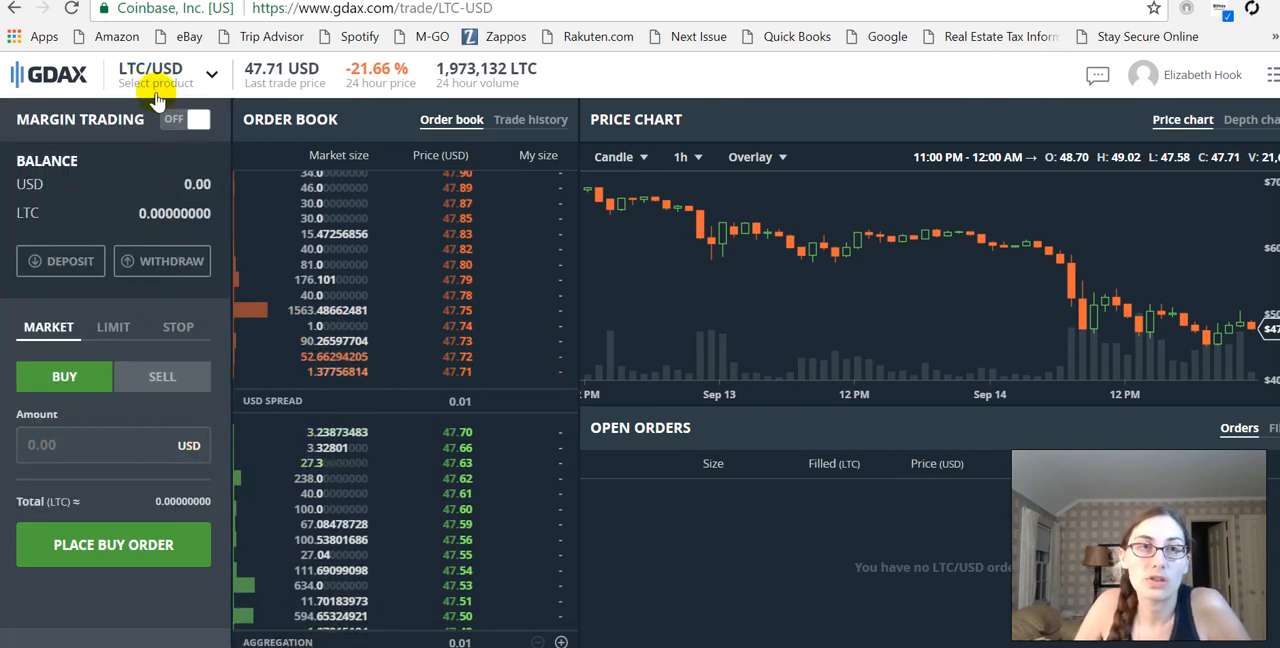
- Switch to BTC/USD and deposit 0.1107224 BTC from the Coinbase bitcoin wallet
{"action": "left_click", "coordinate": [165, 75]}
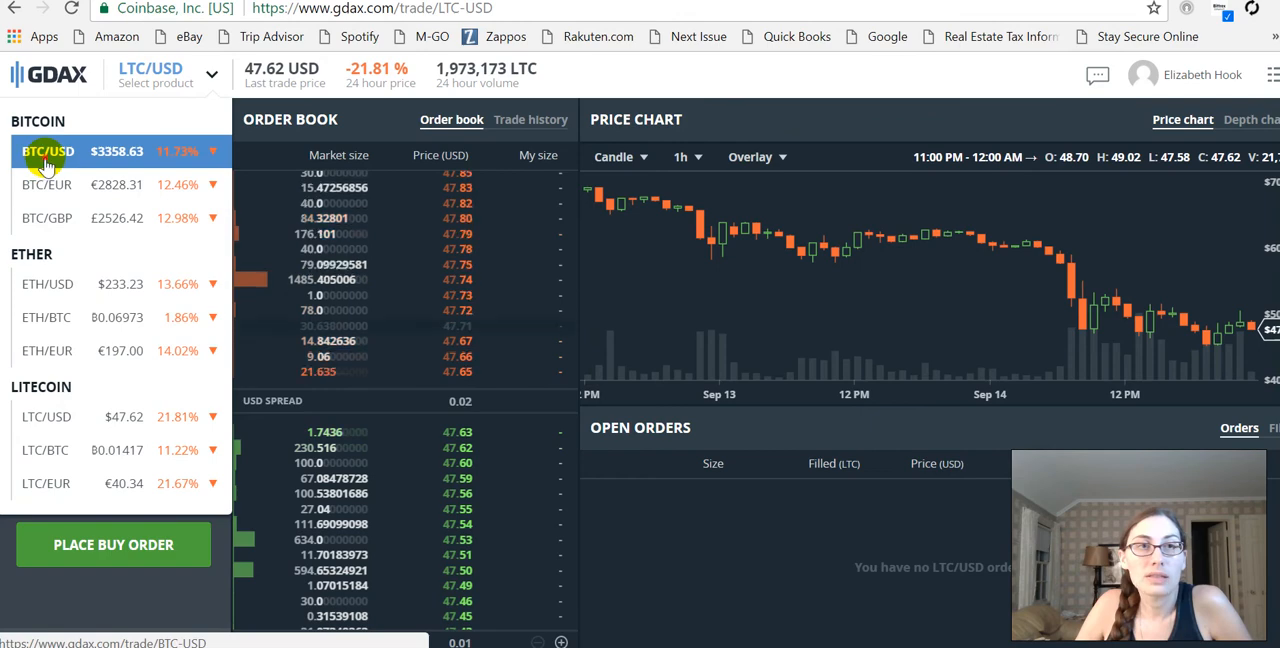
{"action": "left_click", "coordinate": [47, 151]}
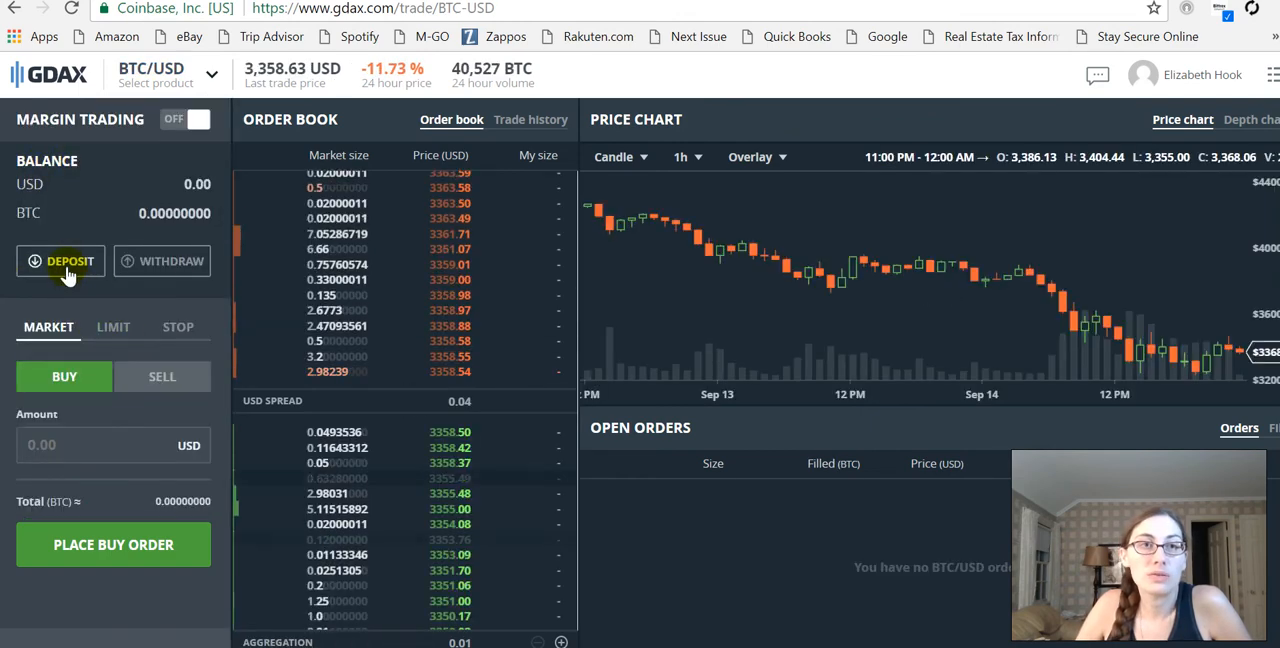
{"action": "left_click", "coordinate": [70, 261]}
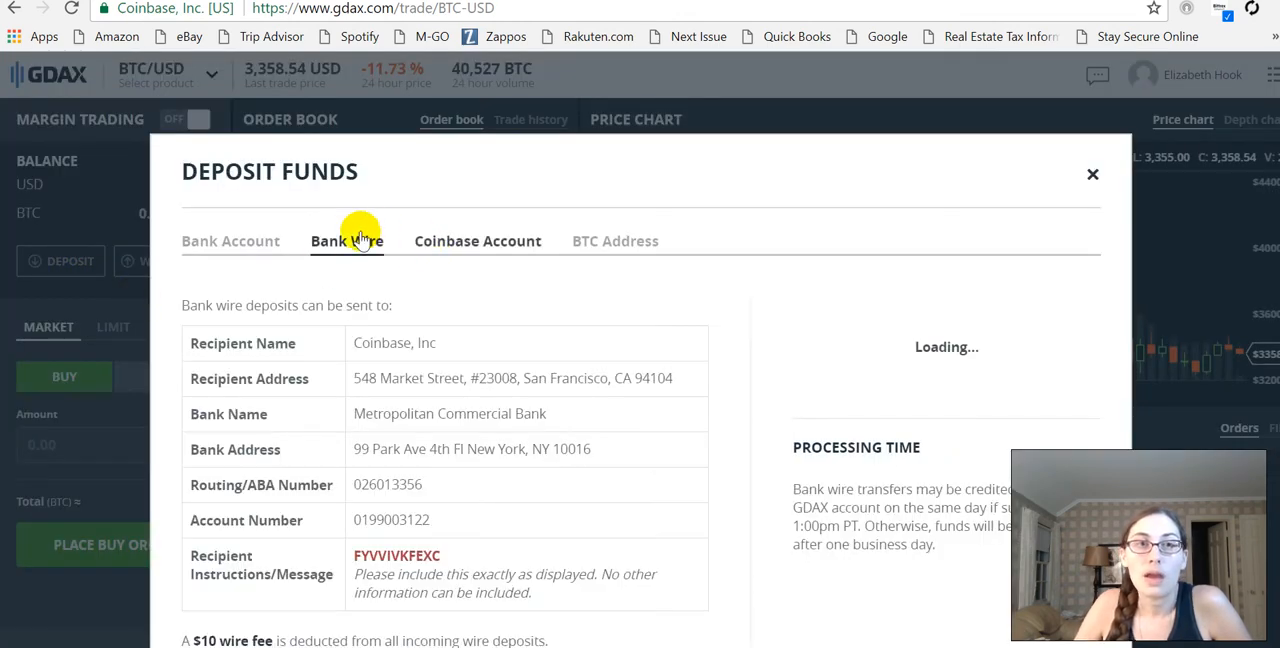
{"action": "left_click", "coordinate": [477, 241]}
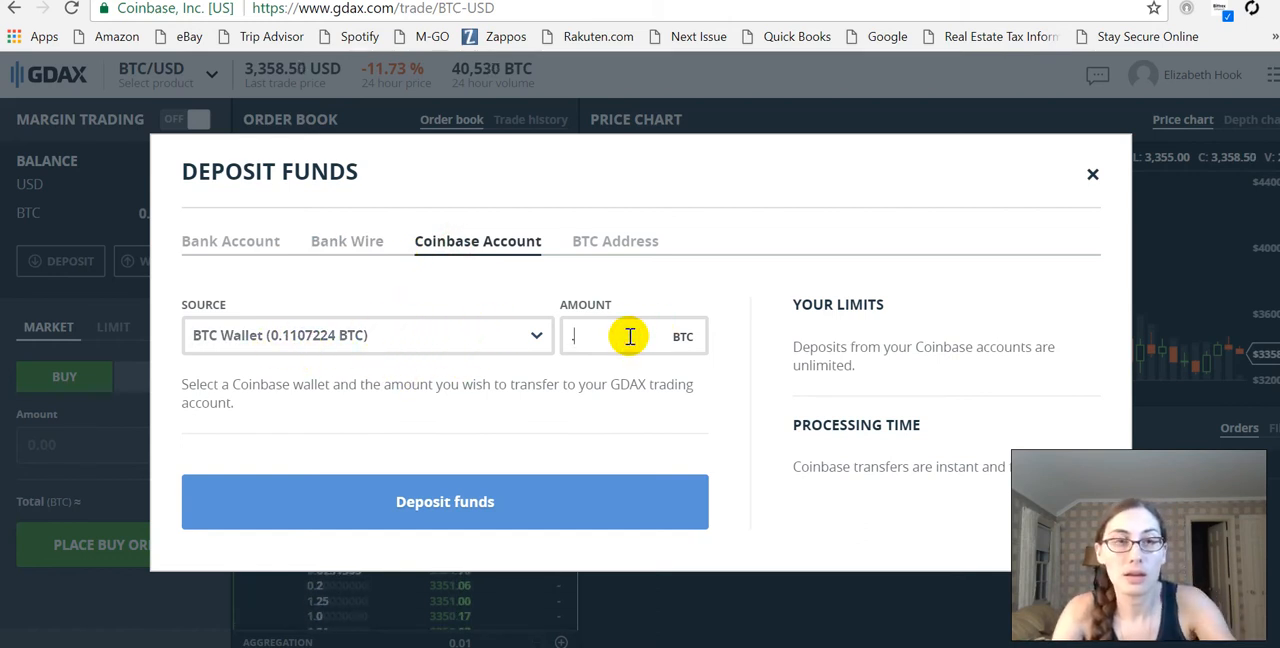
{"action": "type", "text": ".110"}
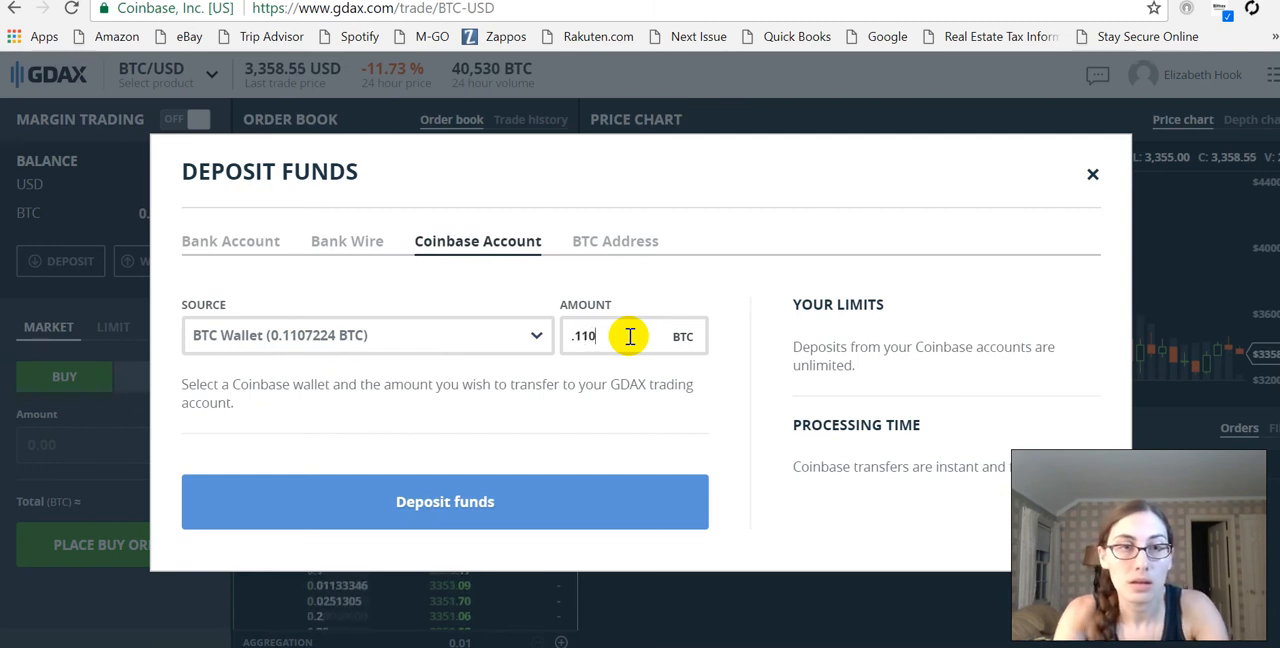
{"action": "type", "text": "7"}
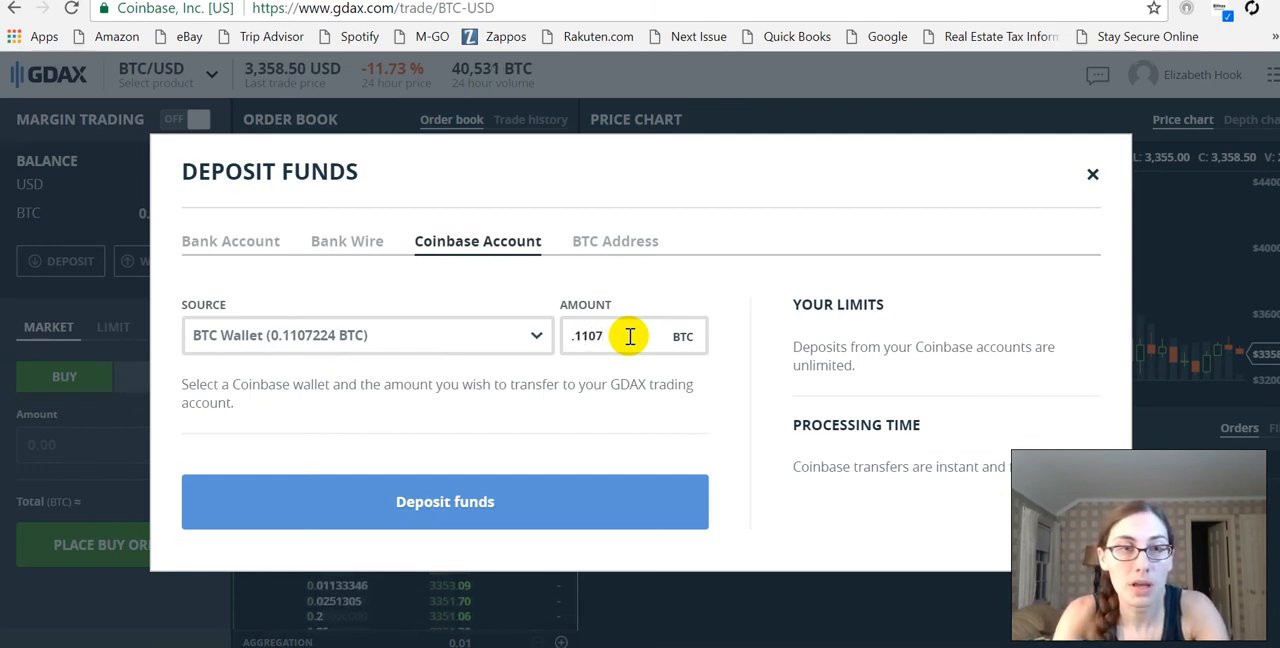
{"action": "type", "text": "224"}
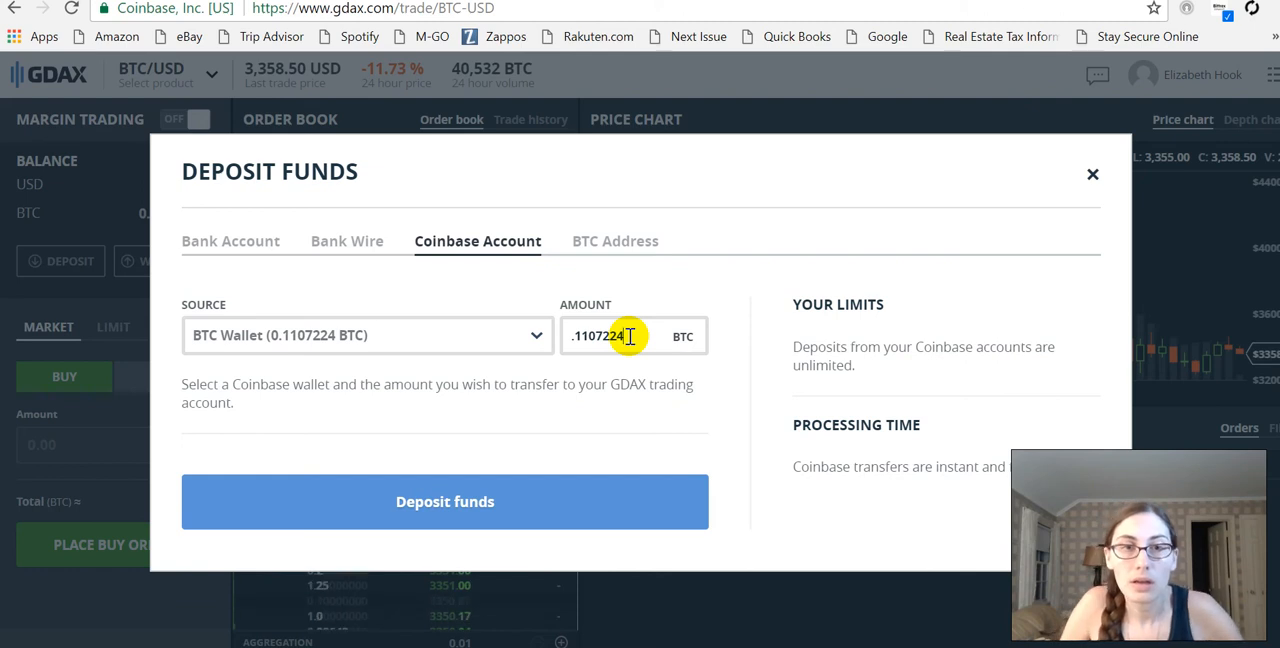
{"action": "left_click", "coordinate": [444, 501]}
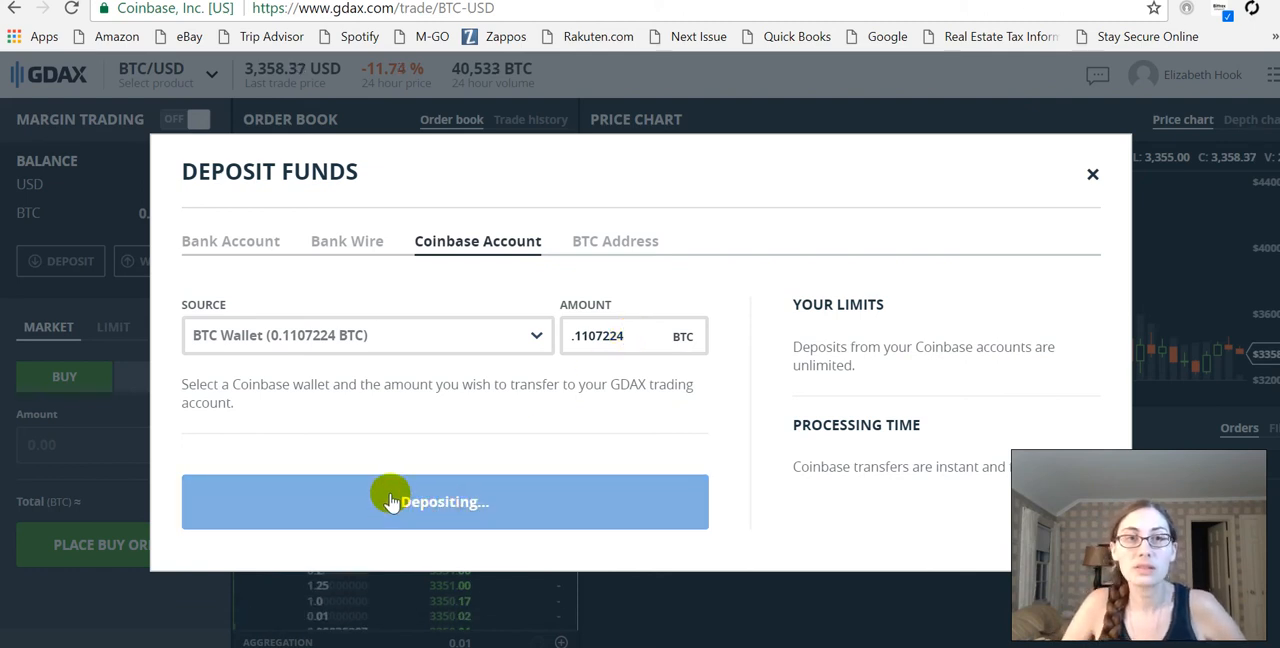
{"action": "left_click", "coordinate": [445, 501]}
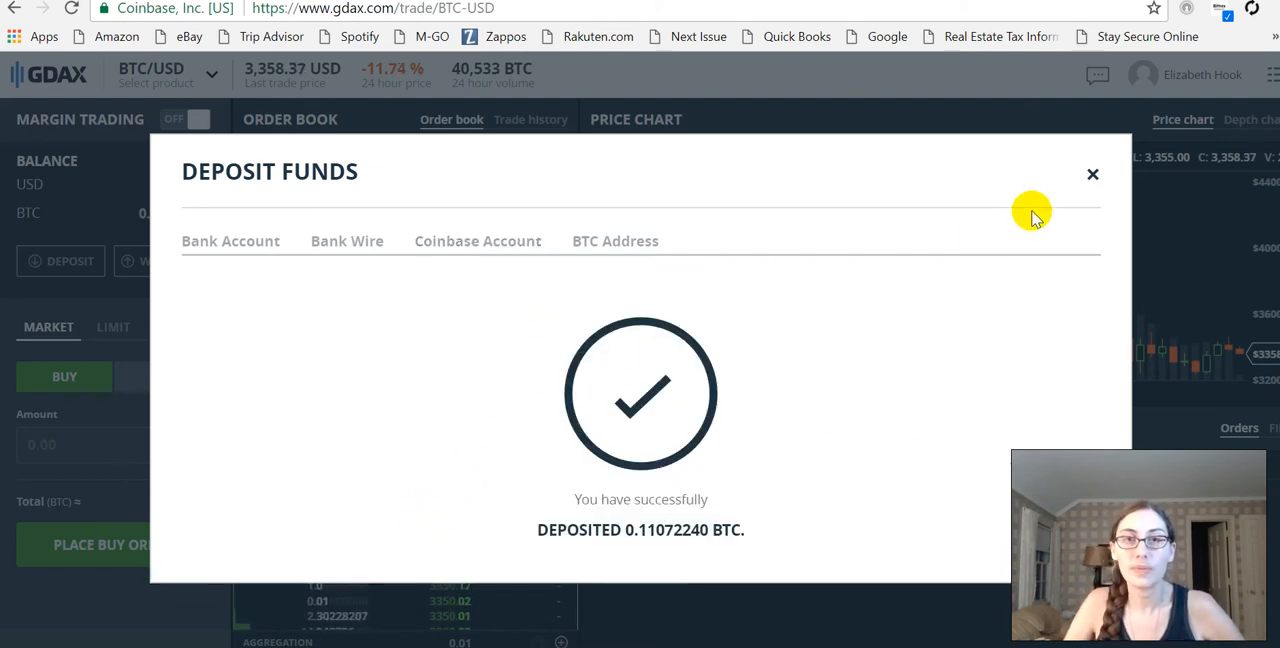
{"action": "left_click", "coordinate": [1092, 174]}
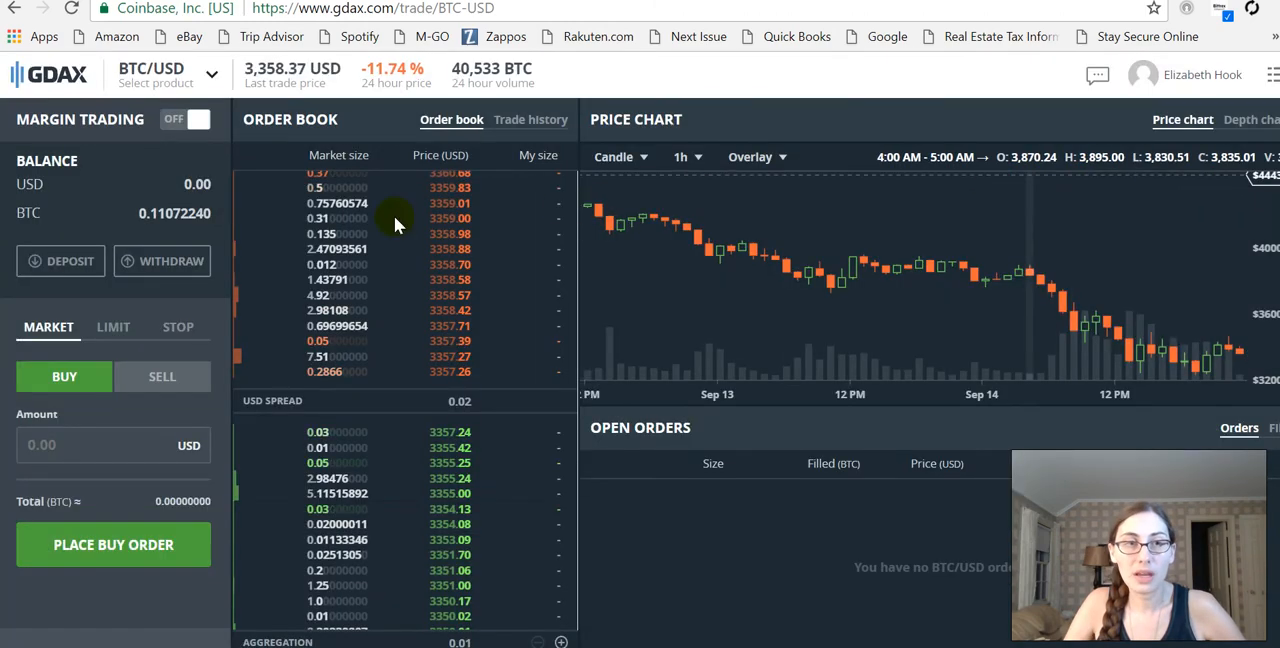
- Open a BTC address withdrawal form and bring up the Exodus wallet
{"action": "left_click", "coordinate": [162, 261]}
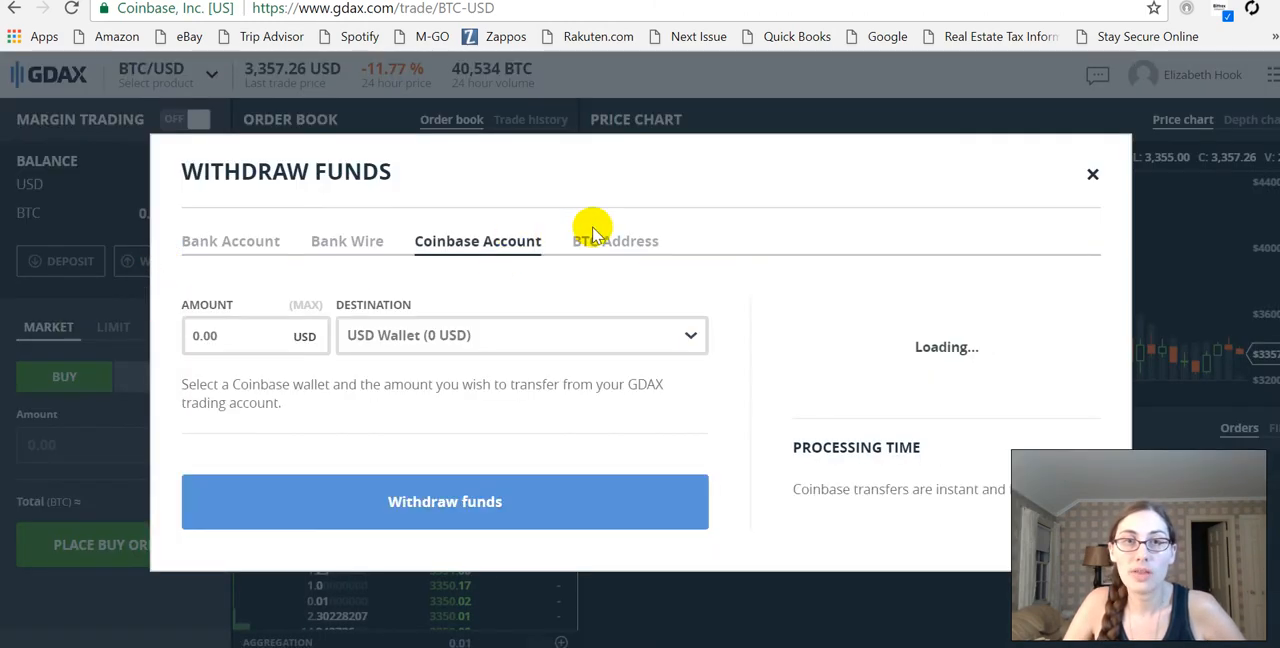
{"action": "left_click", "coordinate": [615, 241]}
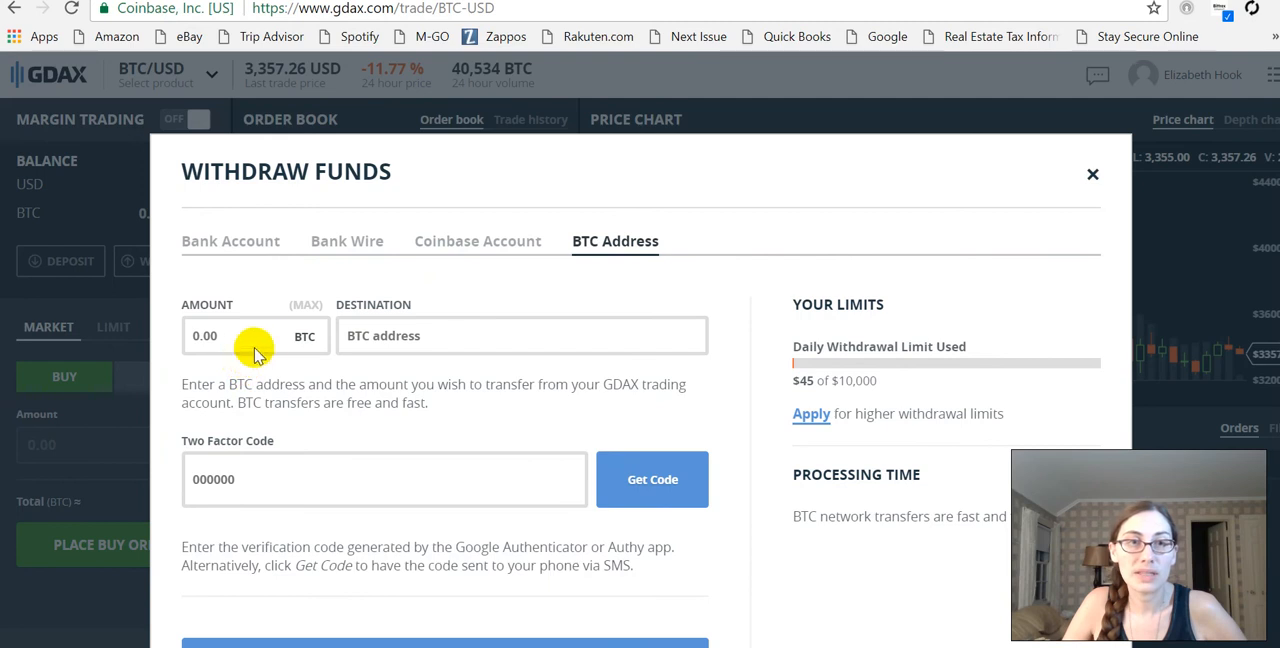
{"action": "left_click", "coordinate": [305, 308]}
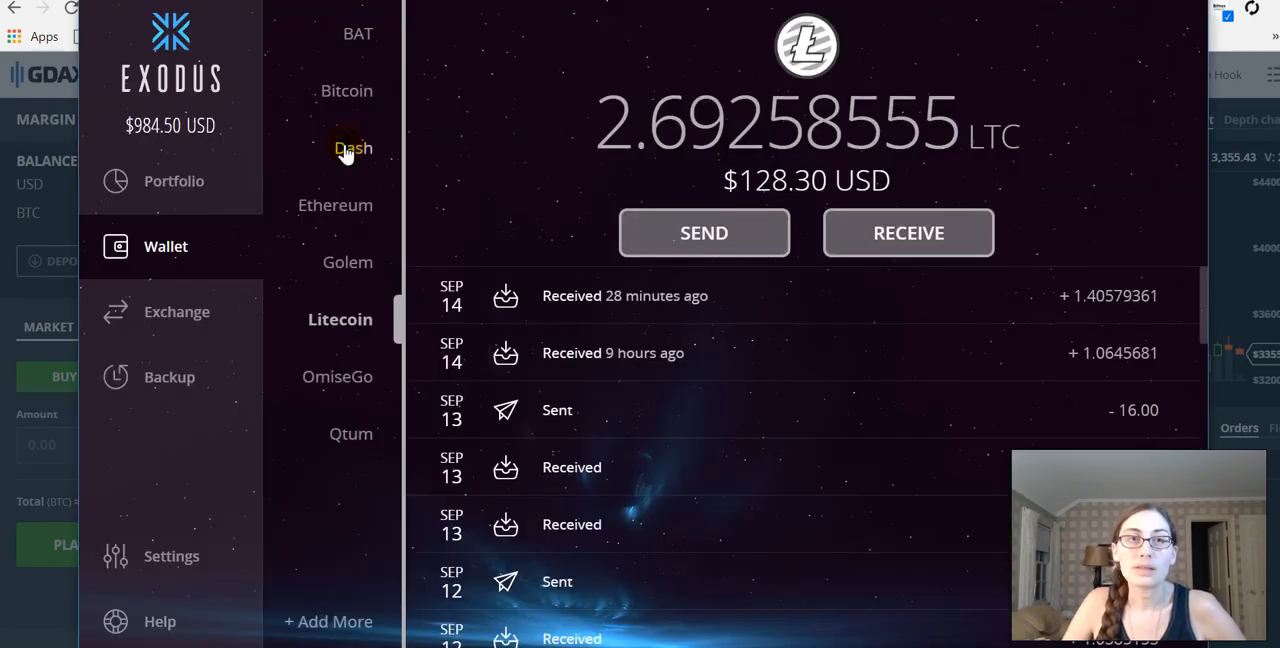
- Show the Exodus Bitcoin wallet's receive address and QR code
{"action": "left_click", "coordinate": [344, 90]}
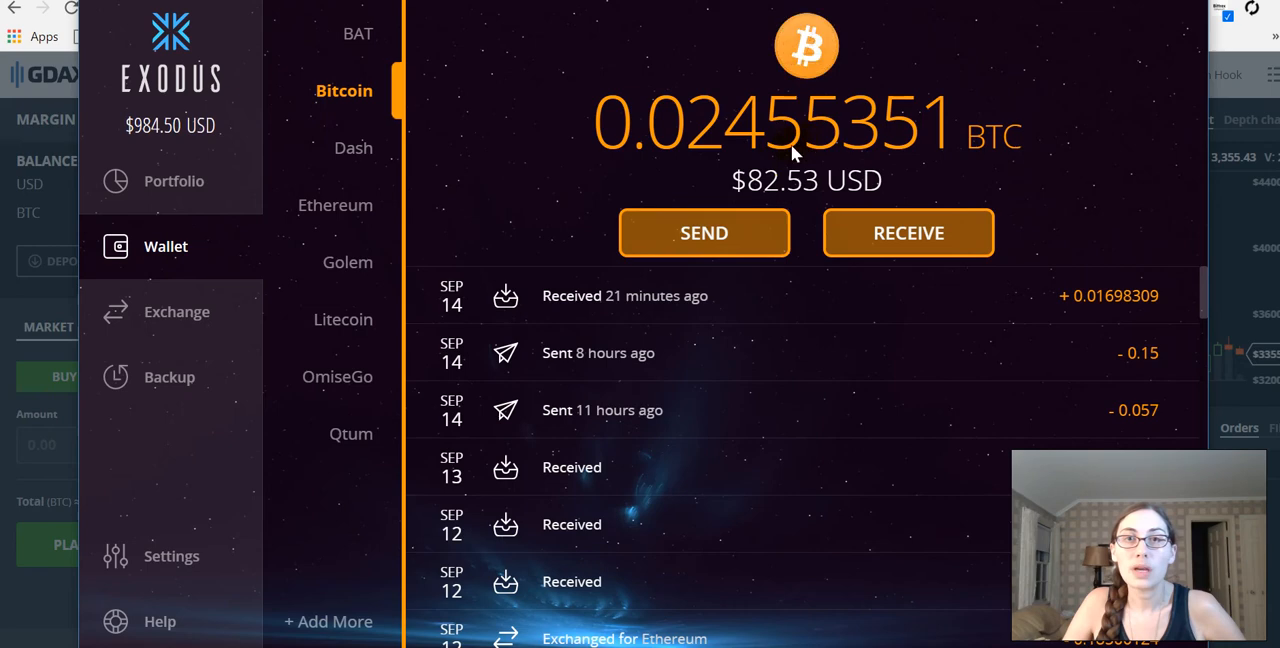
{"action": "left_click", "coordinate": [907, 232]}
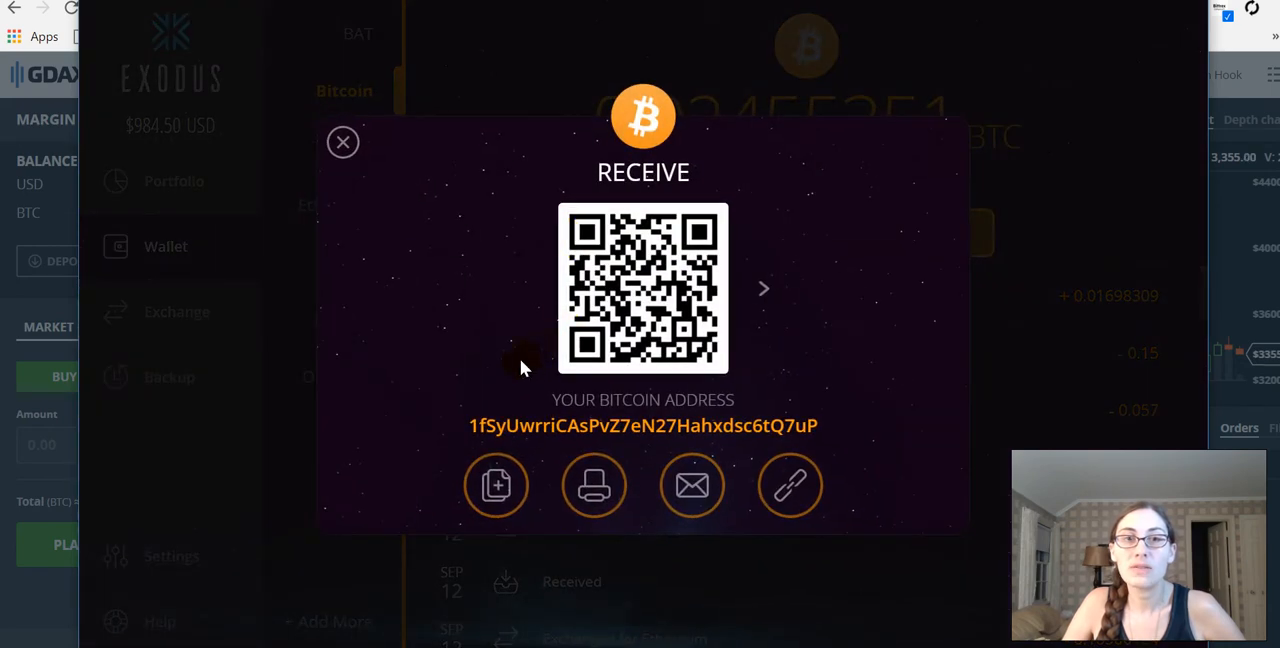
{"action": "mouse_move", "coordinate": [745, 420]}
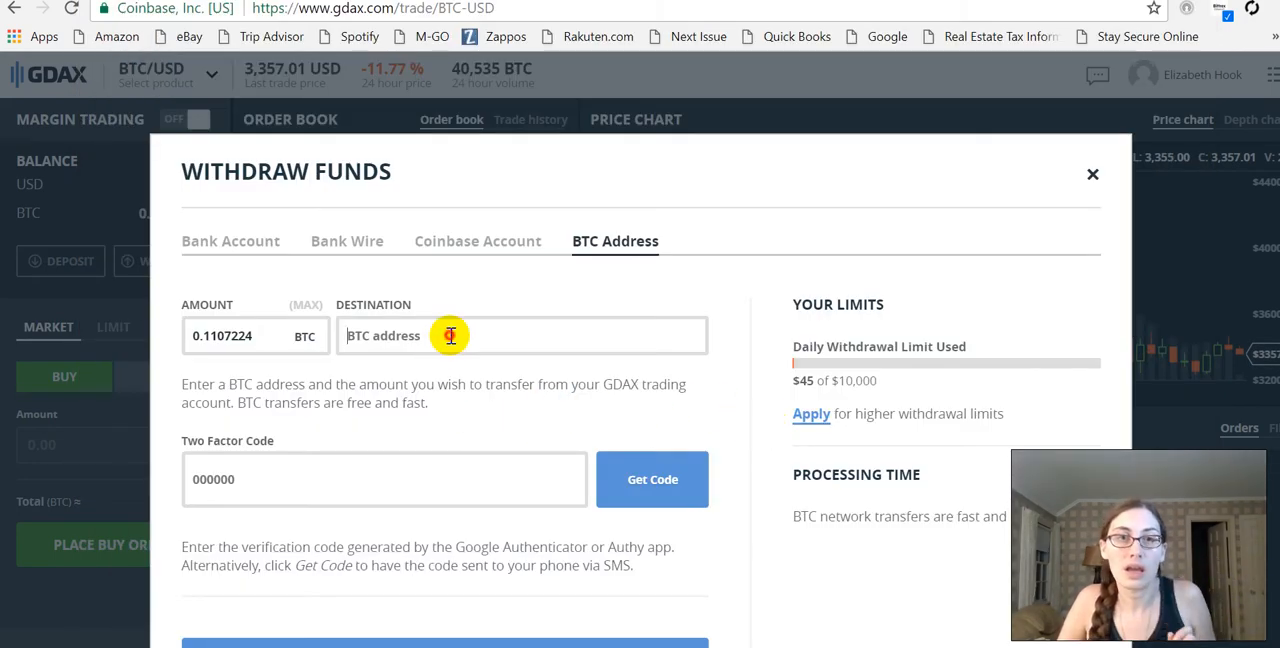
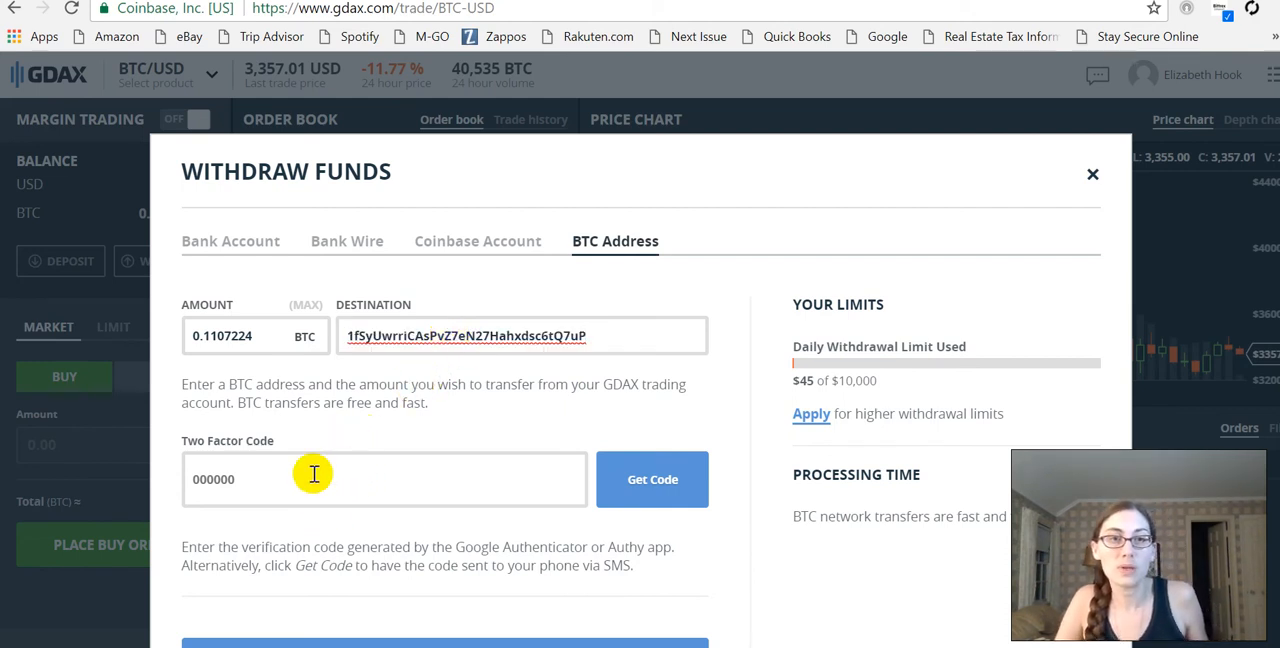
{"action": "left_click", "coordinate": [652, 479]}
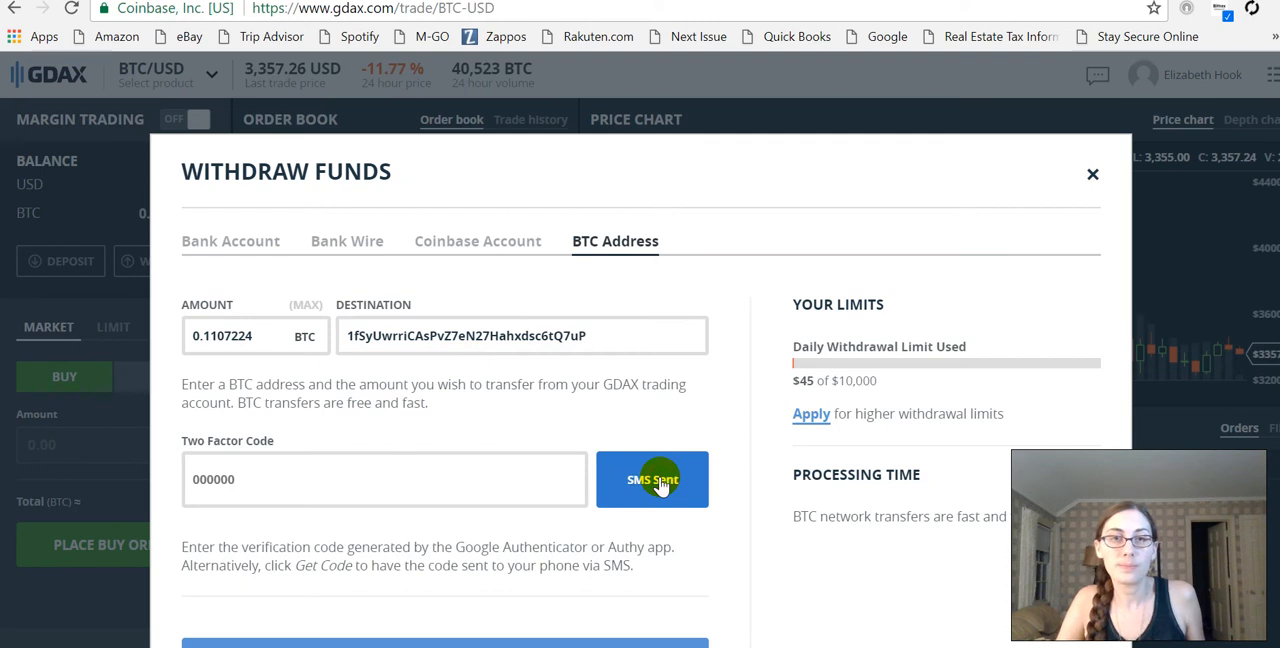
{"action": "left_click", "coordinate": [652, 479]}
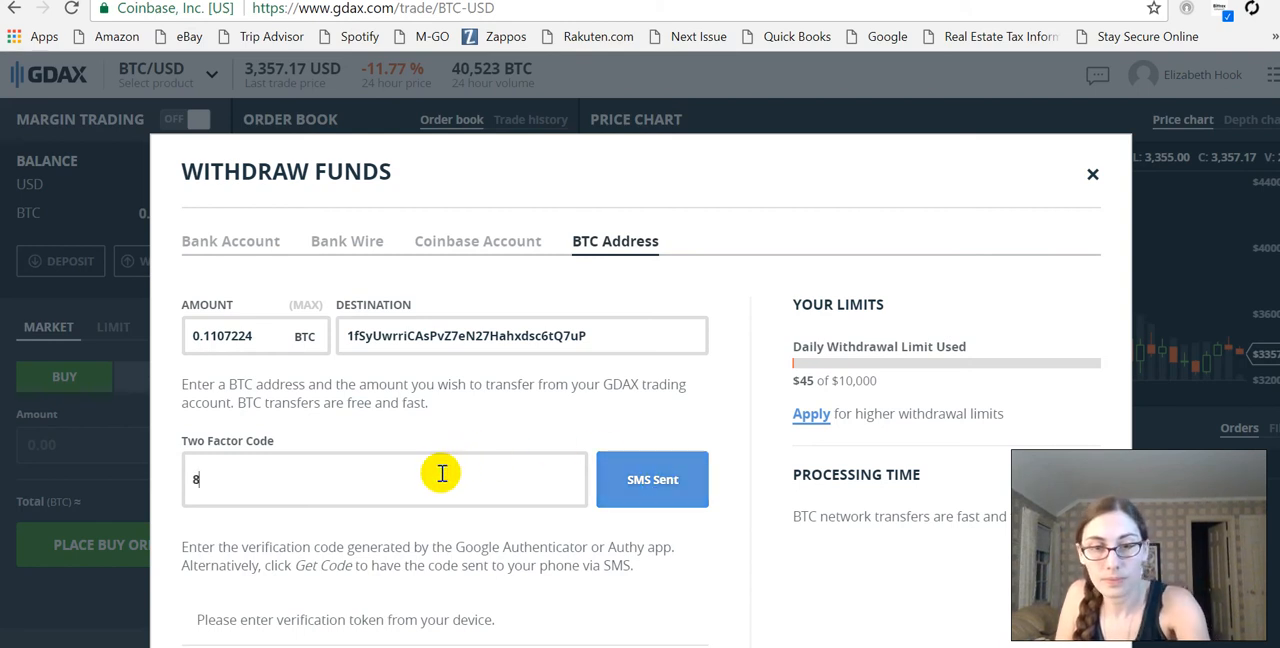
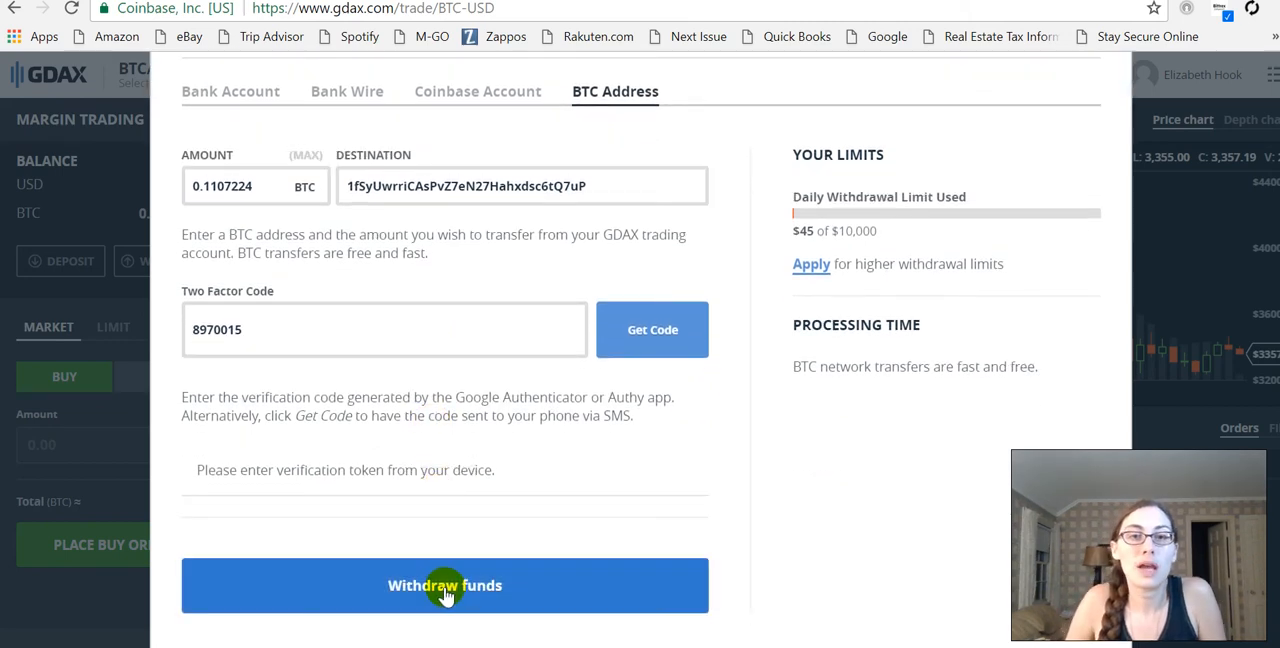
{"action": "left_click", "coordinate": [444, 585]}
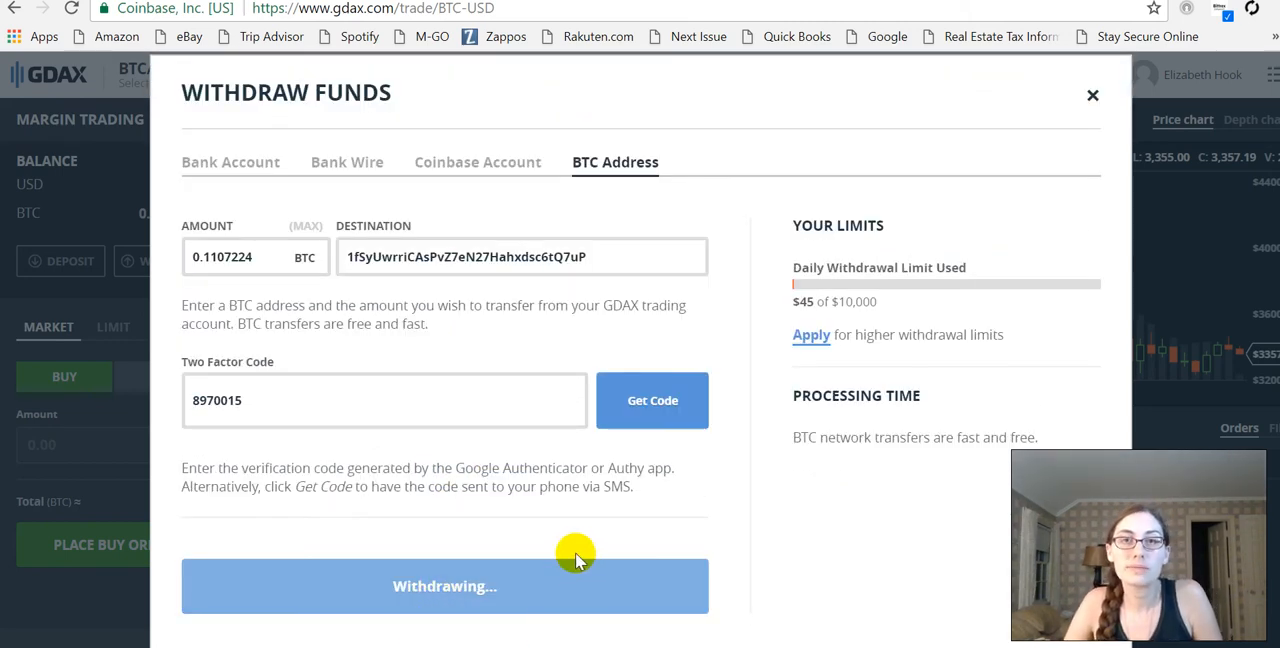
{"action": "left_click", "coordinate": [444, 586]}
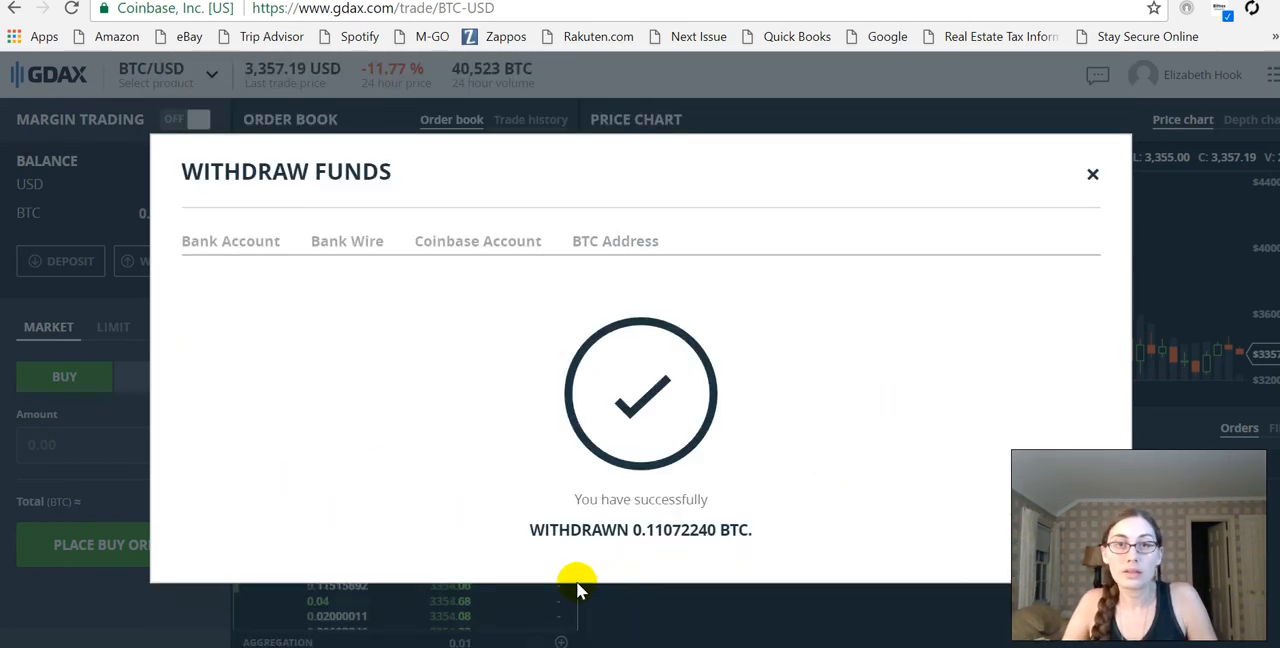
{"action": "mouse_move", "coordinate": [1005, 247]}
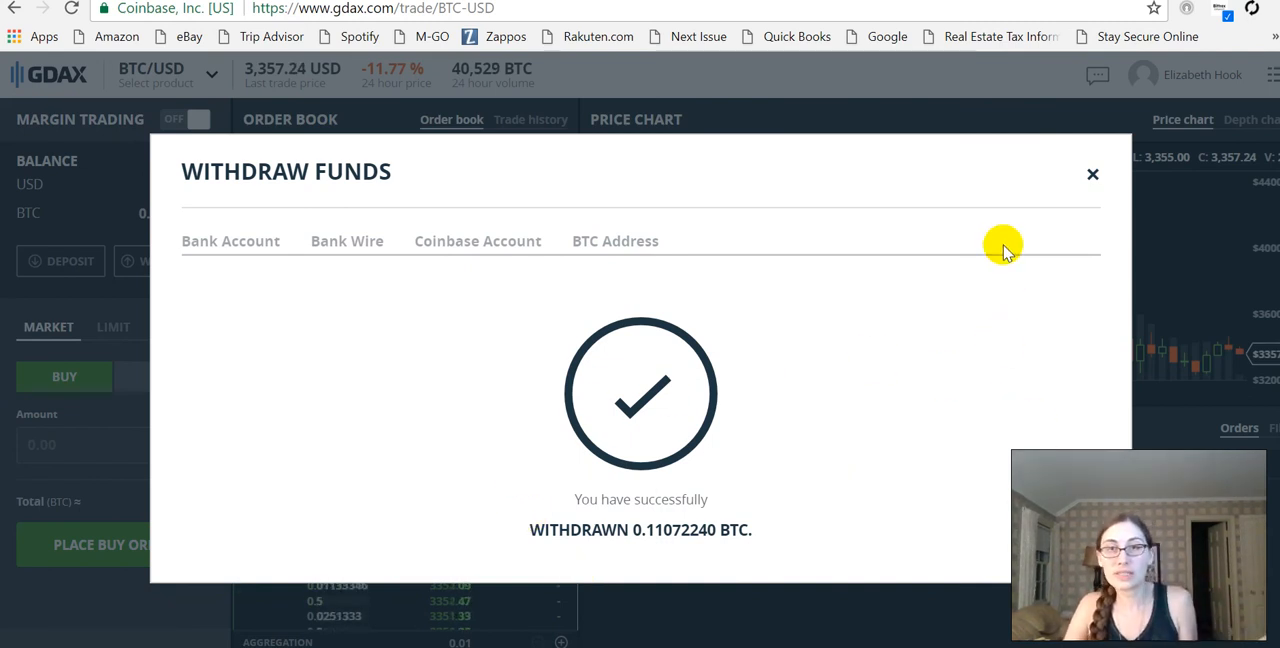
{"action": "mouse_move", "coordinate": [420, 250]}
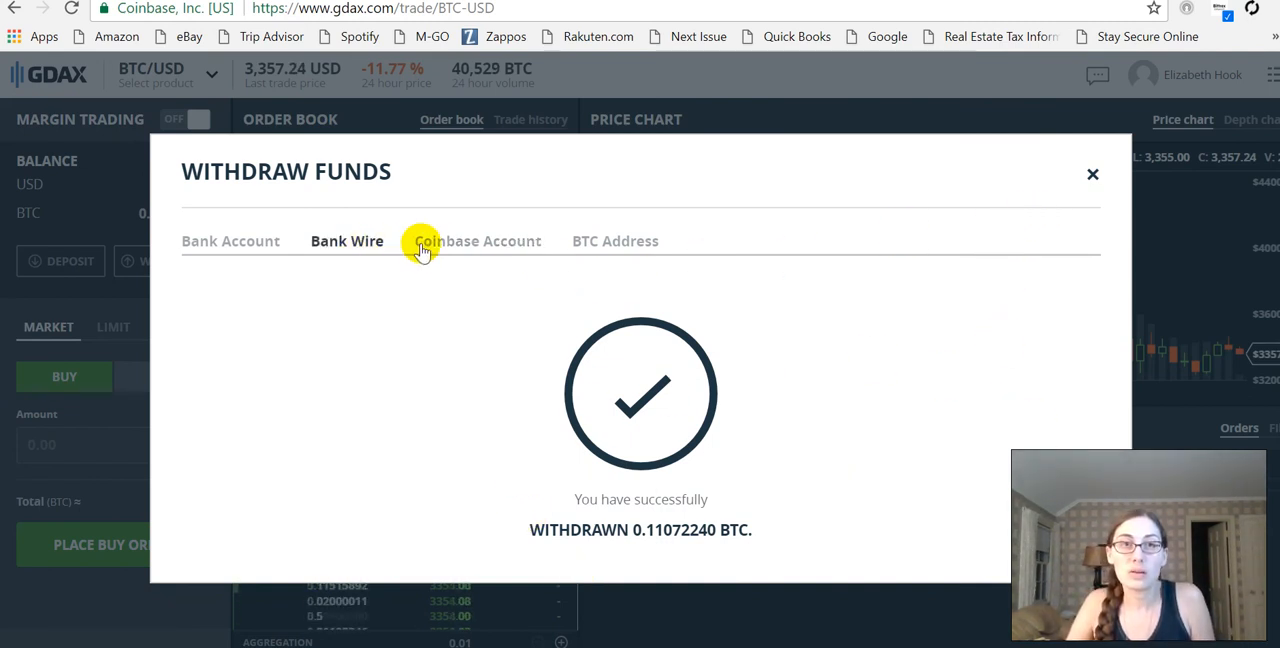
- Reopen the BTC Address withdrawal tab showing $412 of $10,000 daily limit used
{"action": "left_click", "coordinate": [615, 241]}
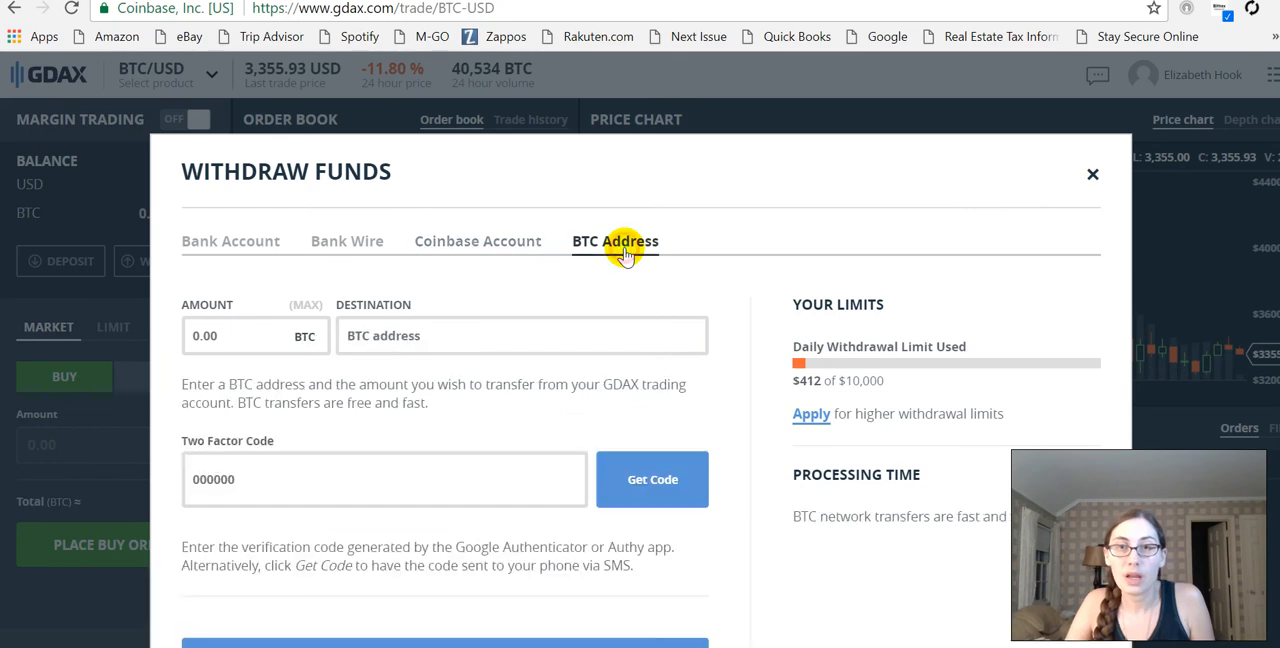
{"action": "mouse_move", "coordinate": [1038, 369]}
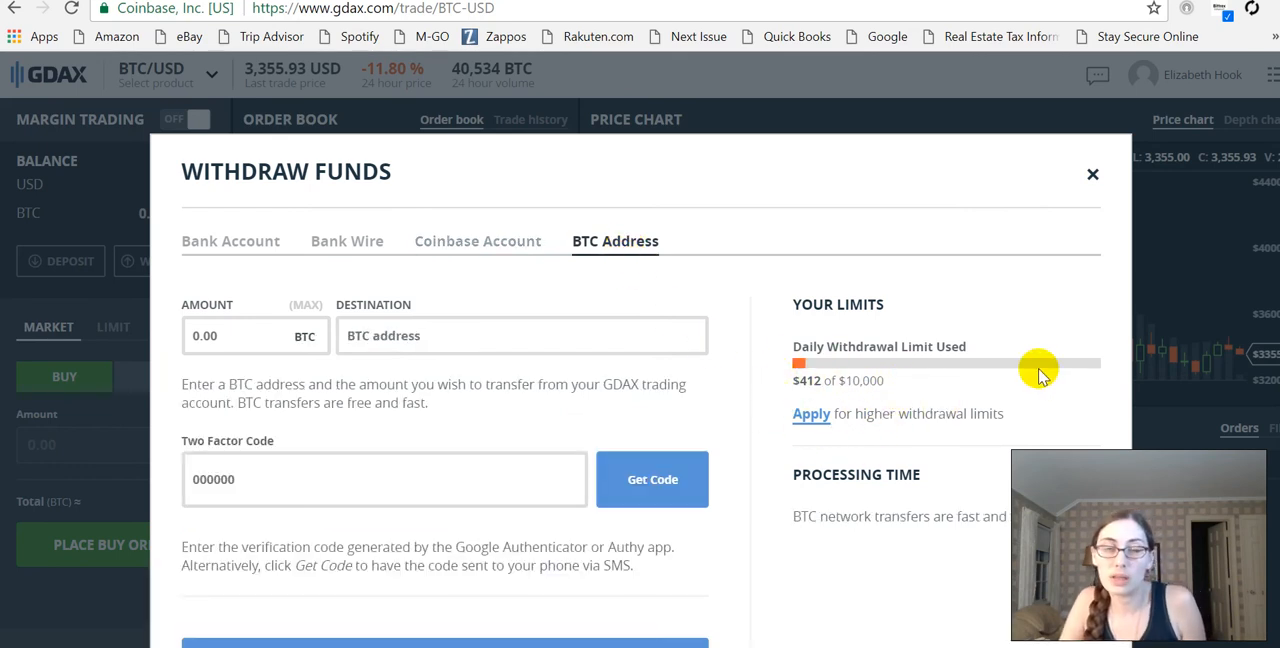
{"action": "mouse_move", "coordinate": [828, 440]}
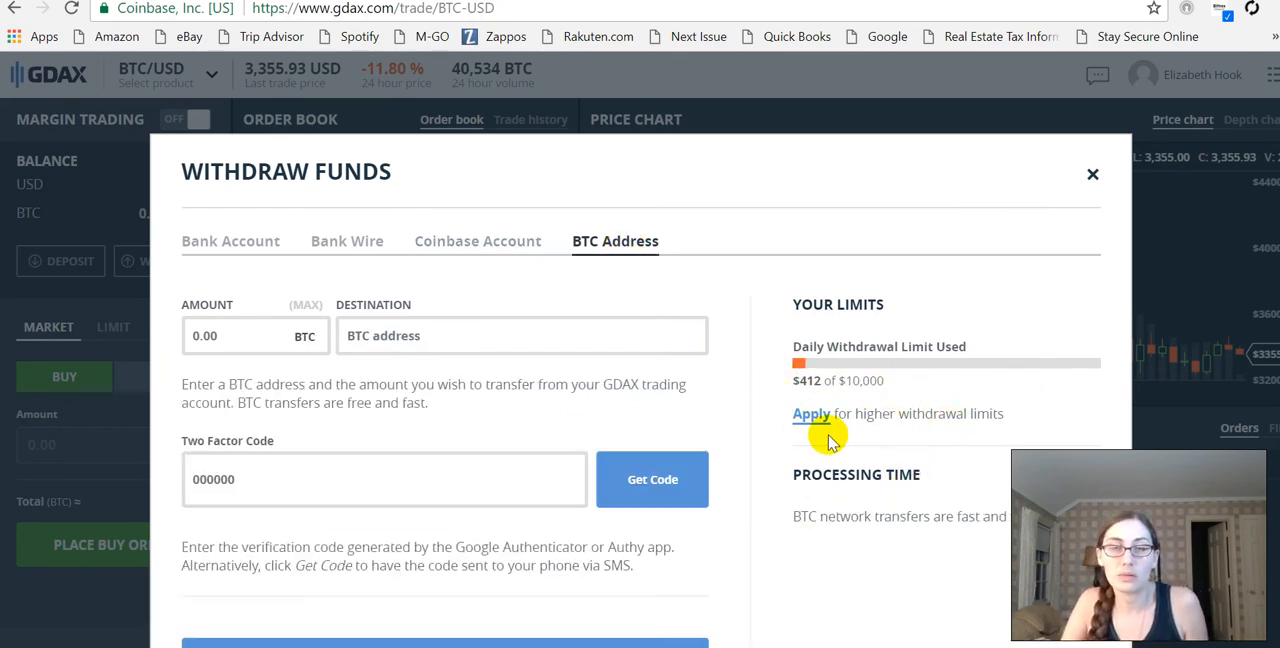
{"action": "mouse_move", "coordinate": [903, 407]}
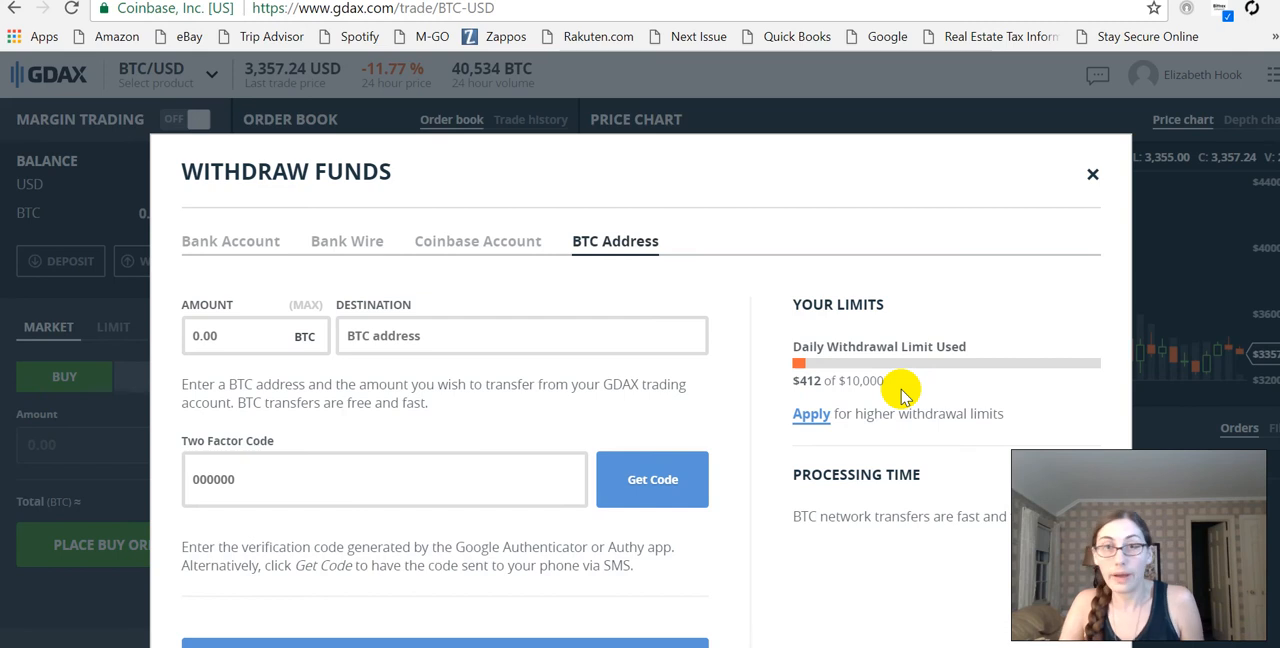
{"action": "mouse_move", "coordinate": [790, 360]}
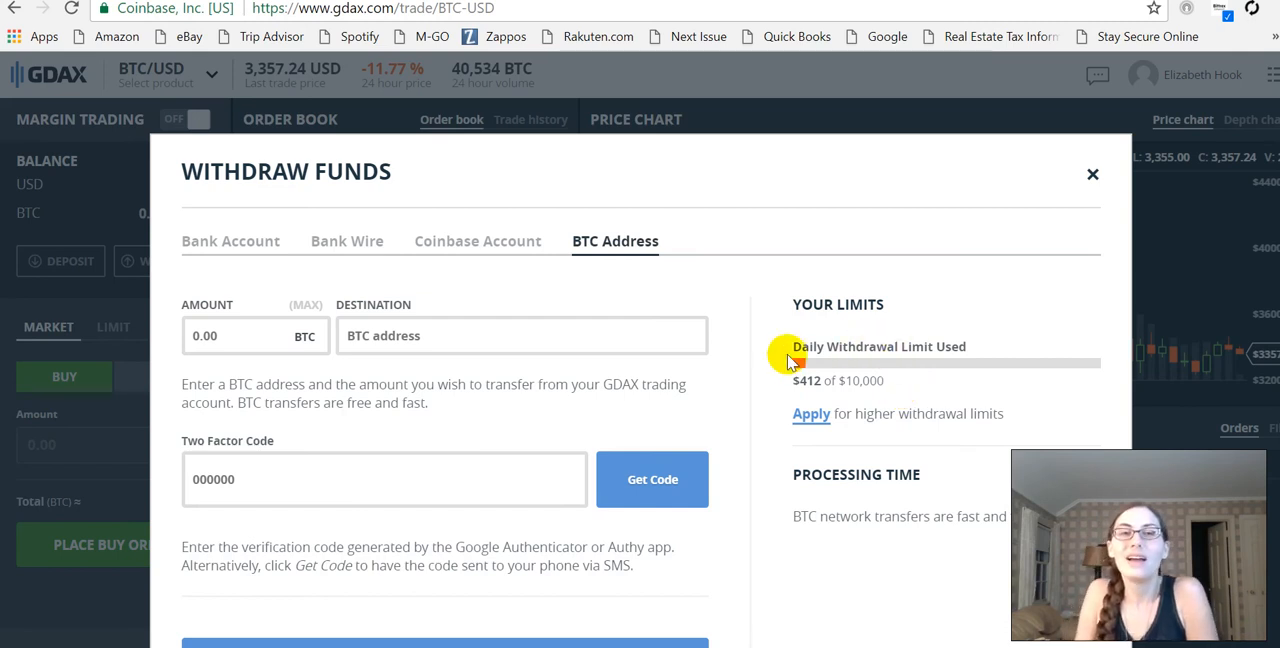
{"action": "mouse_move", "coordinate": [835, 135]}
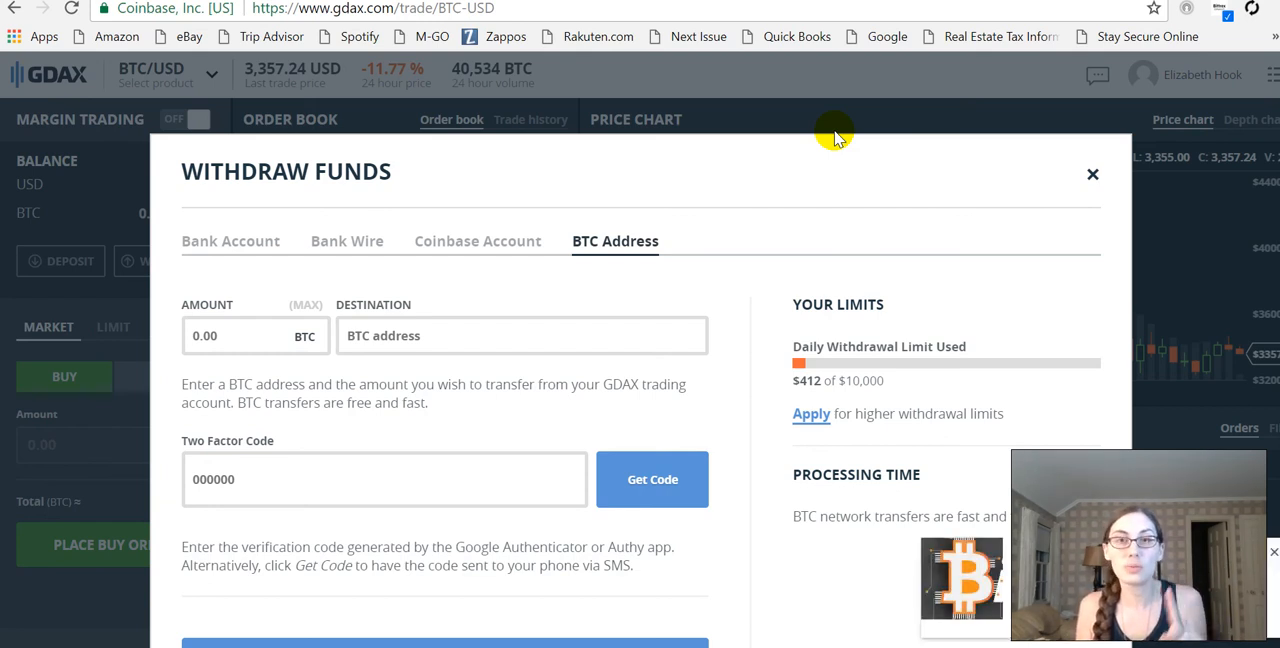
{"action": "mouse_move", "coordinate": [834, 133]}
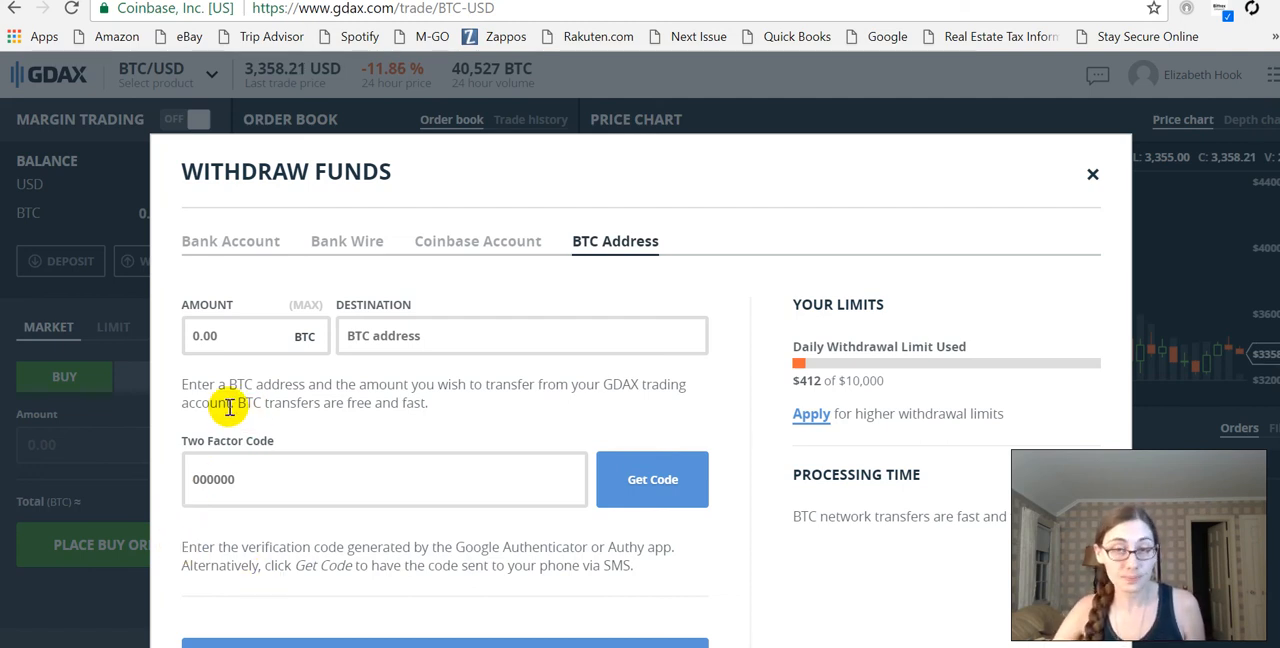
{"action": "mouse_move", "coordinate": [245, 430]}
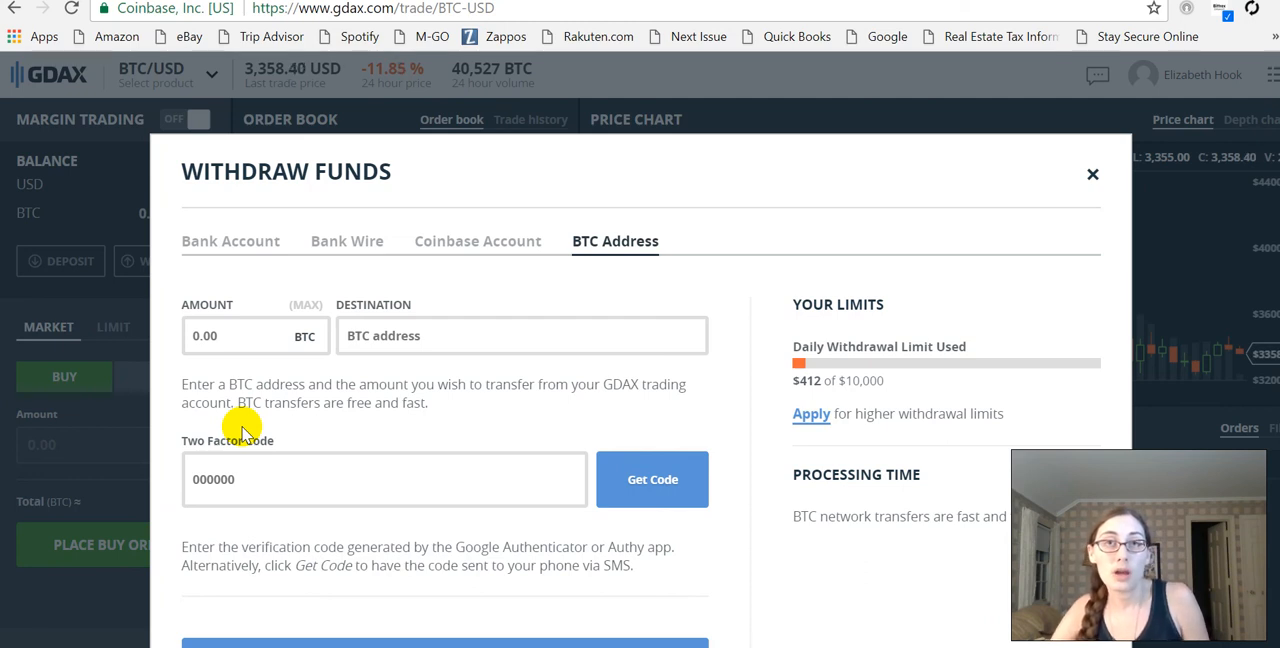
{"action": "mouse_move", "coordinate": [225, 263]}
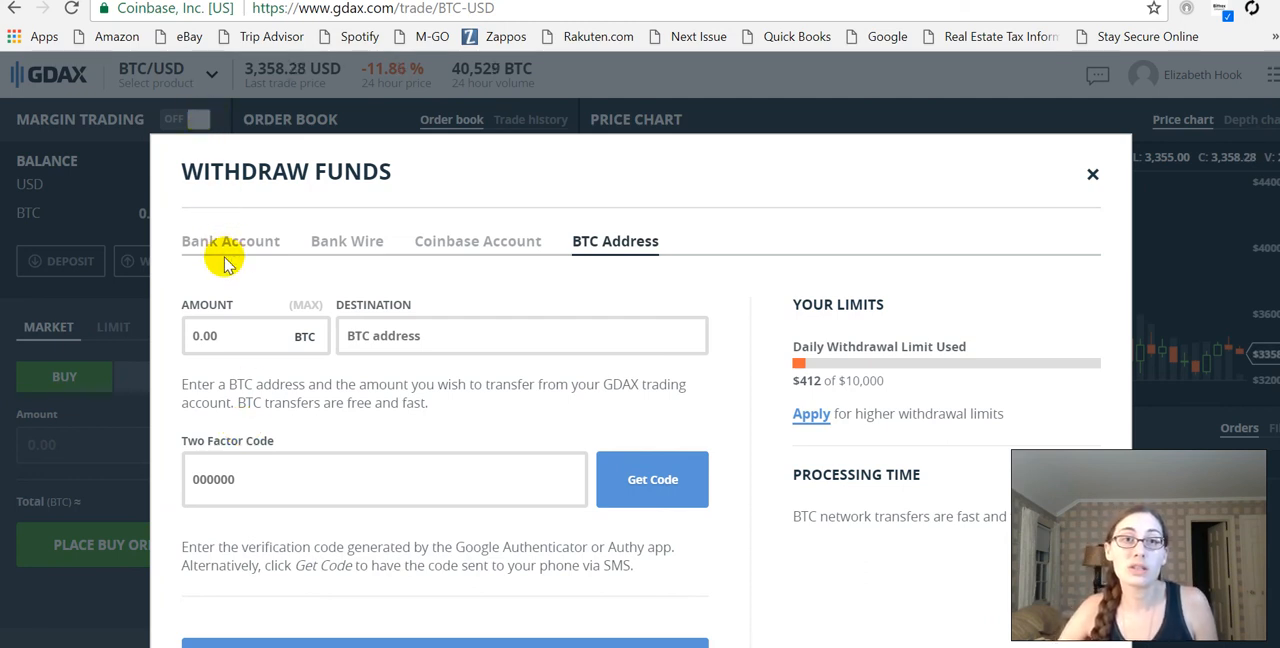
- Switch the Withdraw Funds dialog to the Bank Account form, showing the PNC checking account and 0 USD
{"action": "left_click", "coordinate": [230, 241]}
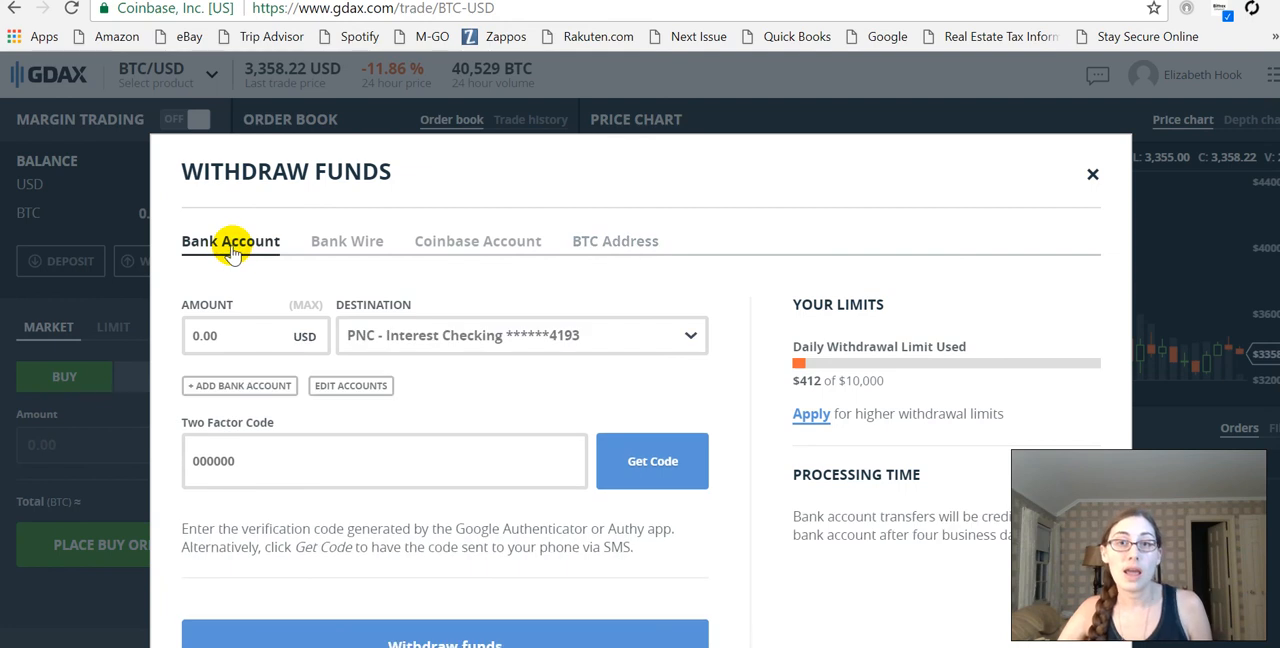
{"action": "mouse_move", "coordinate": [430, 250]}
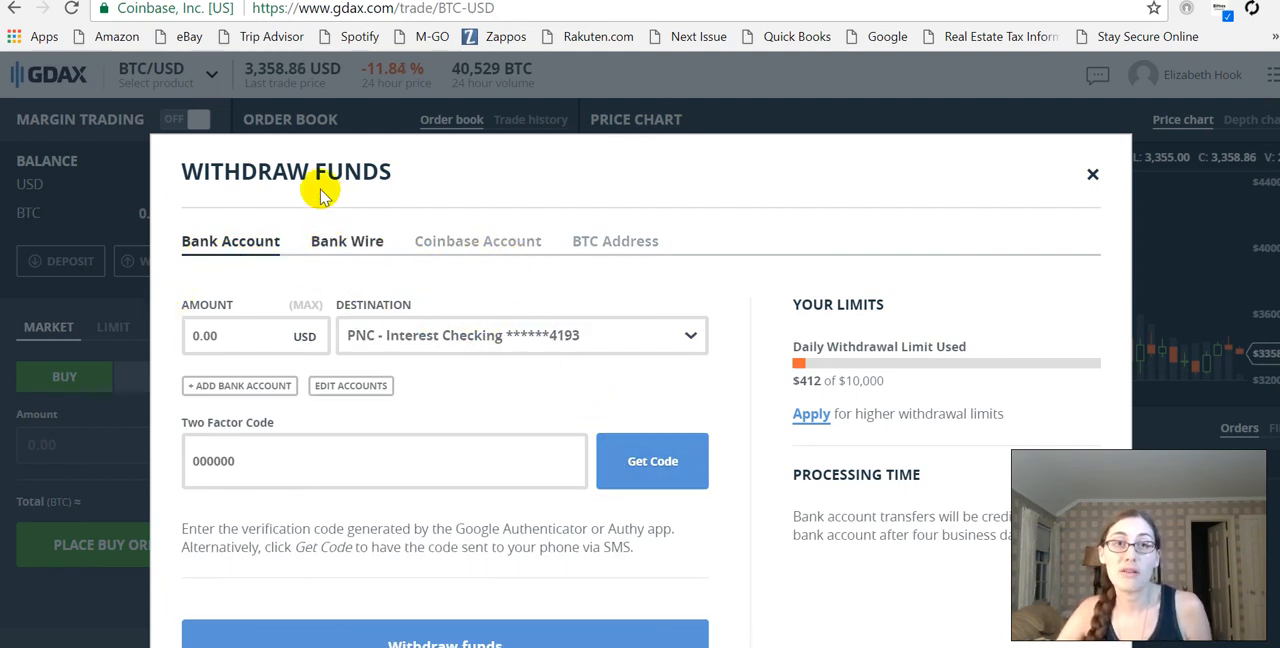
{"action": "left_click", "coordinate": [615, 241]}
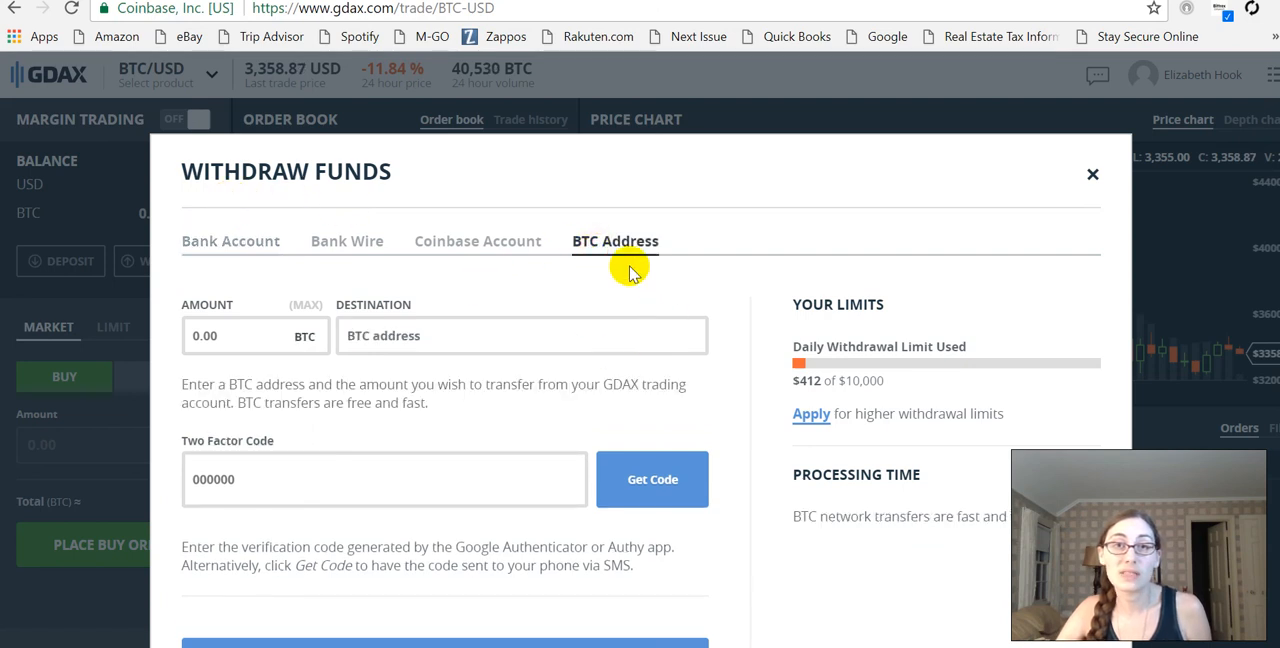
{"action": "mouse_move", "coordinate": [770, 252]}
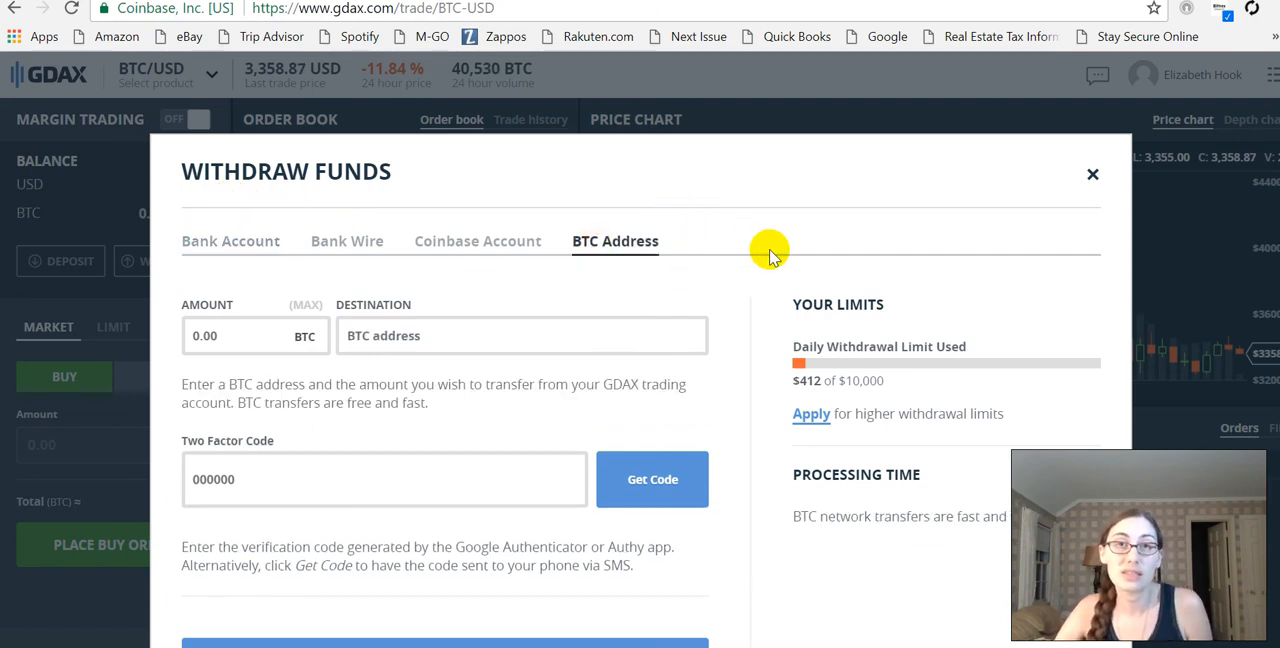
{"action": "left_click", "coordinate": [230, 241]}
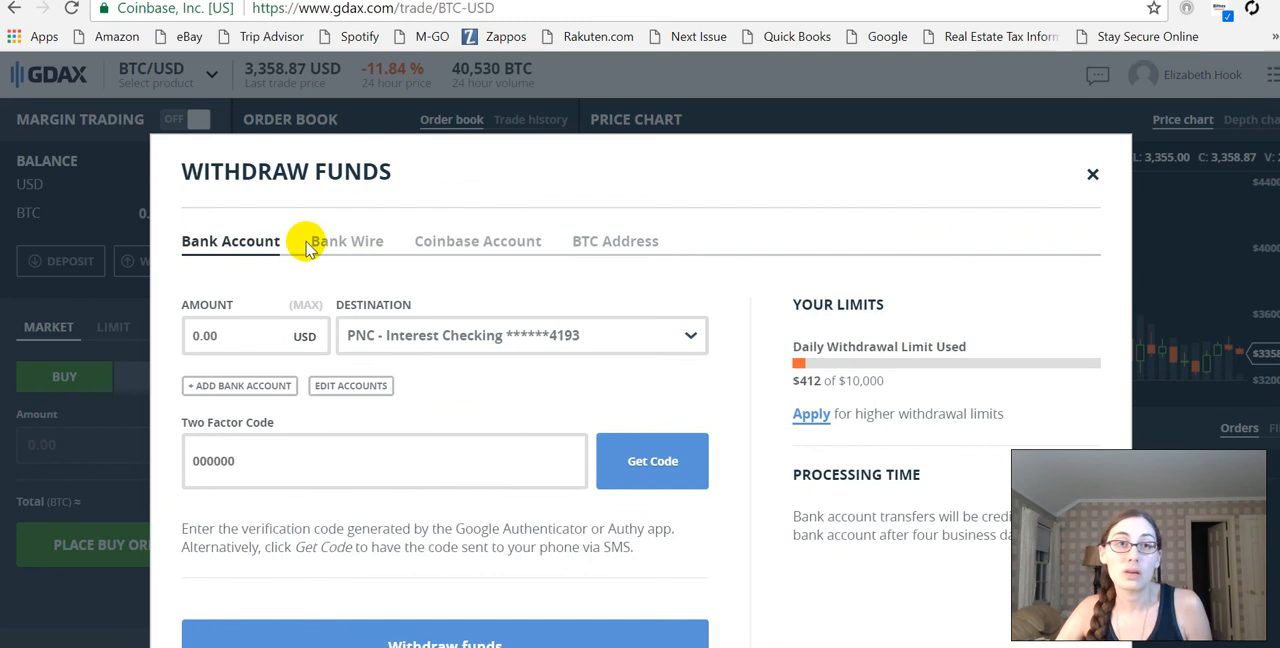
{"action": "mouse_move", "coordinate": [643, 497]}
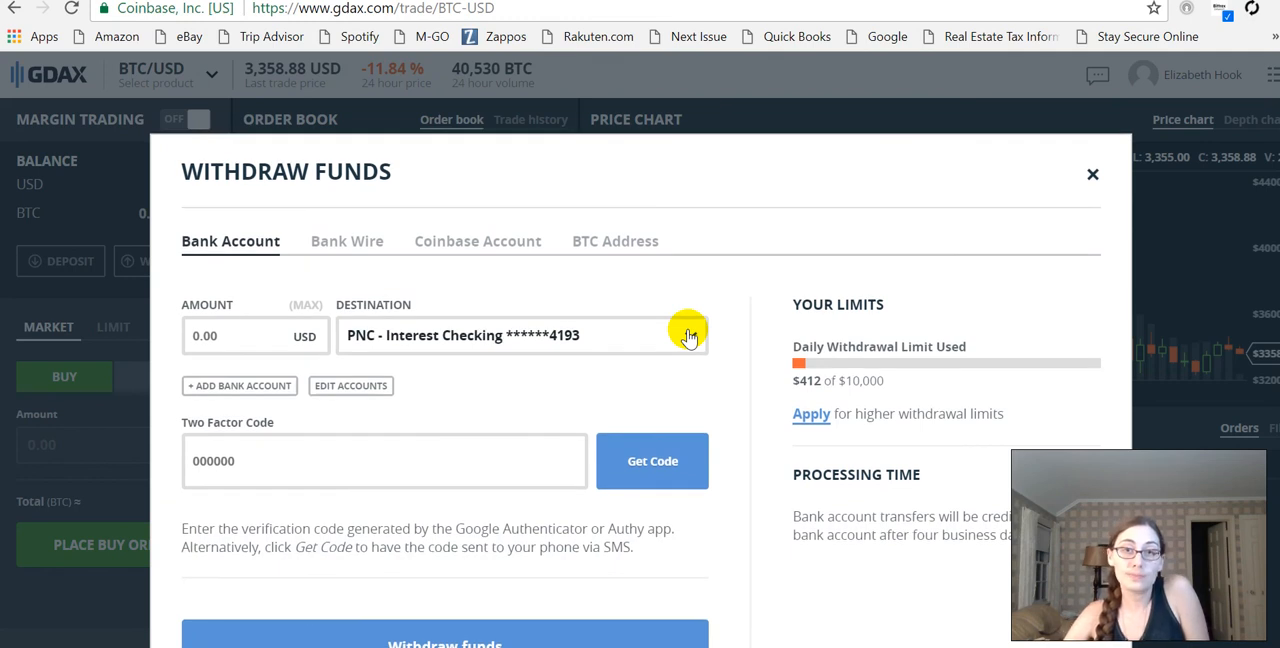
{"action": "mouse_move", "coordinate": [1042, 227]}
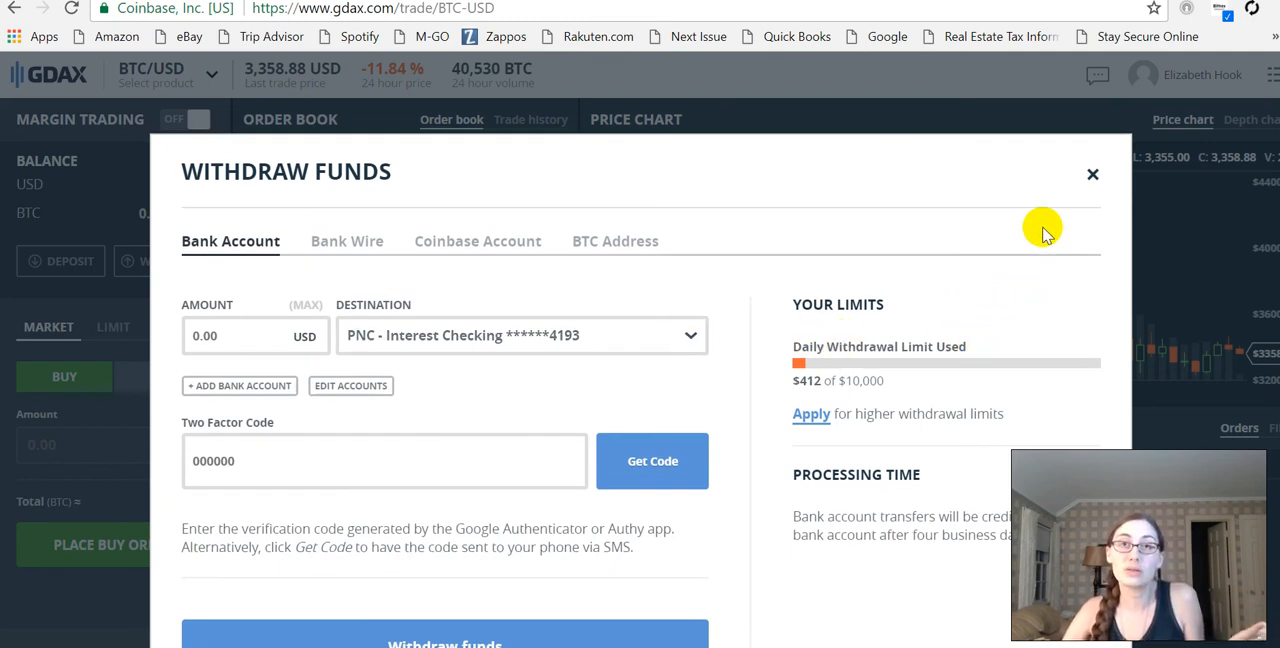
{"action": "mouse_move", "coordinate": [1037, 228]}
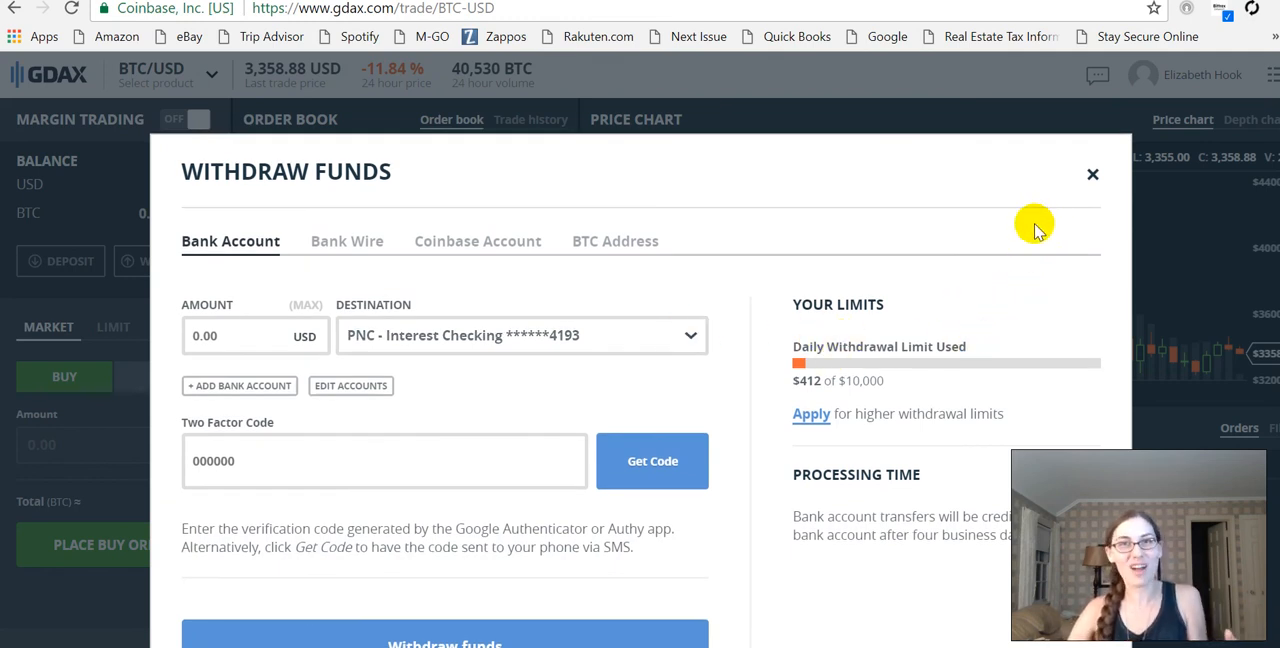